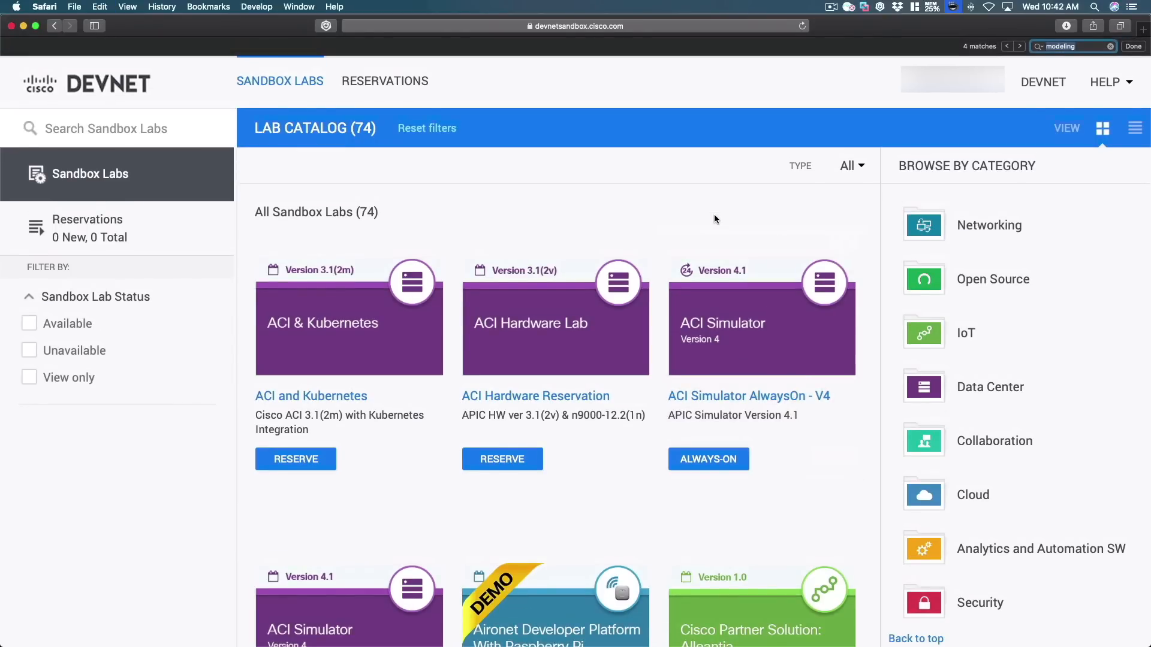
Start a reservation for the Cisco Modeling Labs sandbox from its catalog card
scroll("down", 3)
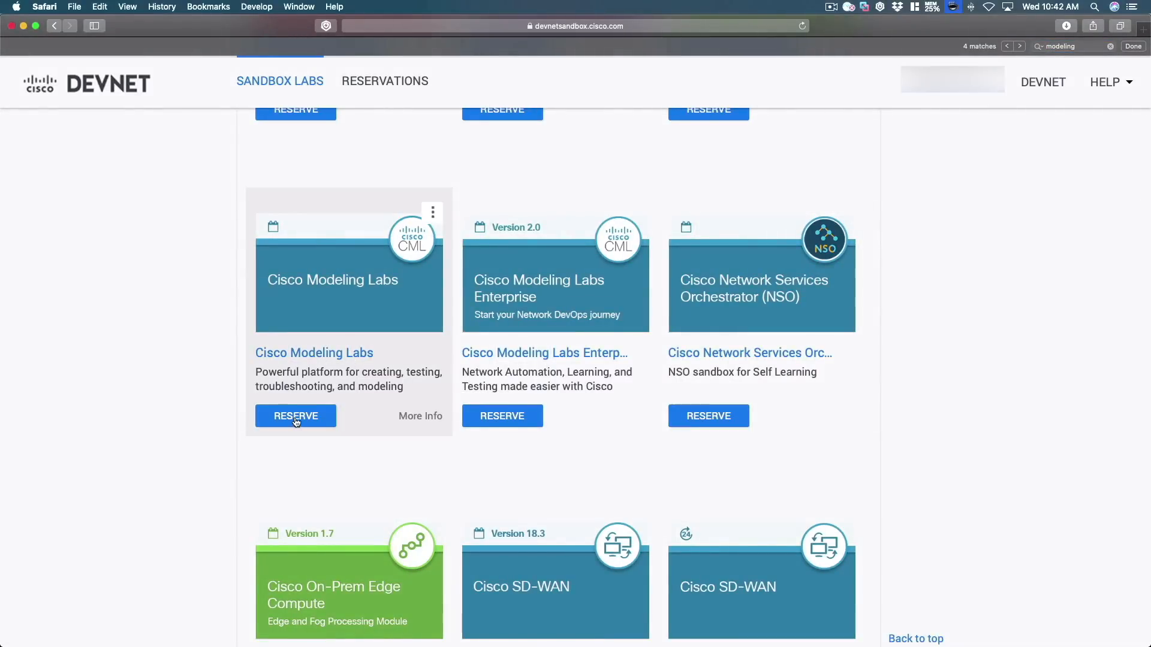
left_click(295, 415)
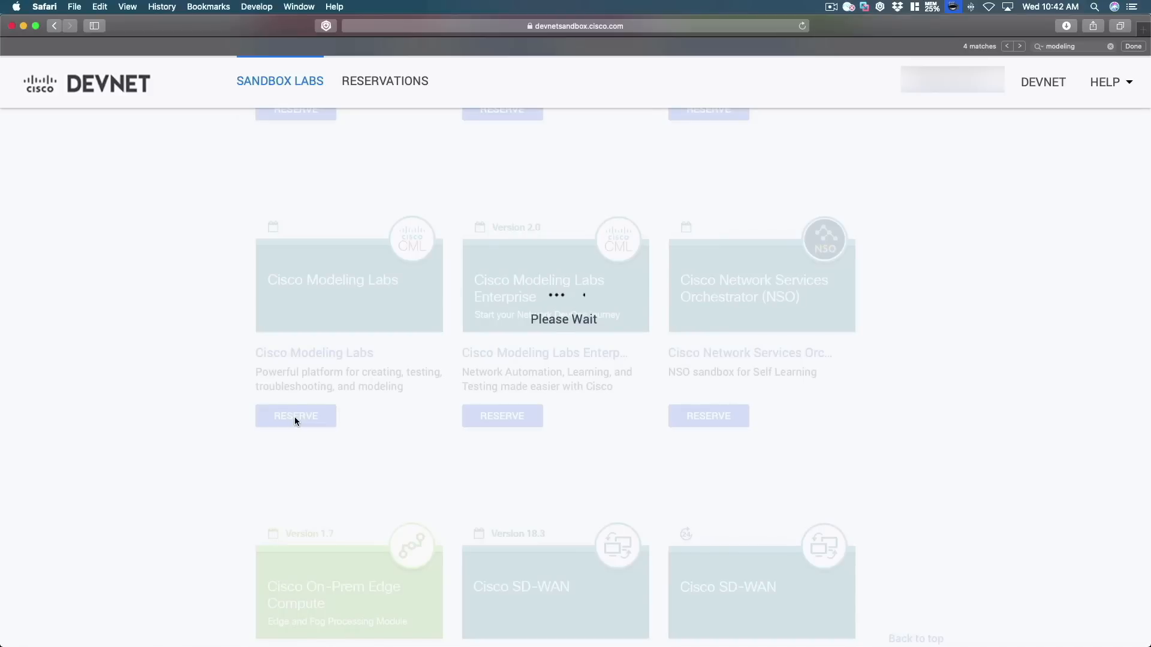
left_click(295, 416)
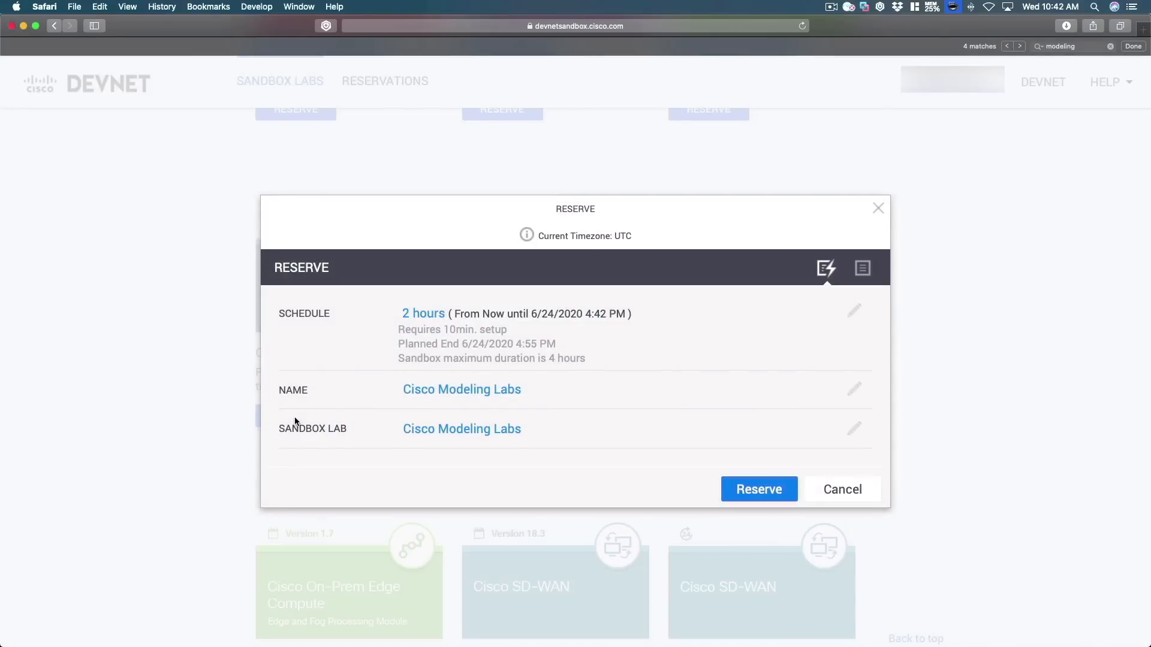
mouse_move(453, 336)
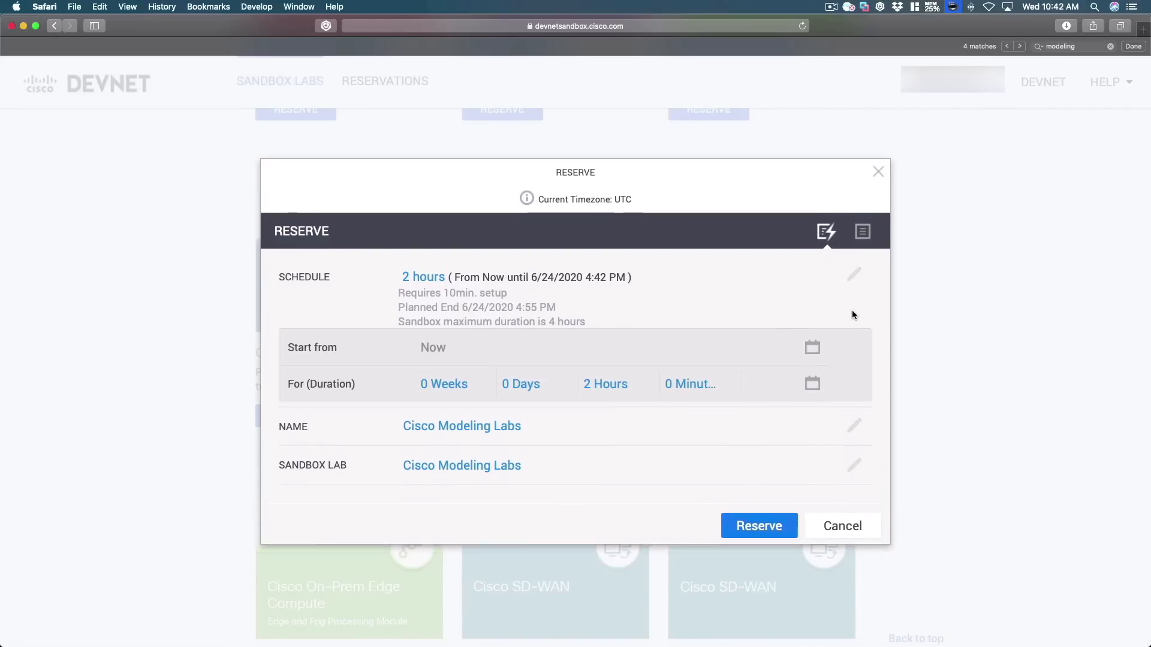
Keep the default 2-hour schedule starting now and confirm the reservation
left_click(604, 383)
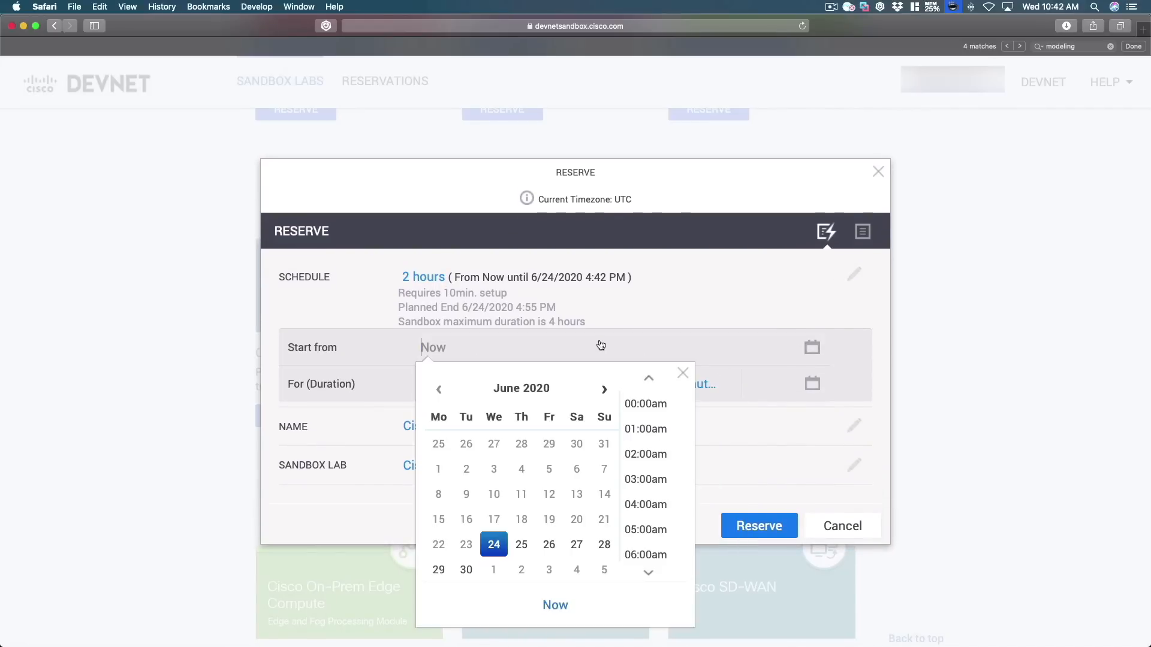
left_click(682, 372)
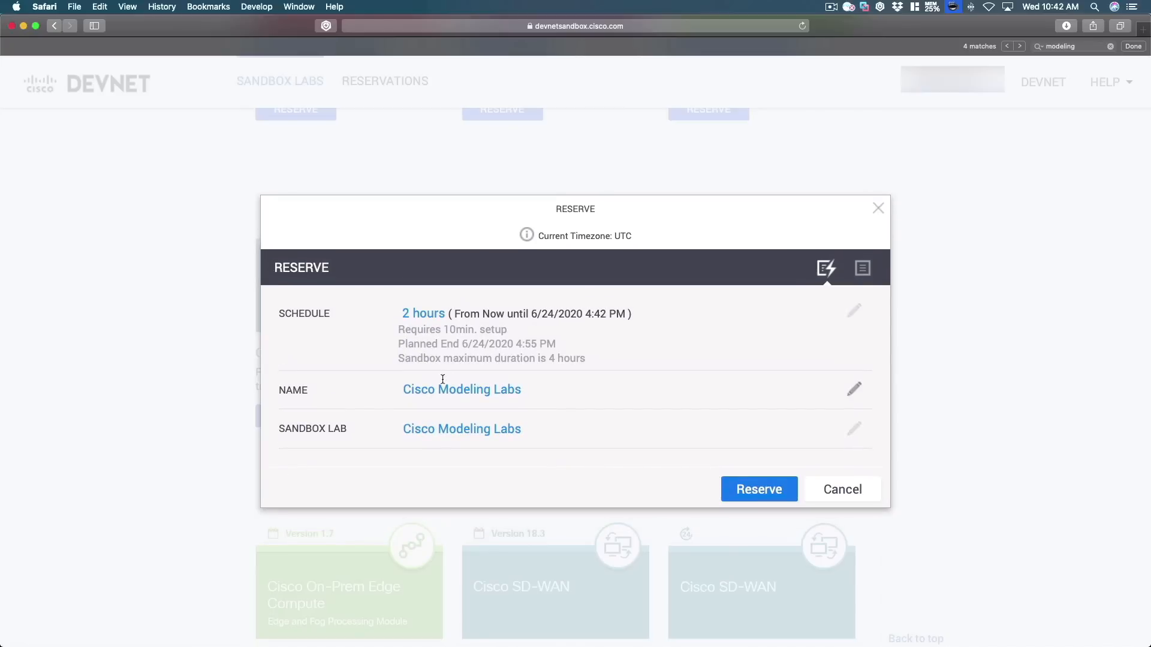
left_click(757, 489)
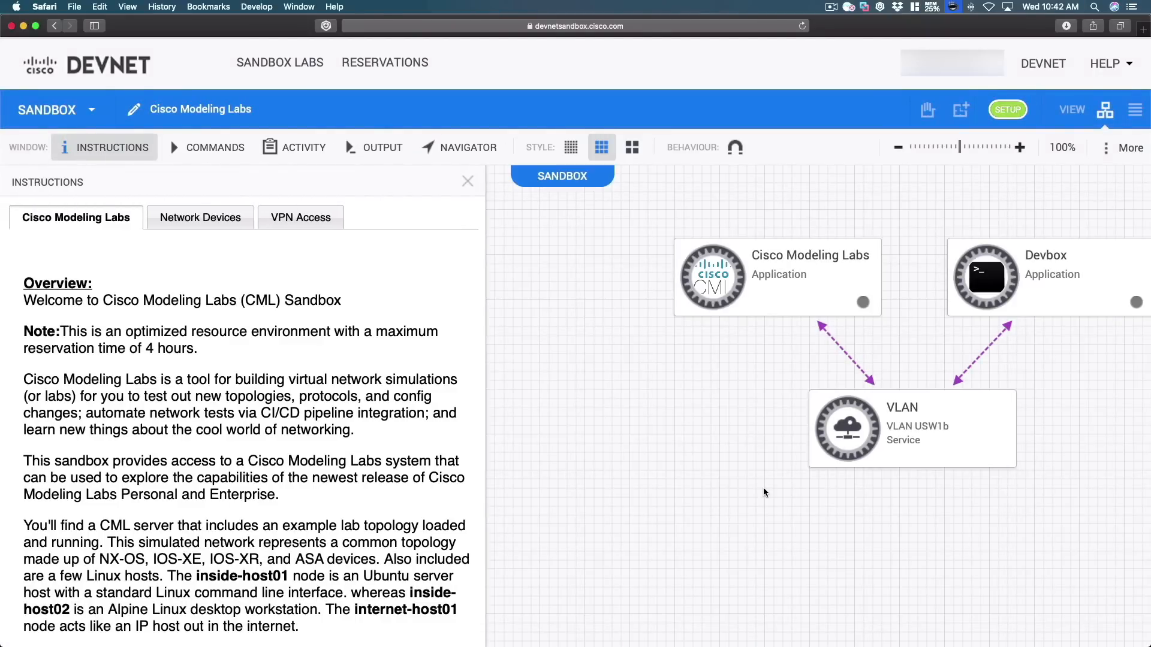
mouse_move(1010, 125)
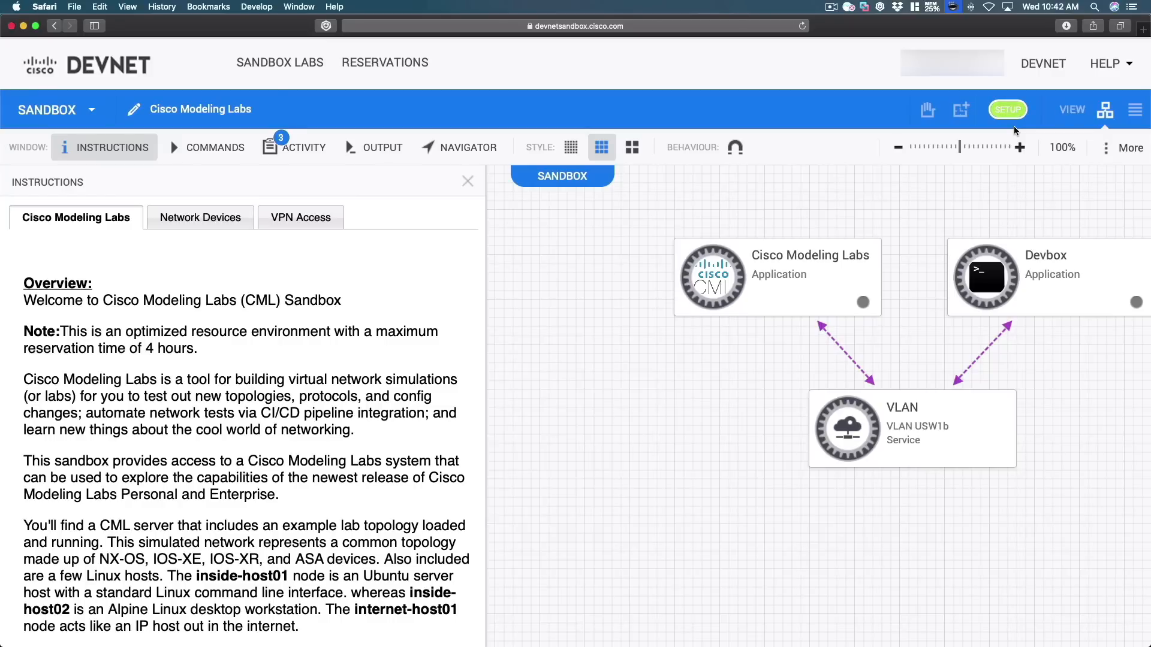
mouse_move(699, 502)
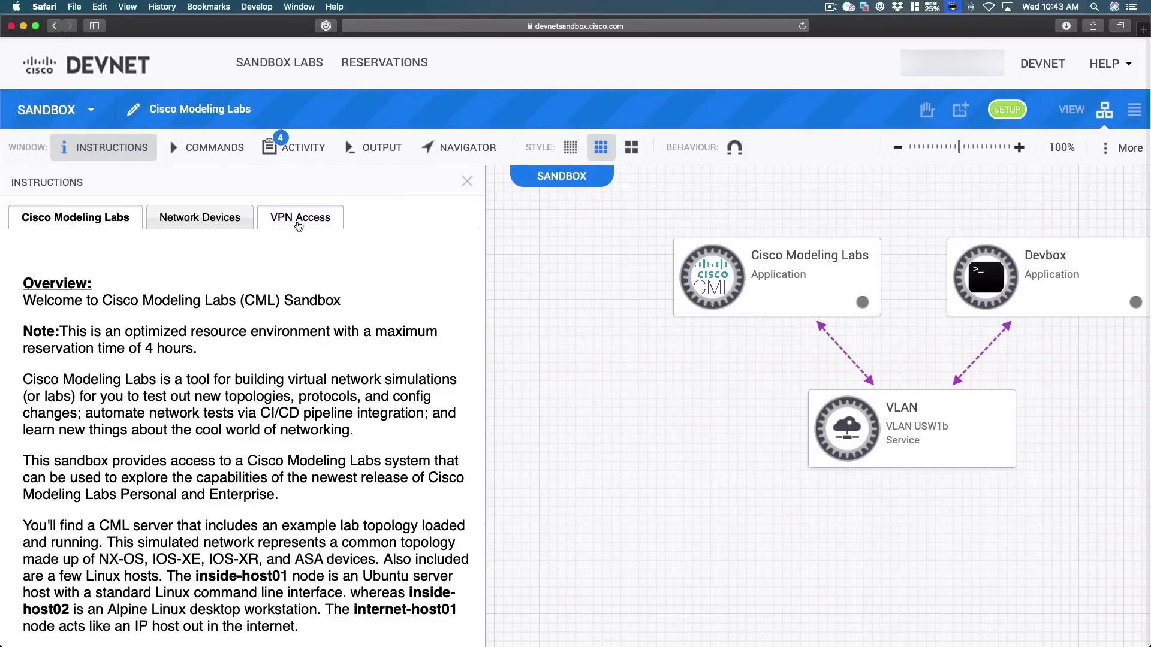
Show the VPN Access instructions covering AnyConnect download and setup emails
left_click(300, 217)
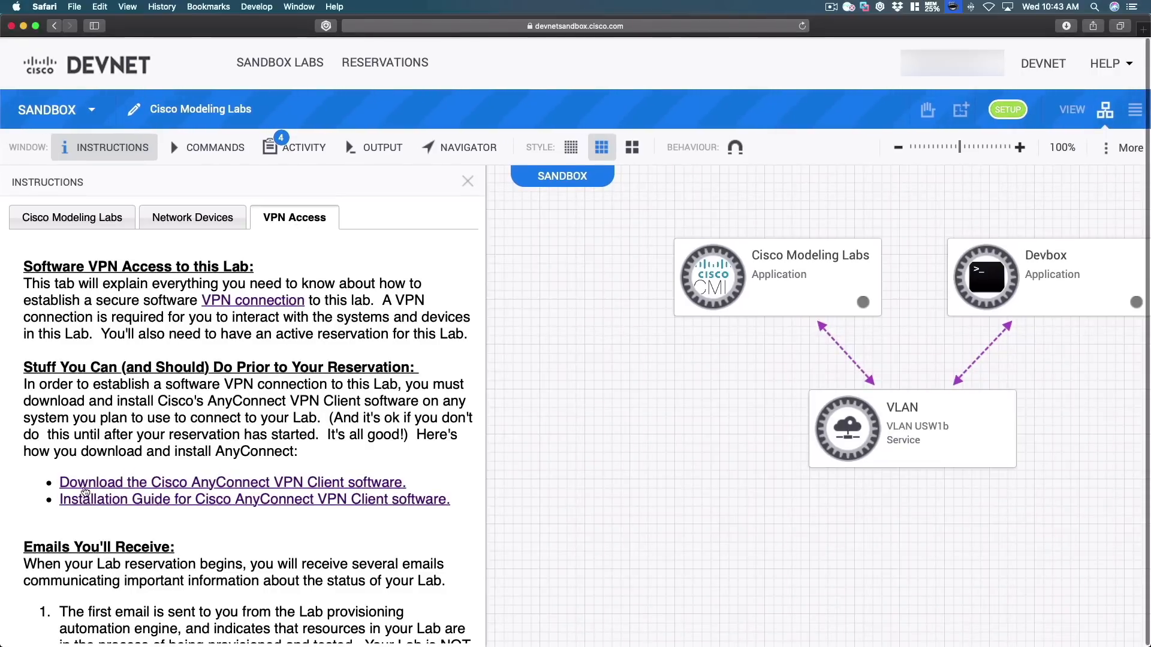
mouse_move(220, 497)
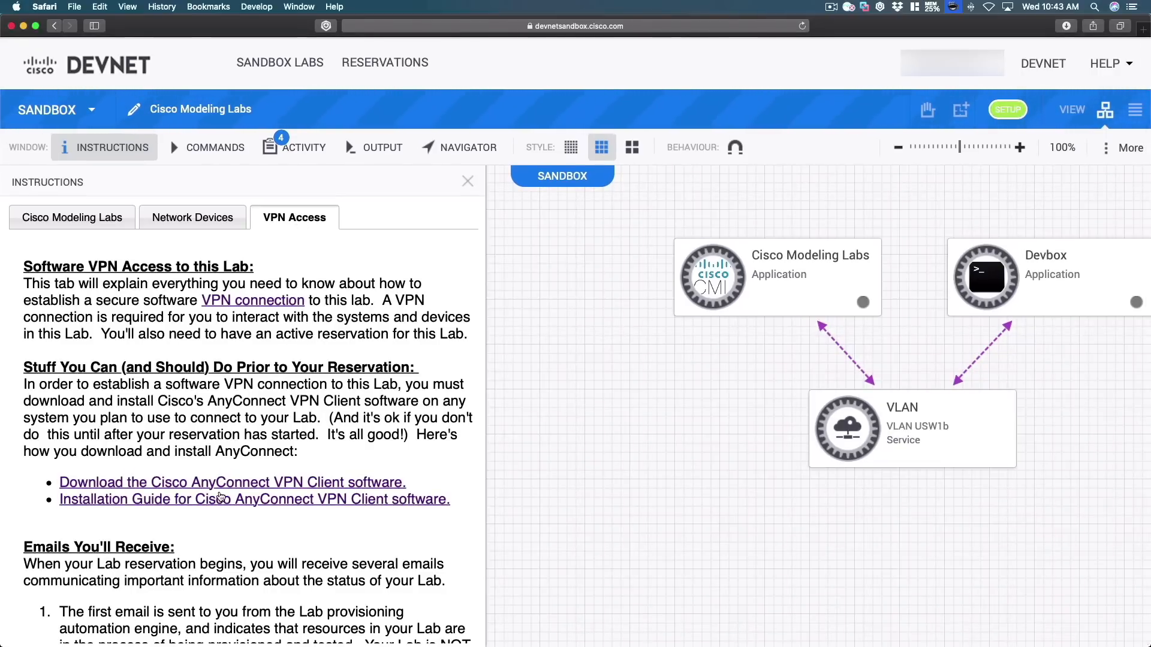
mouse_move(395, 492)
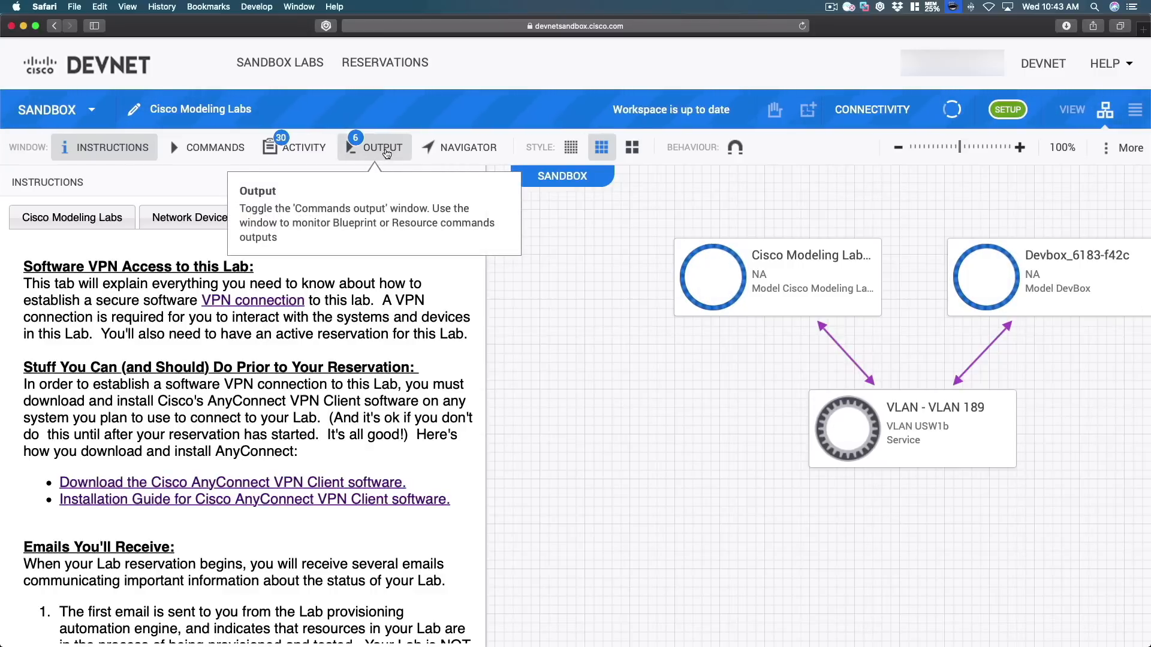
View the finished setup log, scroll to Post-Reservation Access Details and select the VPN address
left_click(374, 147)
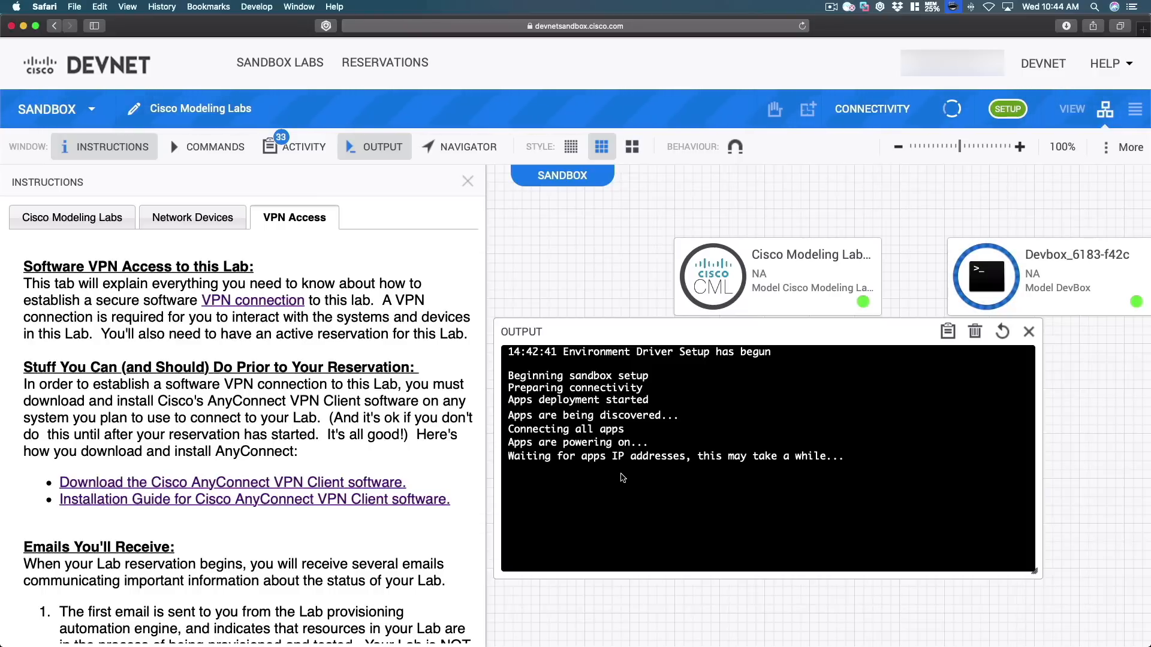
mouse_move(790, 395)
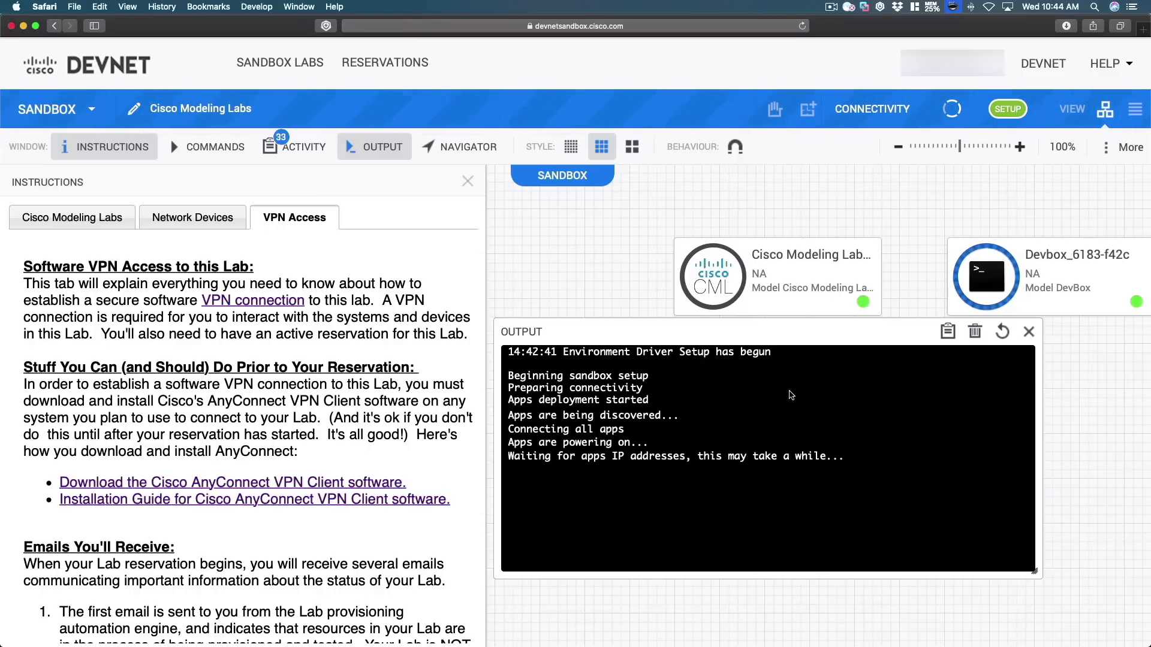
mouse_move(1008, 109)
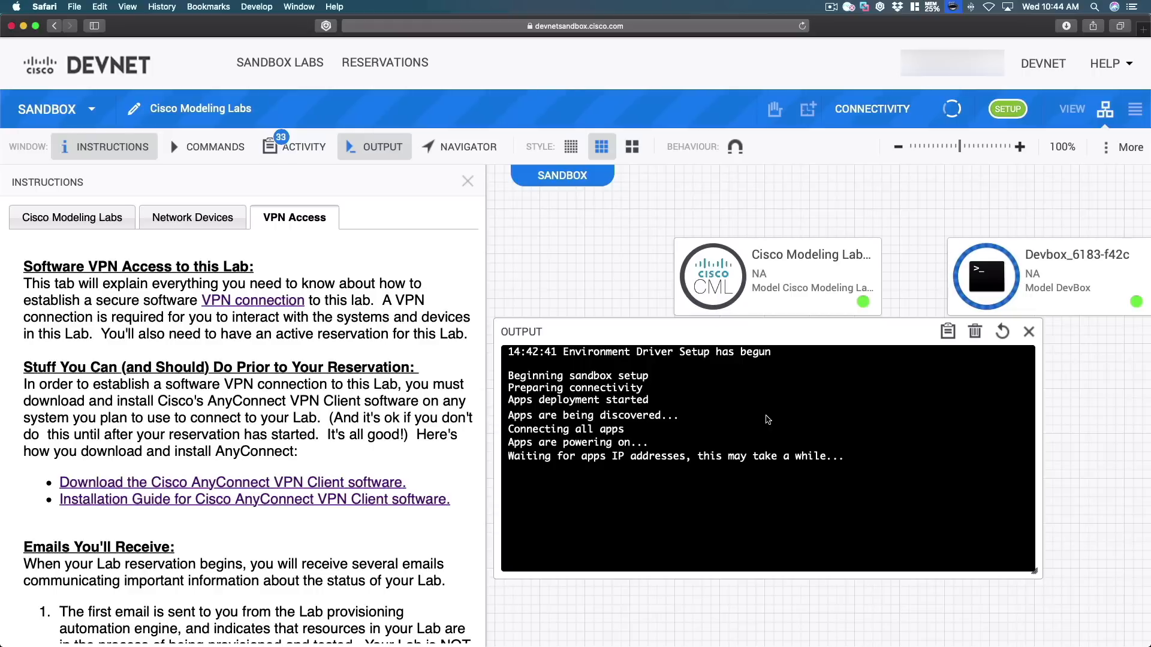
mouse_move(540, 500)
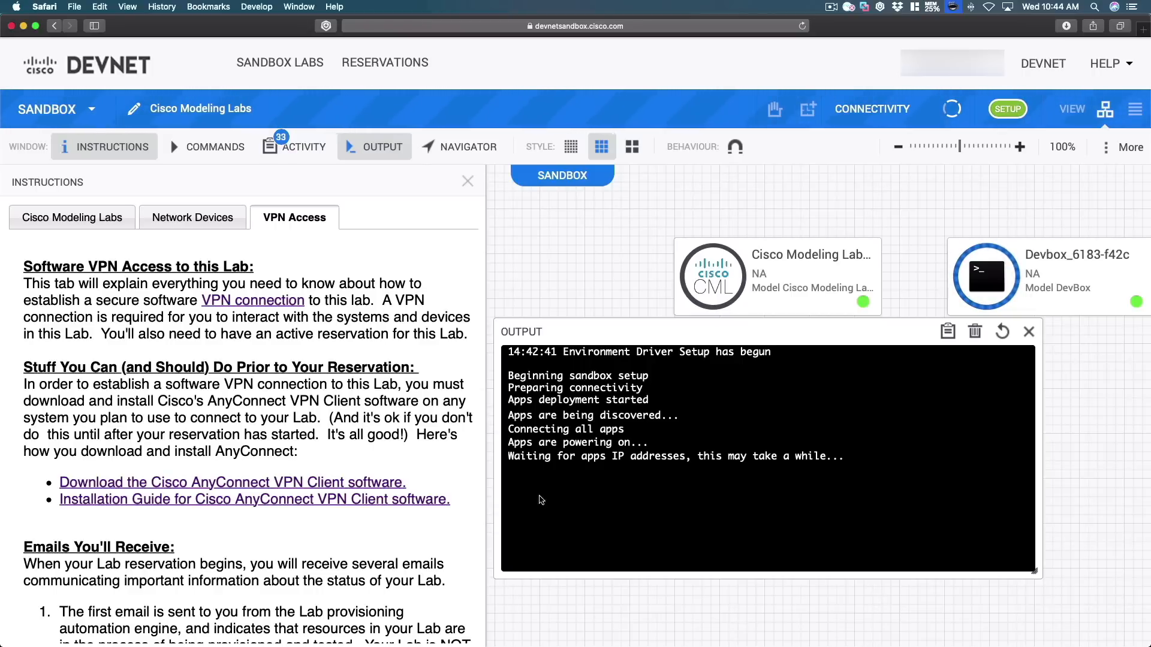
mouse_move(619, 499)
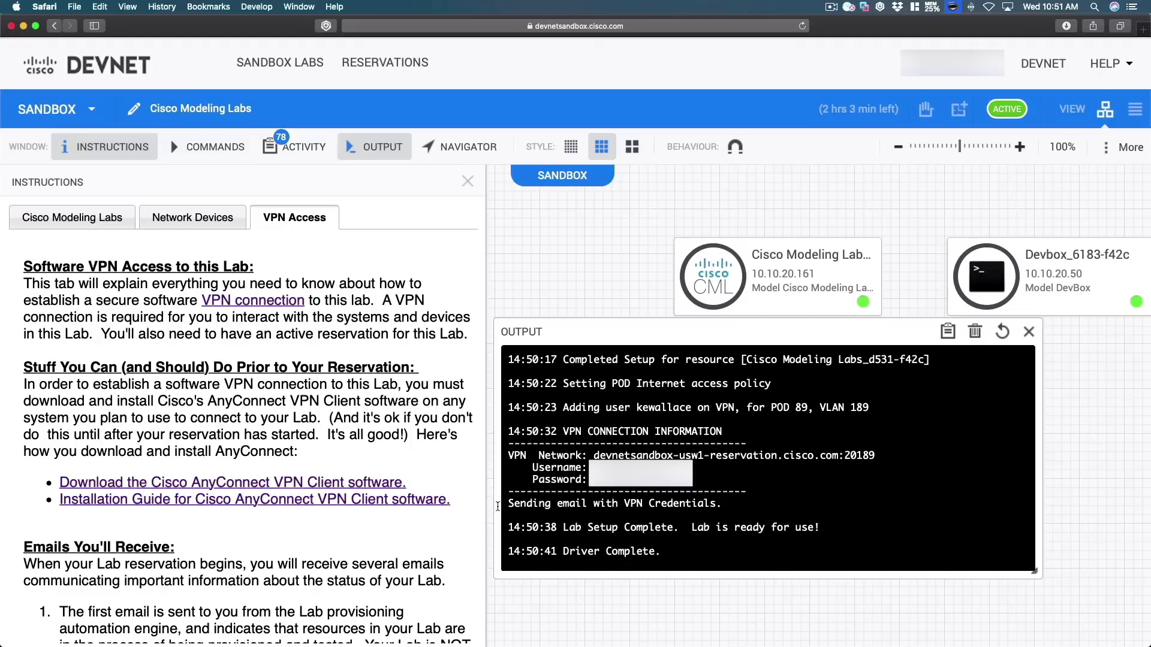
left_click(72, 217)
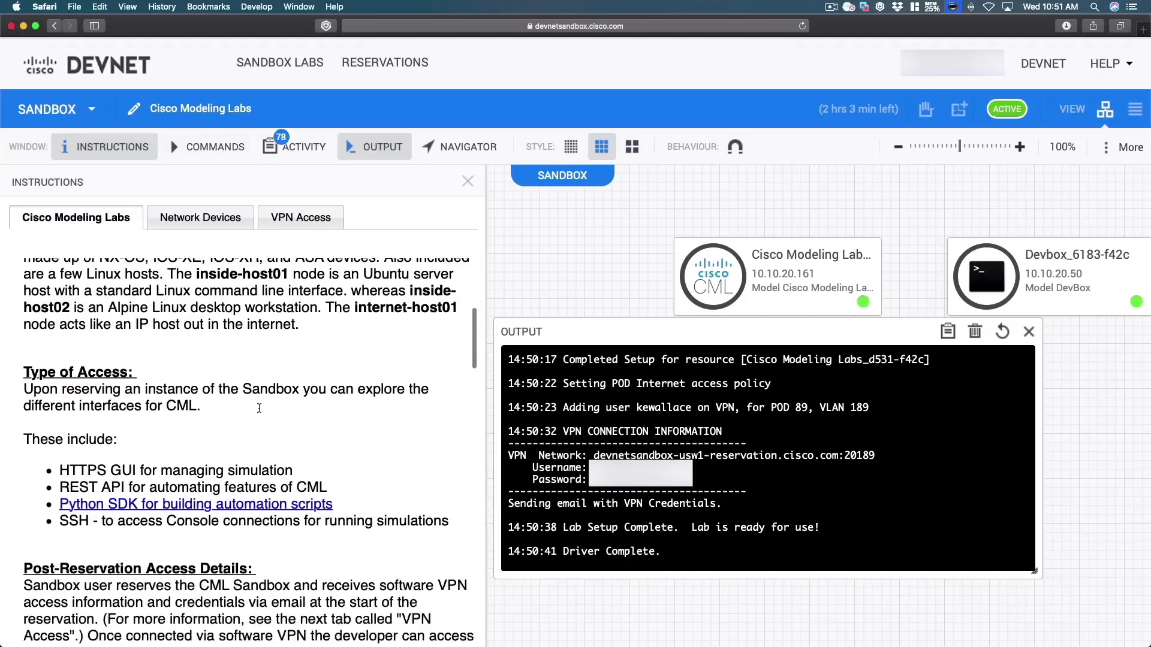
scroll("down", 3)
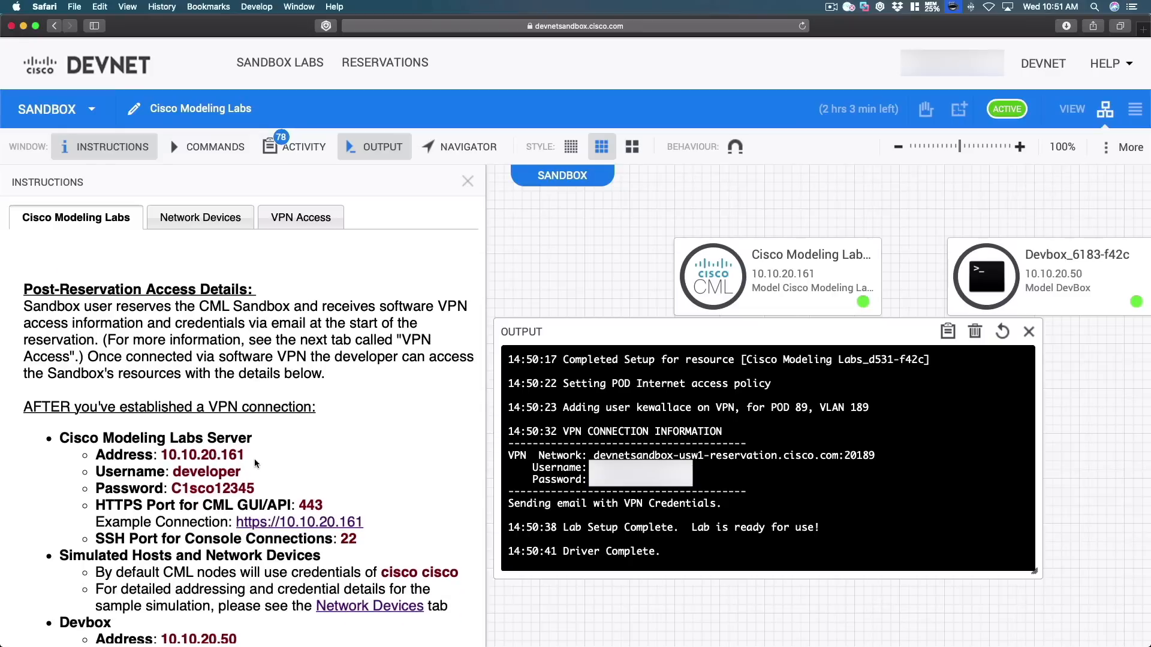
double_click(734, 455)
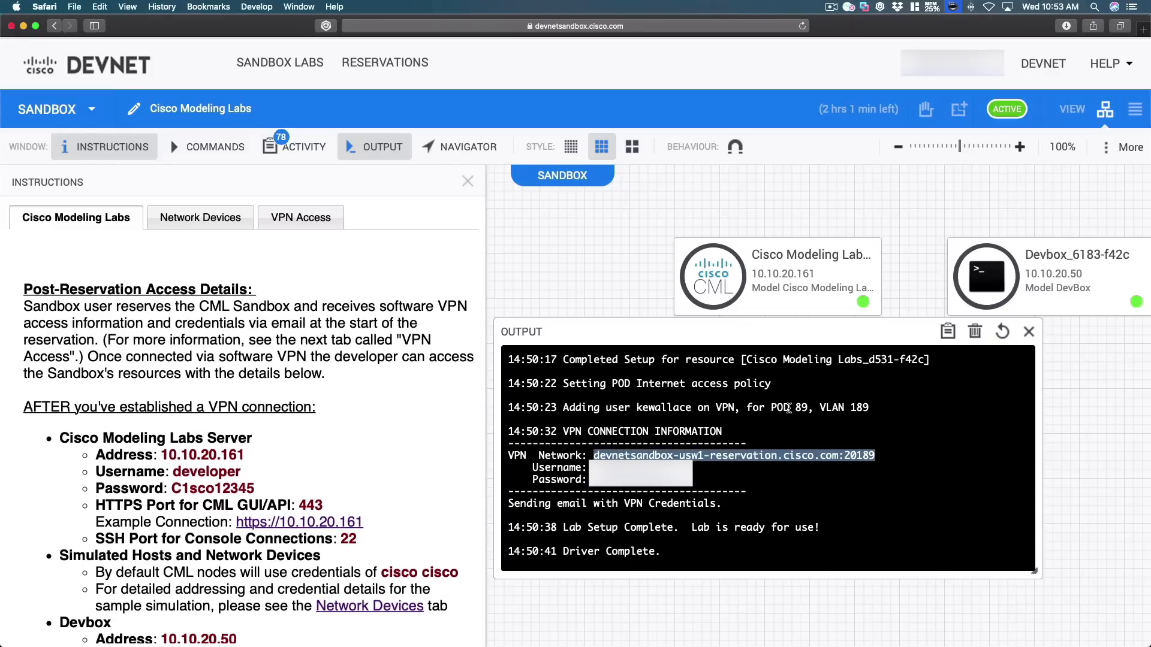
Connect AnyConnect to devnetsandbox-usw1-reservation.cisco.com:20189
left_click(849, 7)
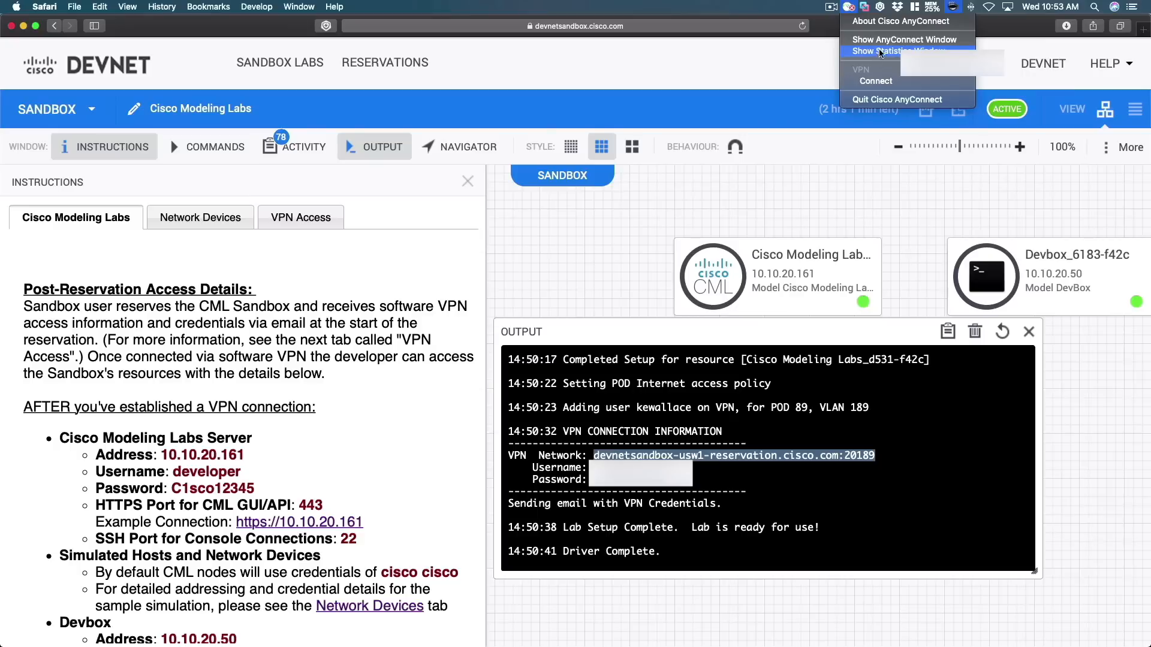
left_click(903, 39)
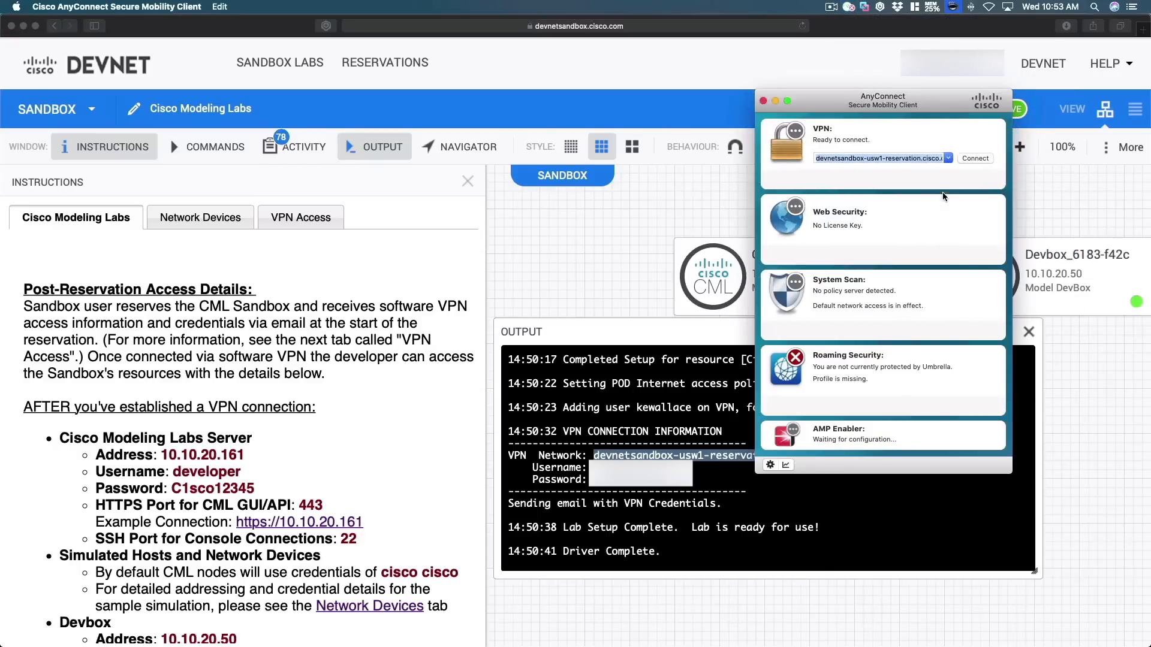
left_click(881, 158)
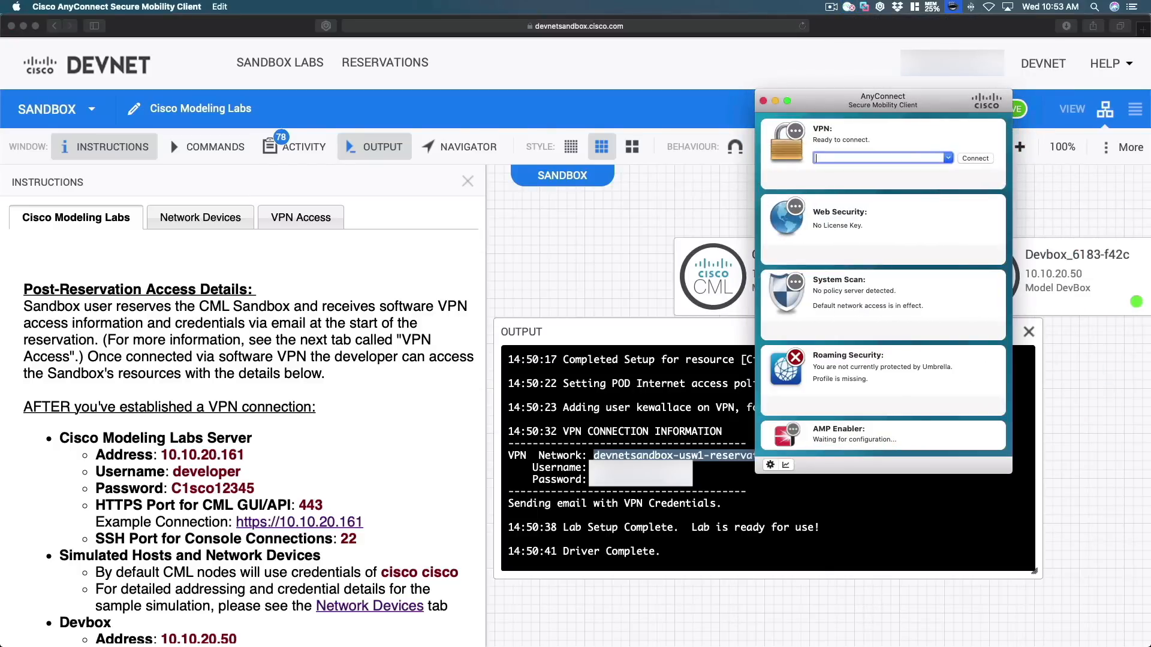
type("devnetsandbox-usw1-reservation.cisco.com:20189")
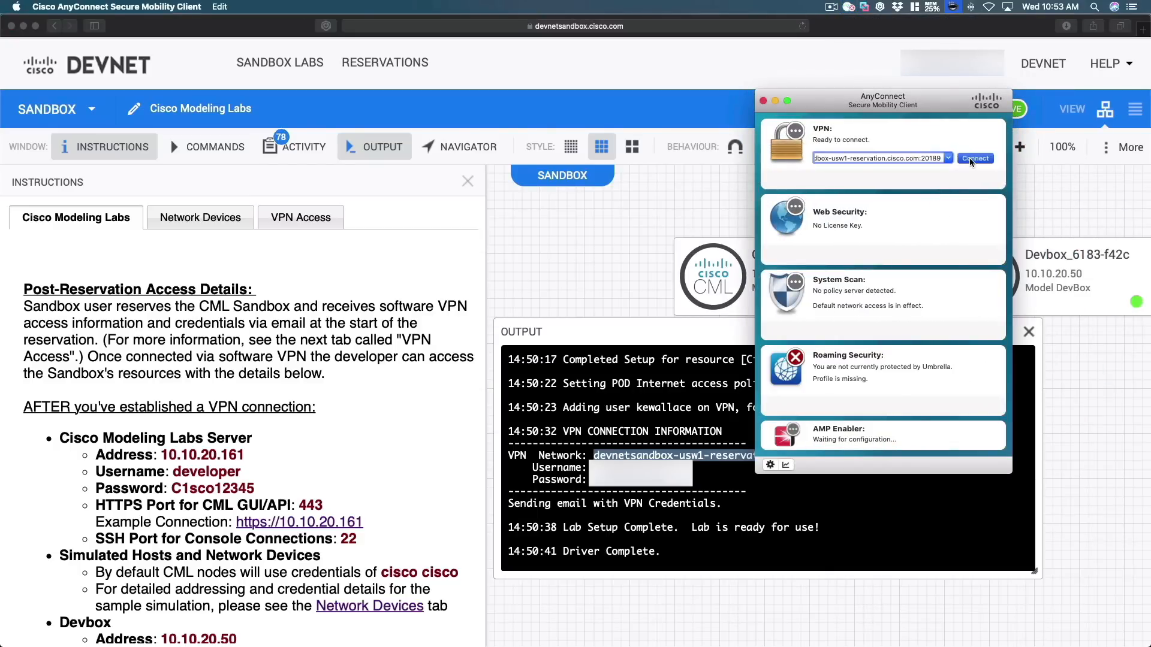
left_click(975, 158)
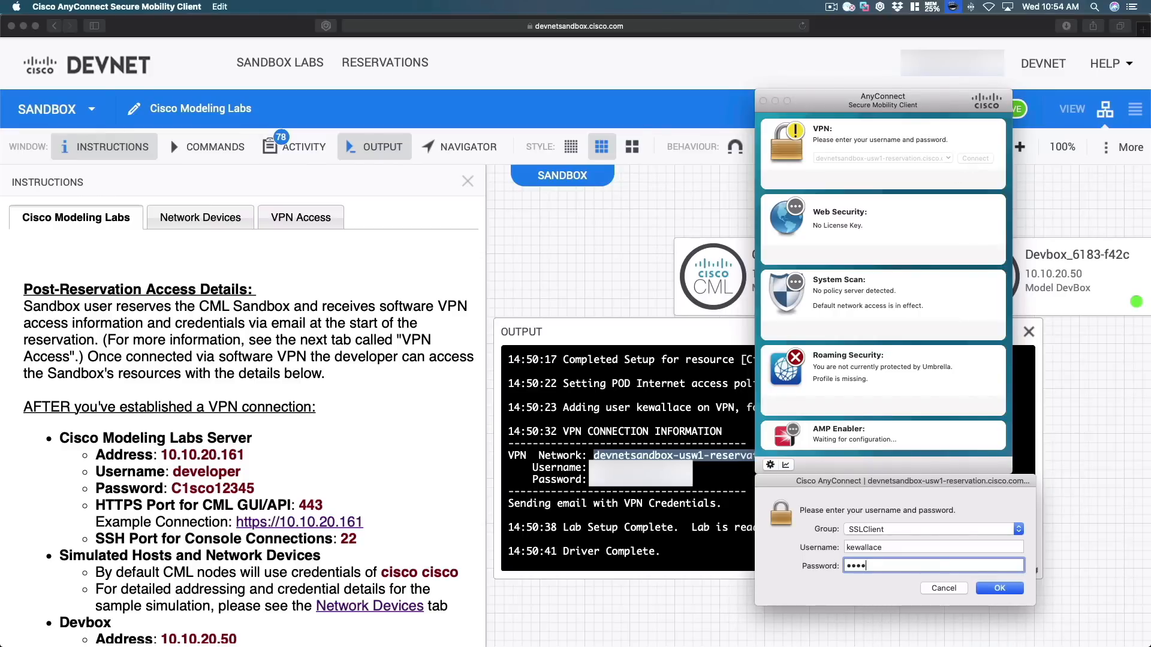
Submit the sandbox VPN credentials and return to the DevNet page in Safari
type("••")
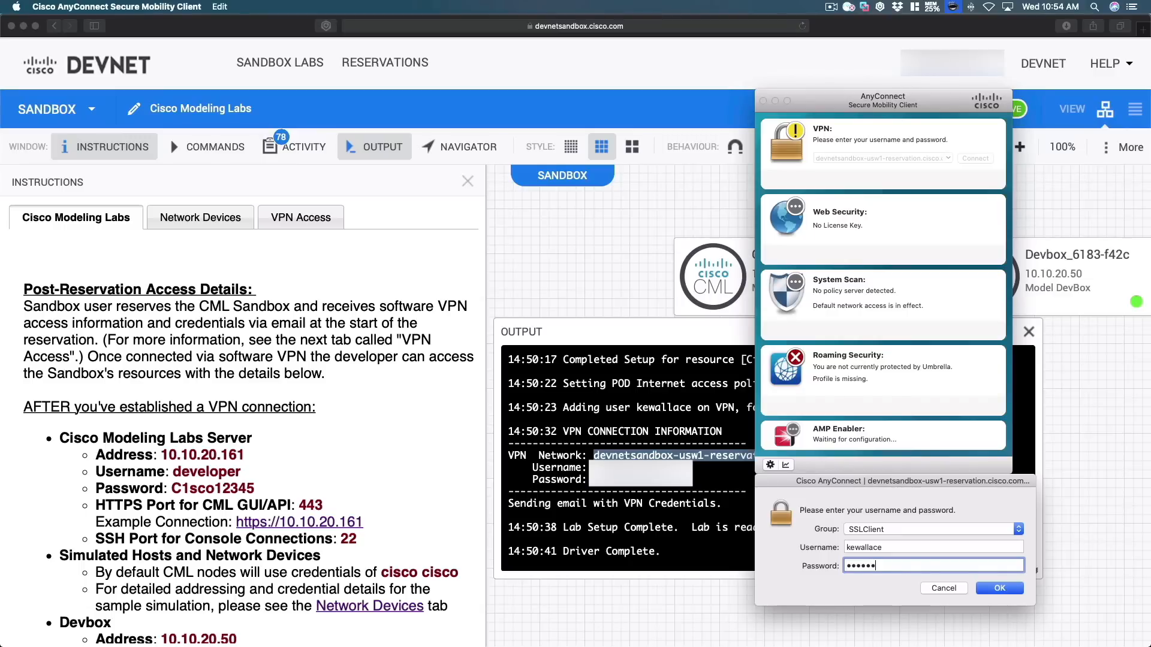
left_click(998, 588)
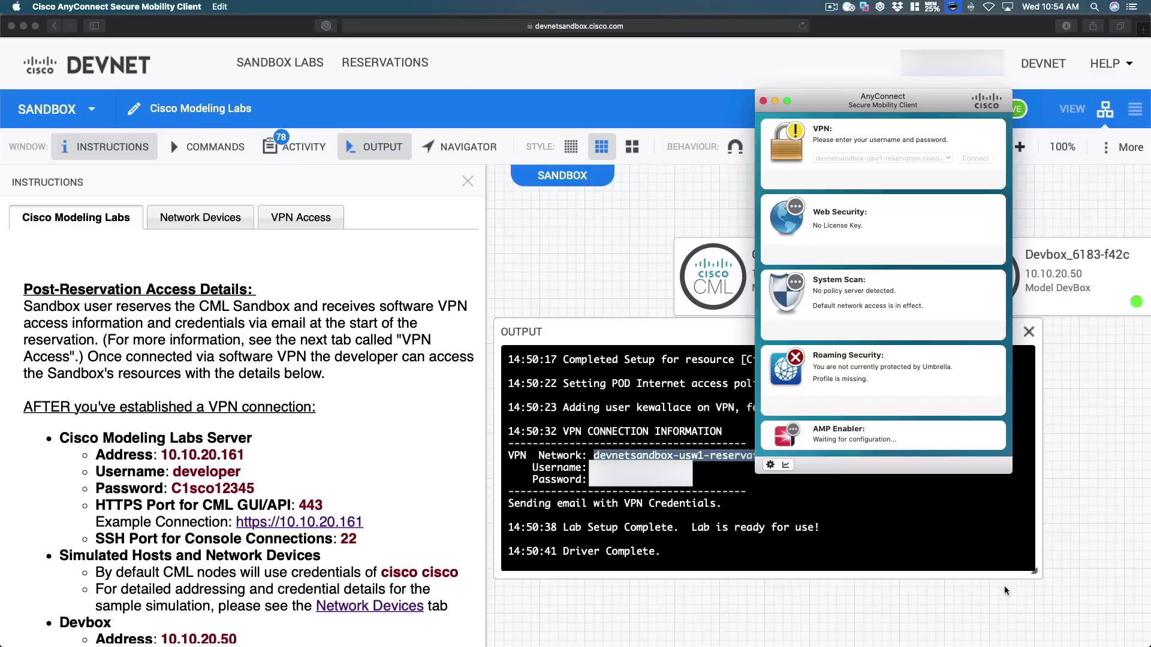
left_click(974, 158)
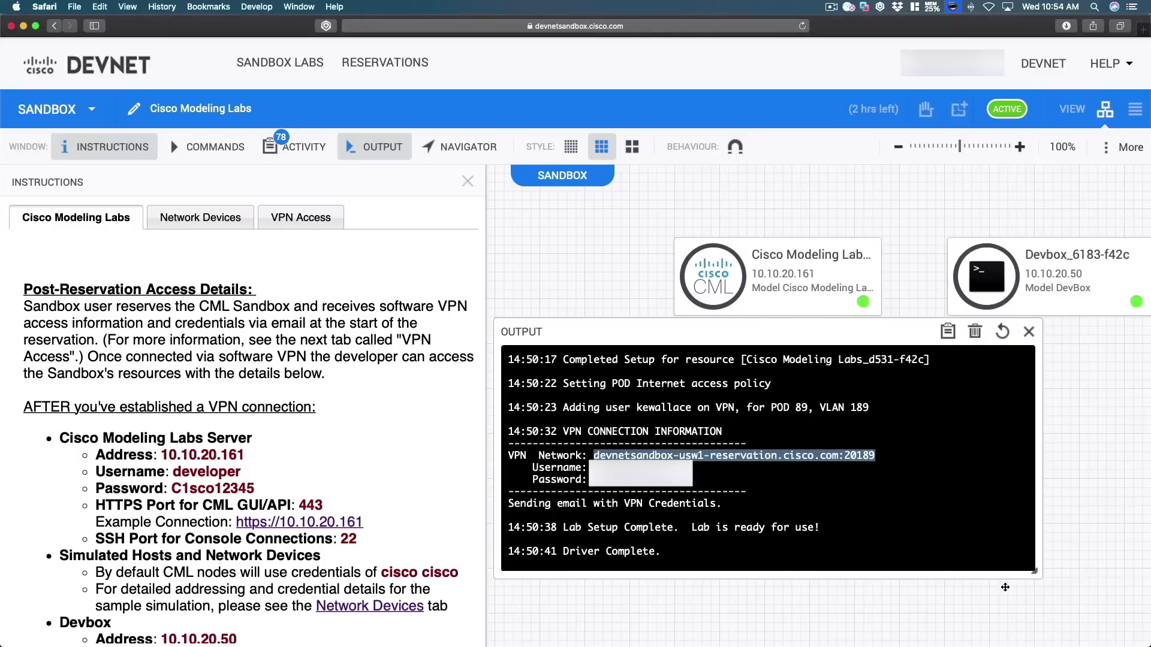
mouse_move(637, 593)
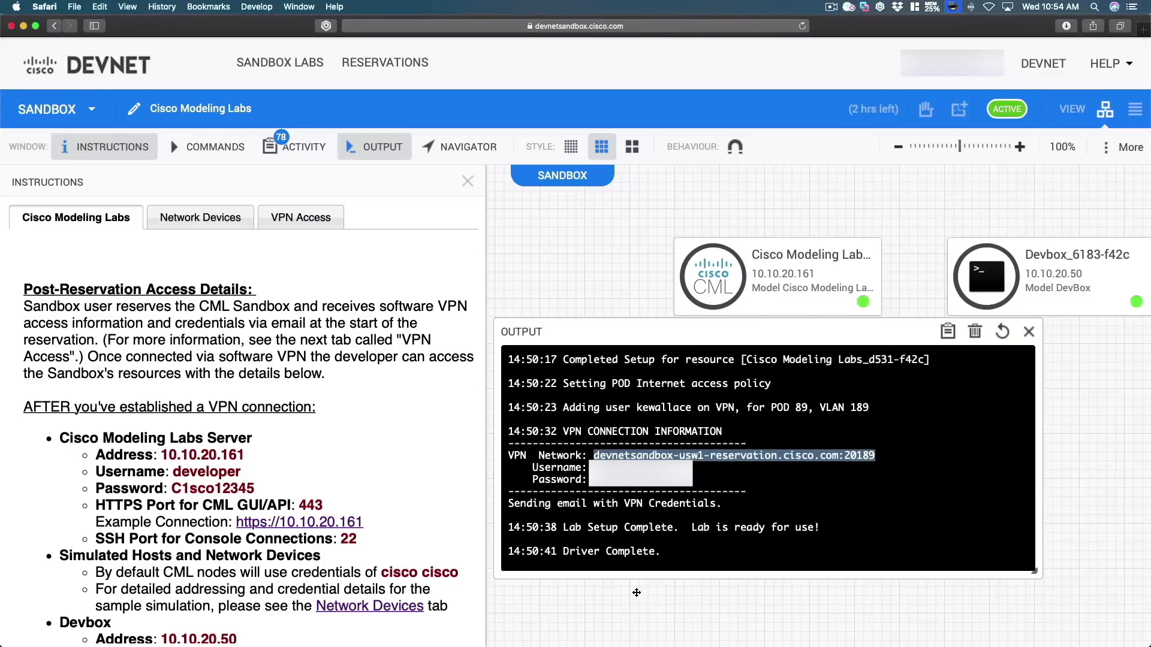
scroll("down", 3)
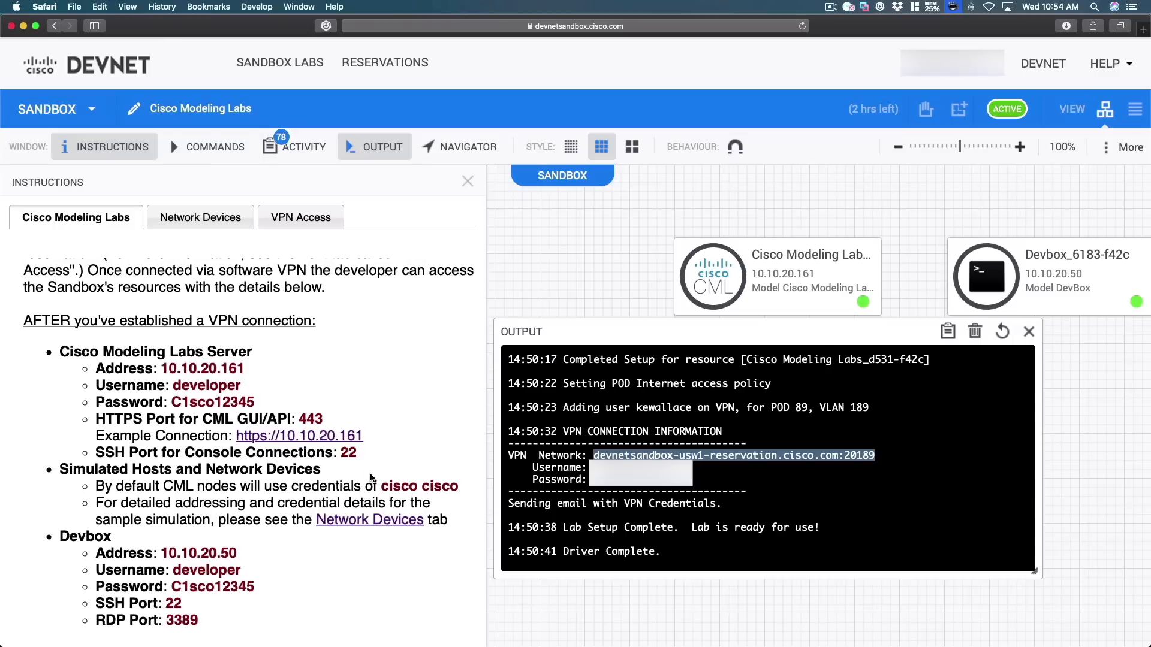
mouse_move(291, 440)
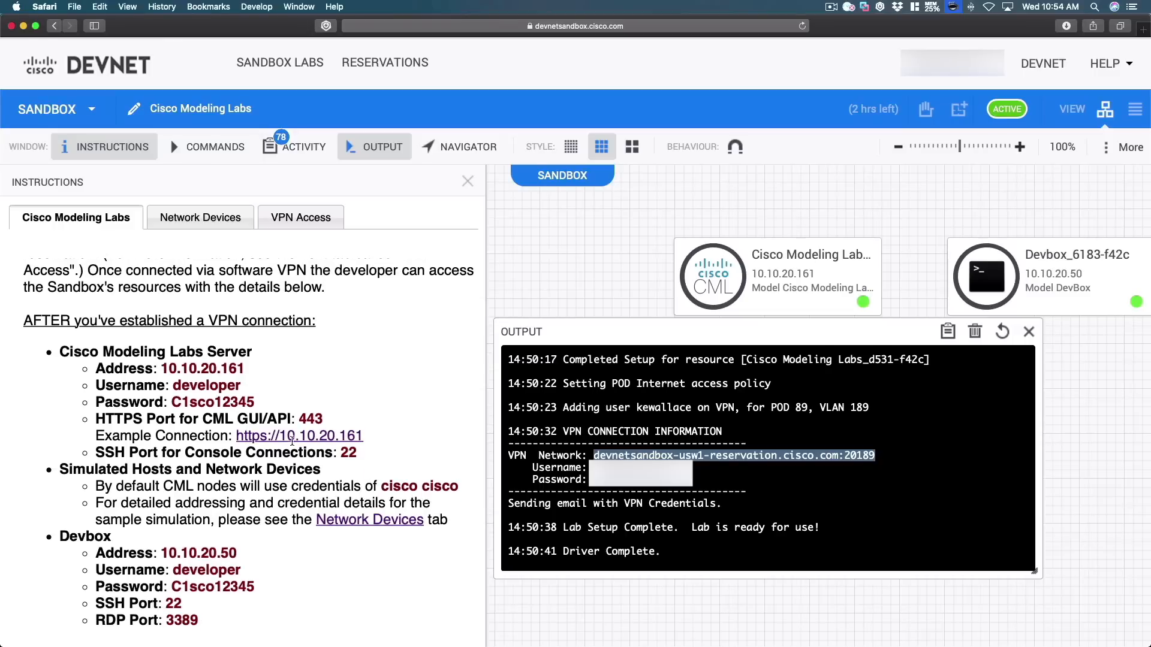
left_click(299, 436)
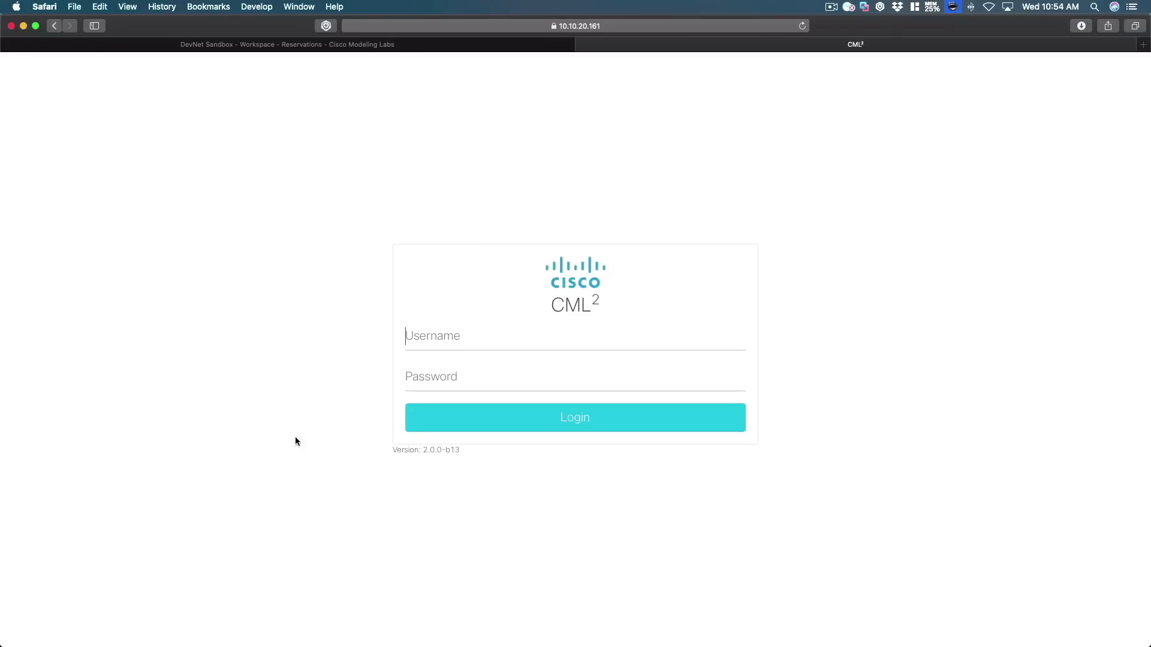
mouse_move(96, 66)
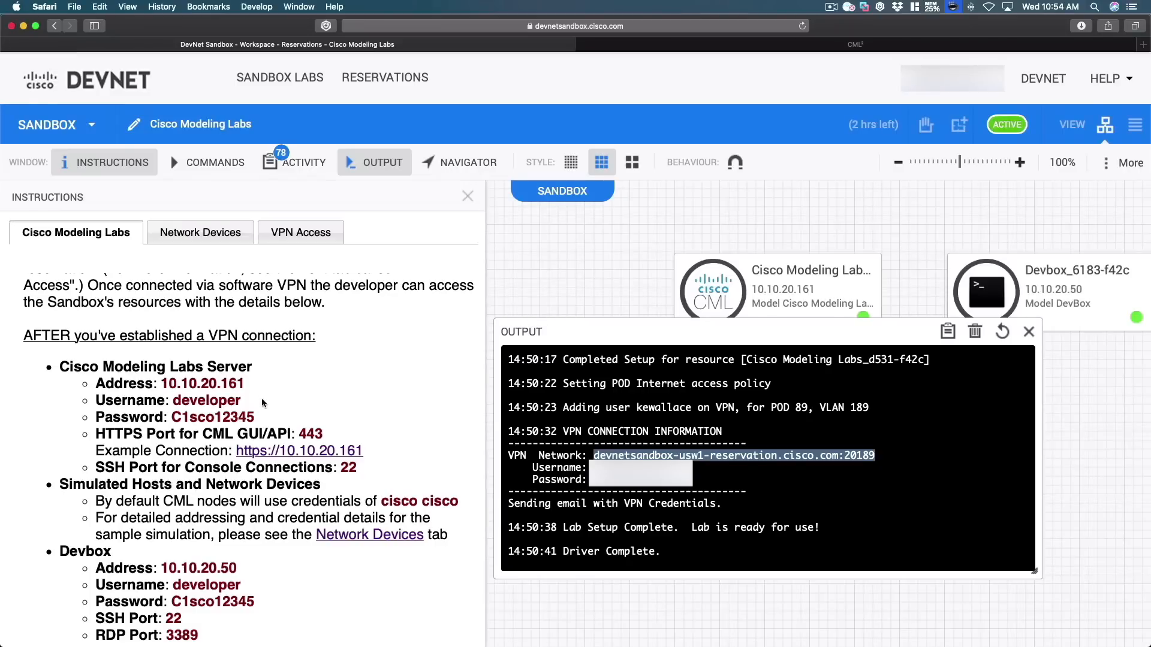
double_click(205, 401)
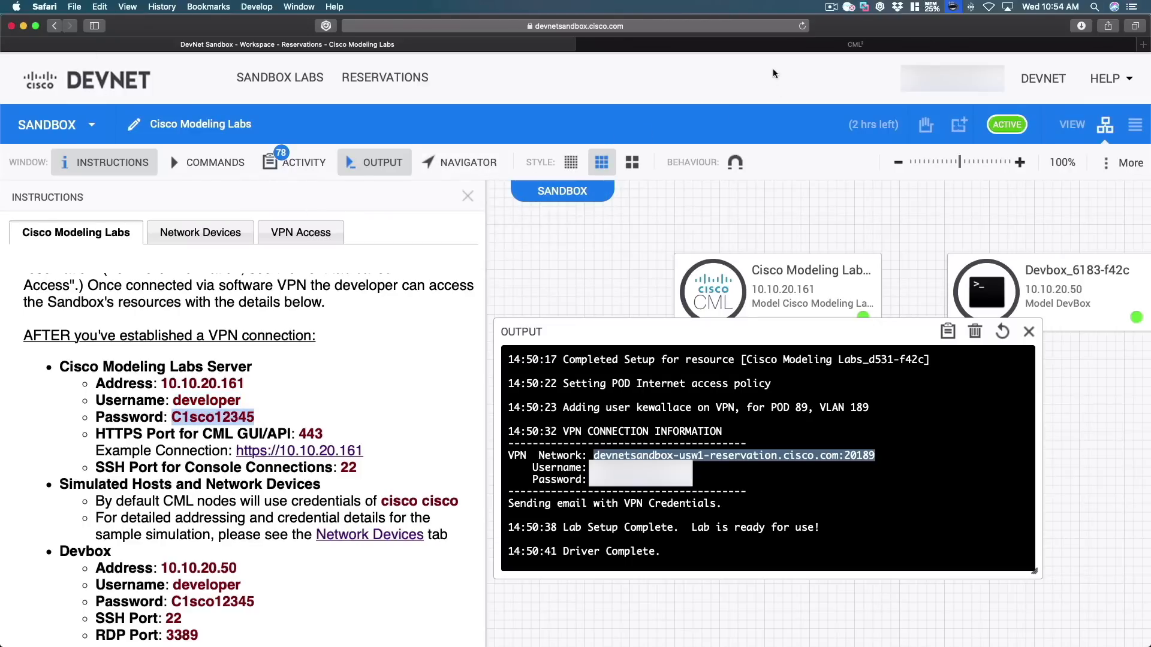
left_click(298, 451)
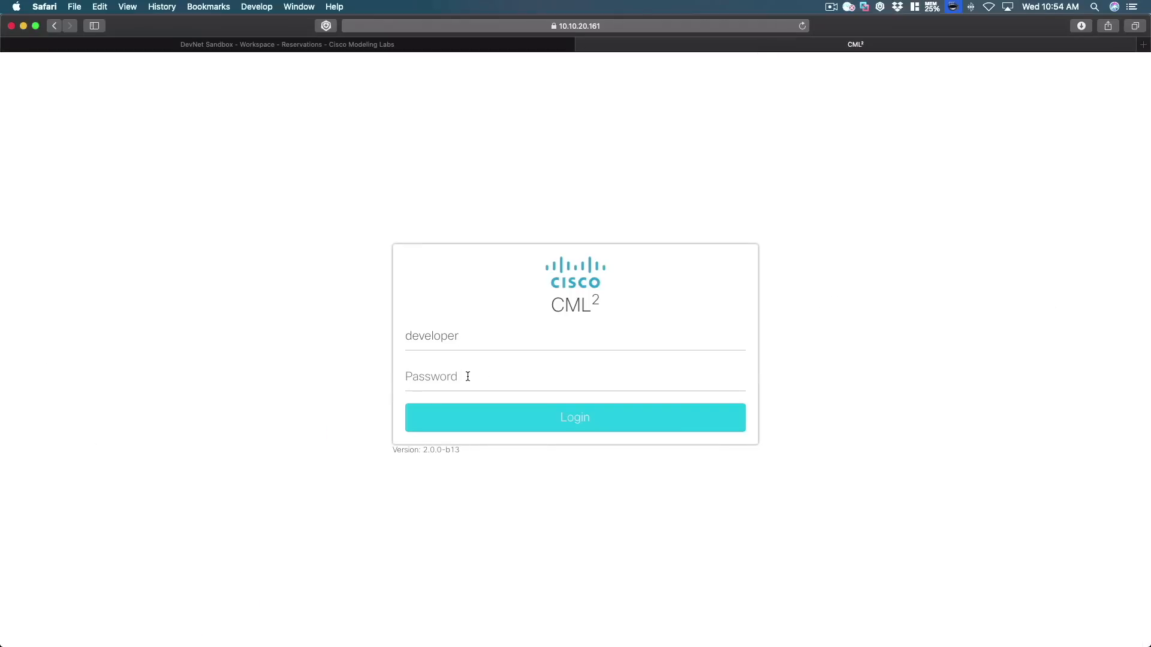
left_click(574, 417)
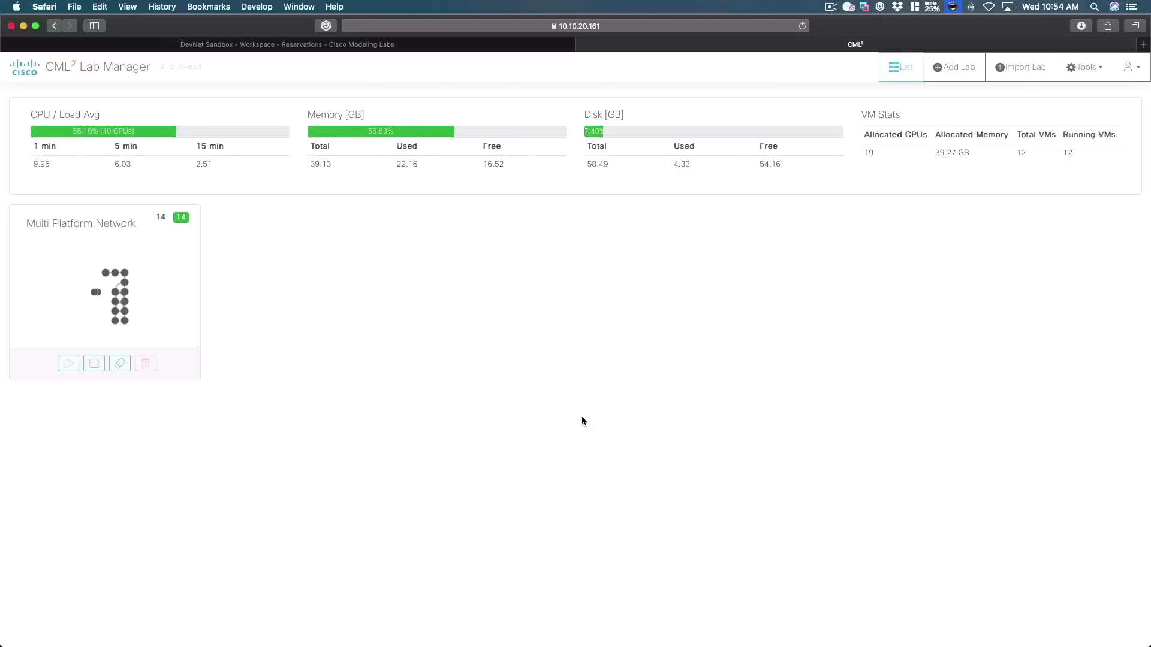
mouse_move(77, 283)
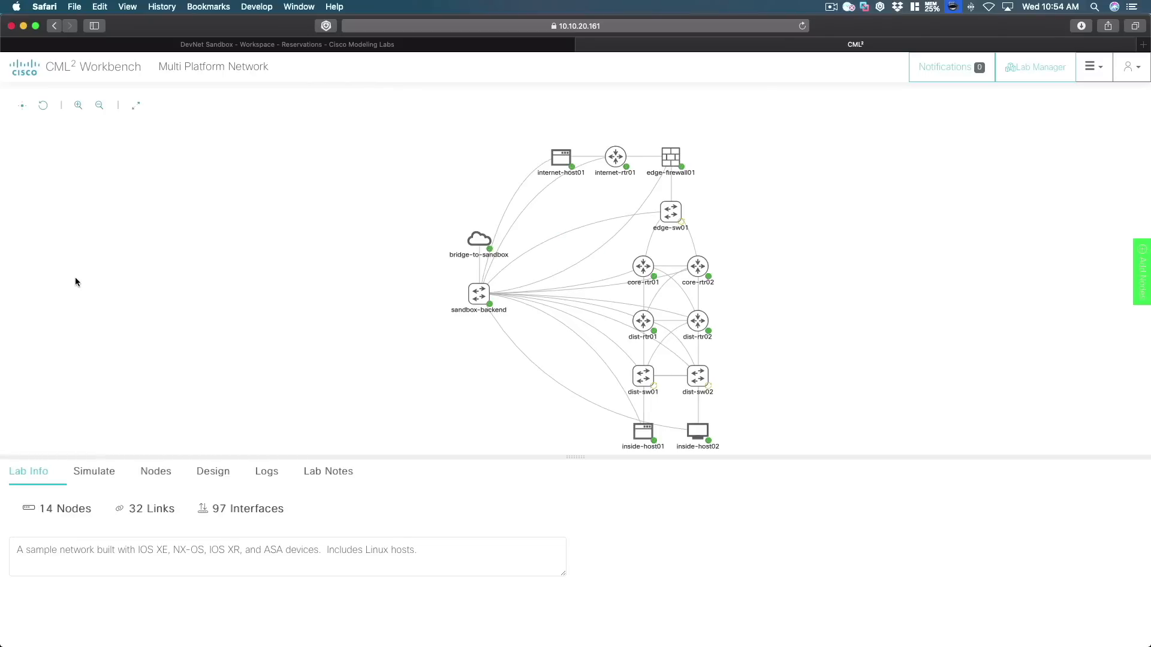
mouse_move(241, 24)
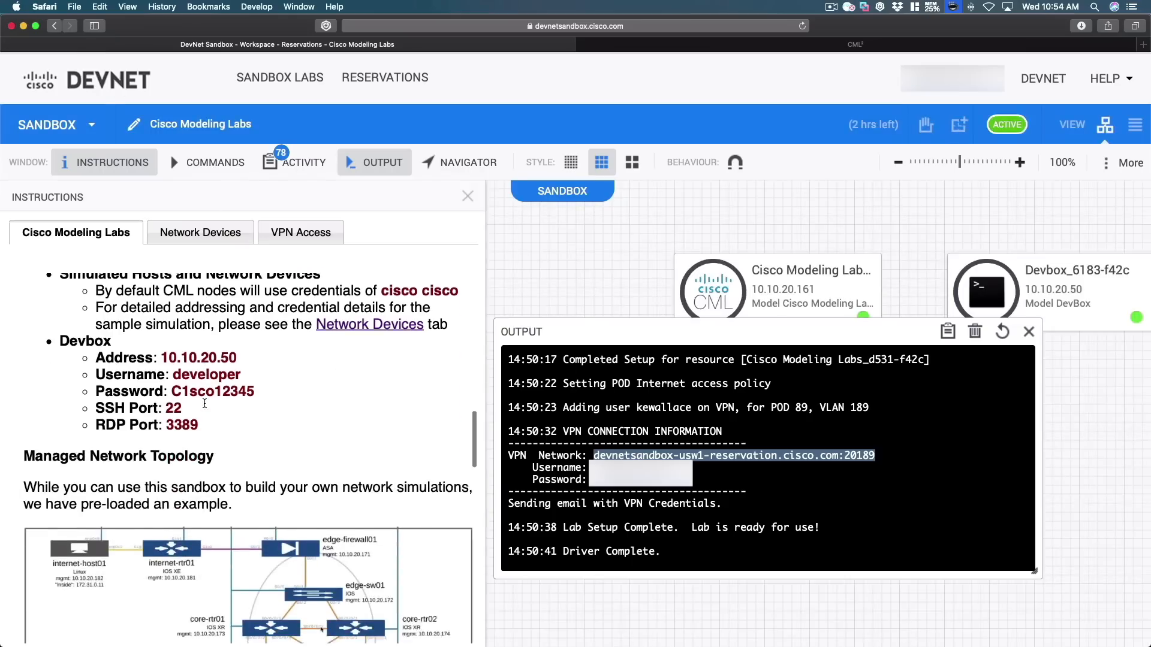
scroll("down", 3)
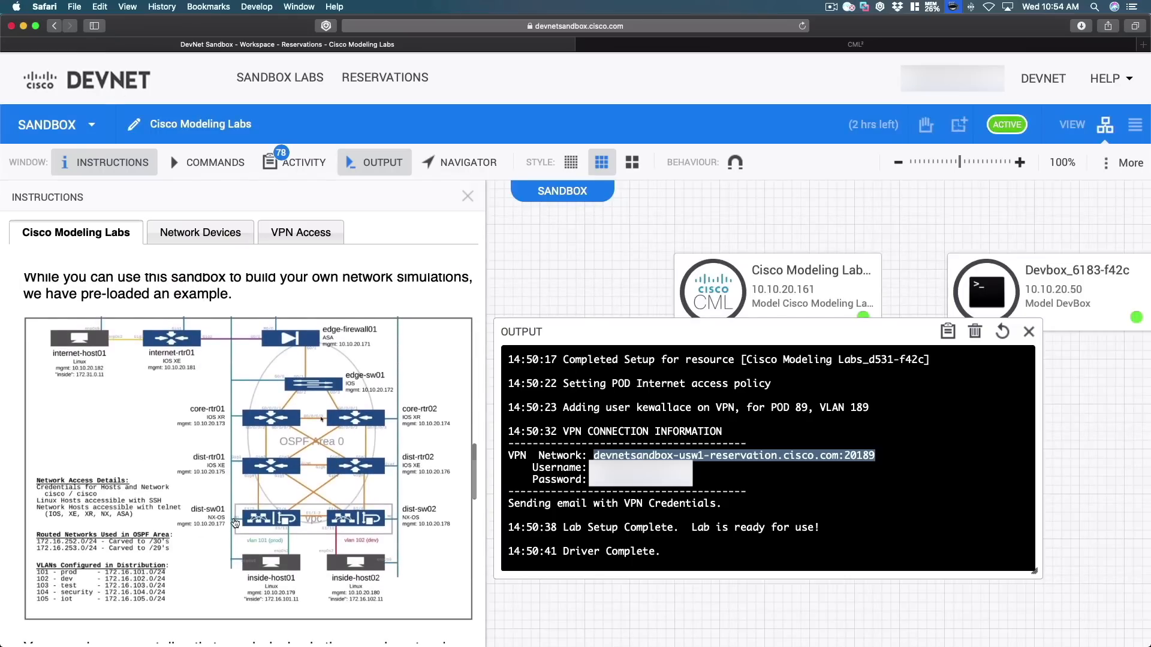
mouse_move(233, 472)
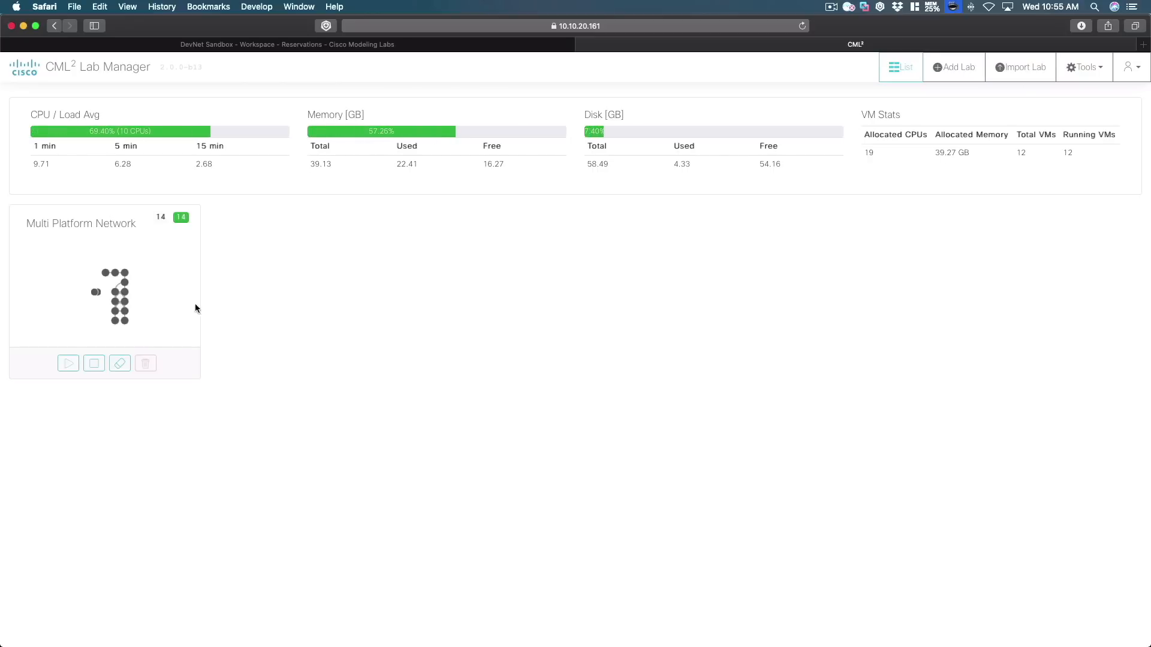
mouse_move(185, 230)
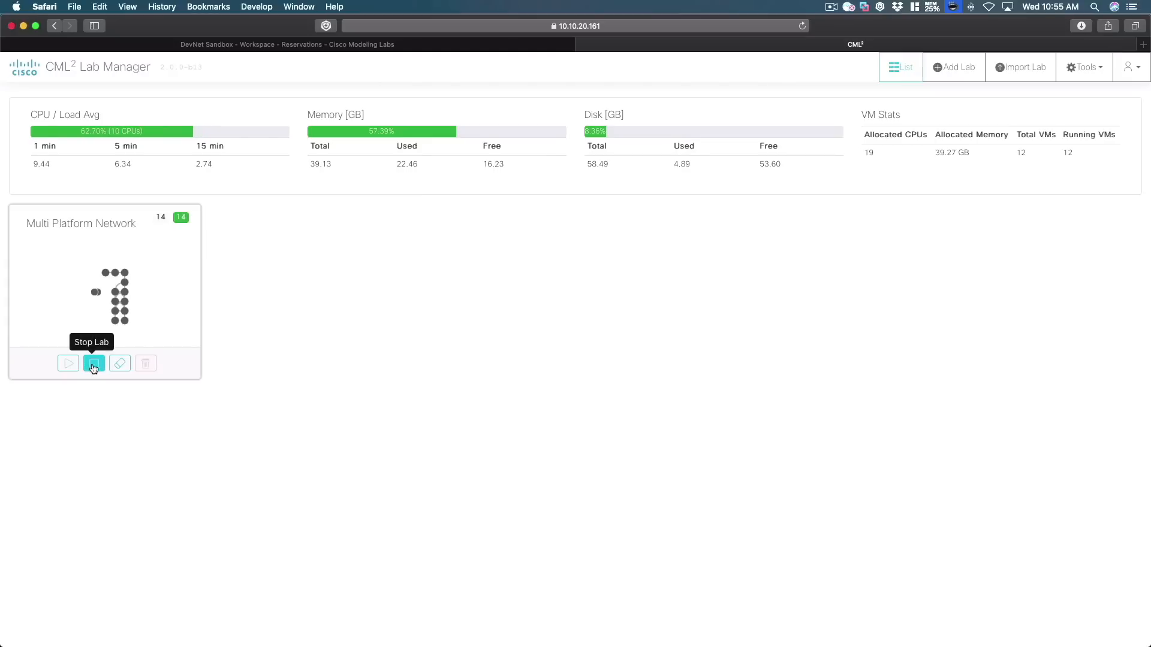
Stop the Multi Platform Network lab and create a new empty lab named DEMO
left_click(93, 363)
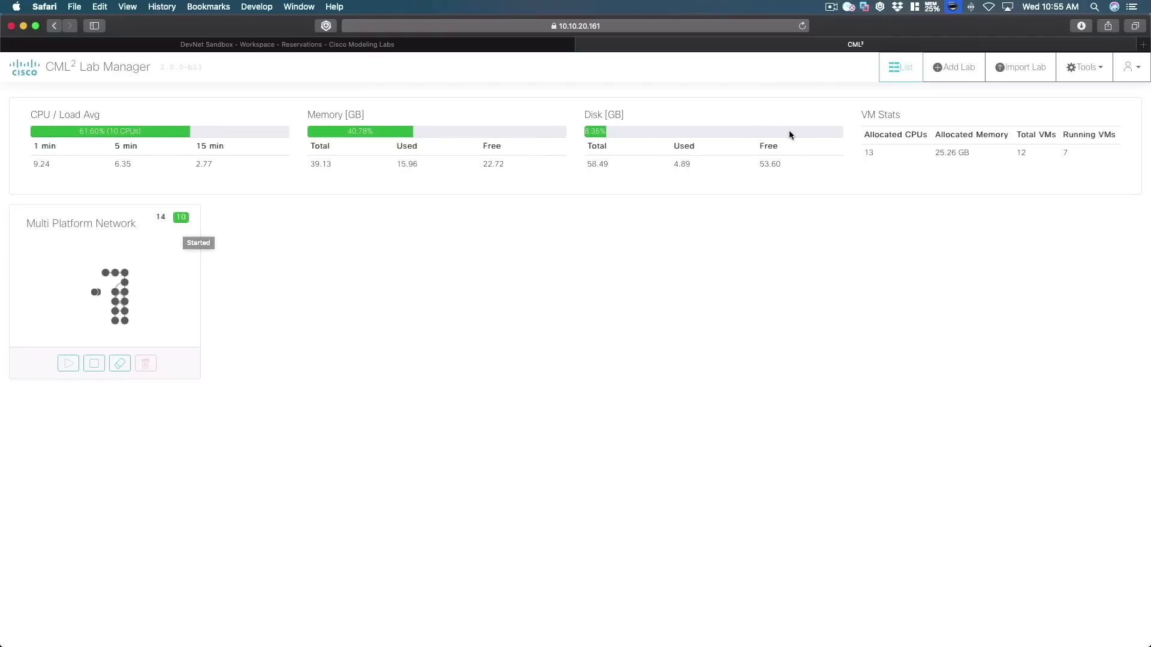
mouse_move(953, 67)
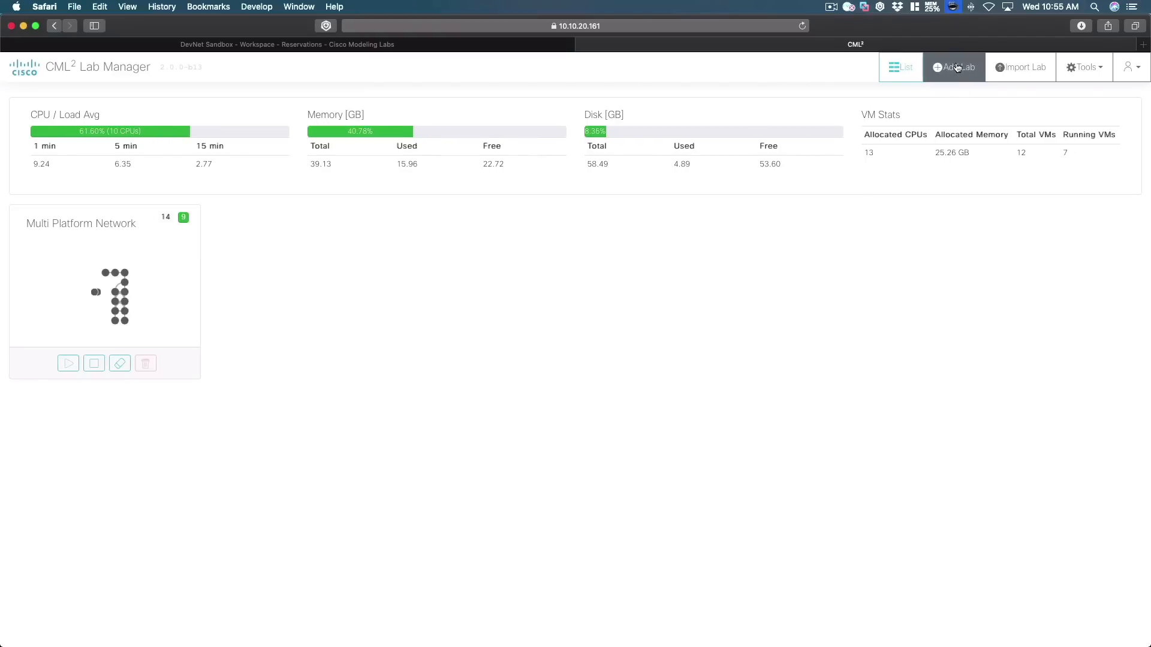
left_click(953, 67)
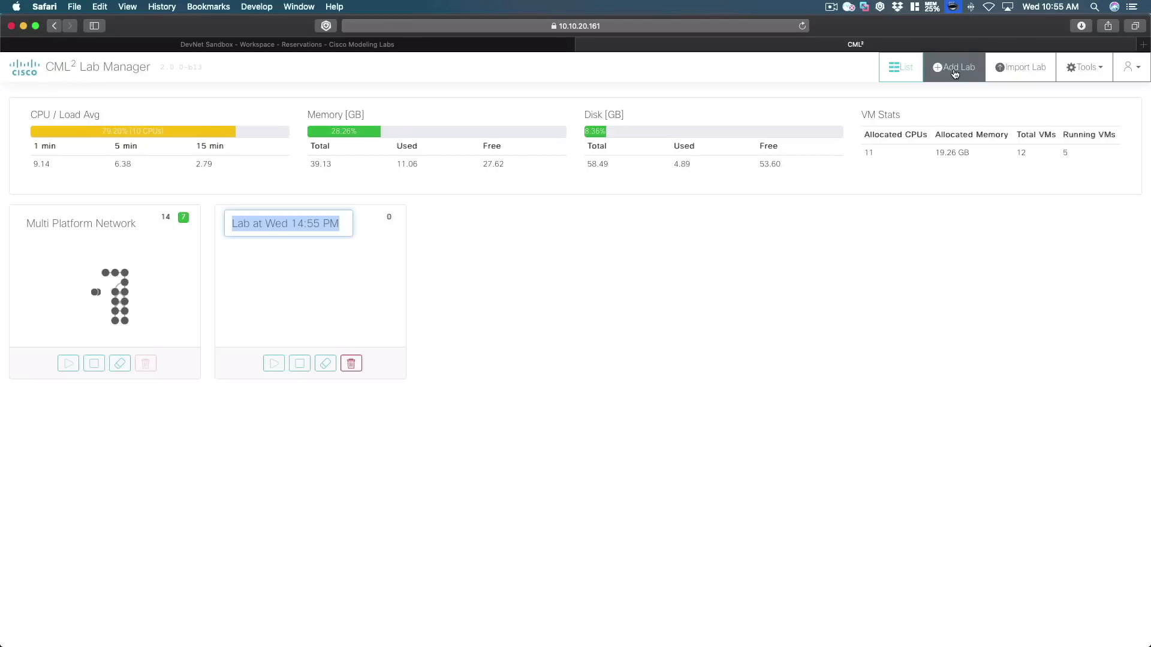
type("DEMO")
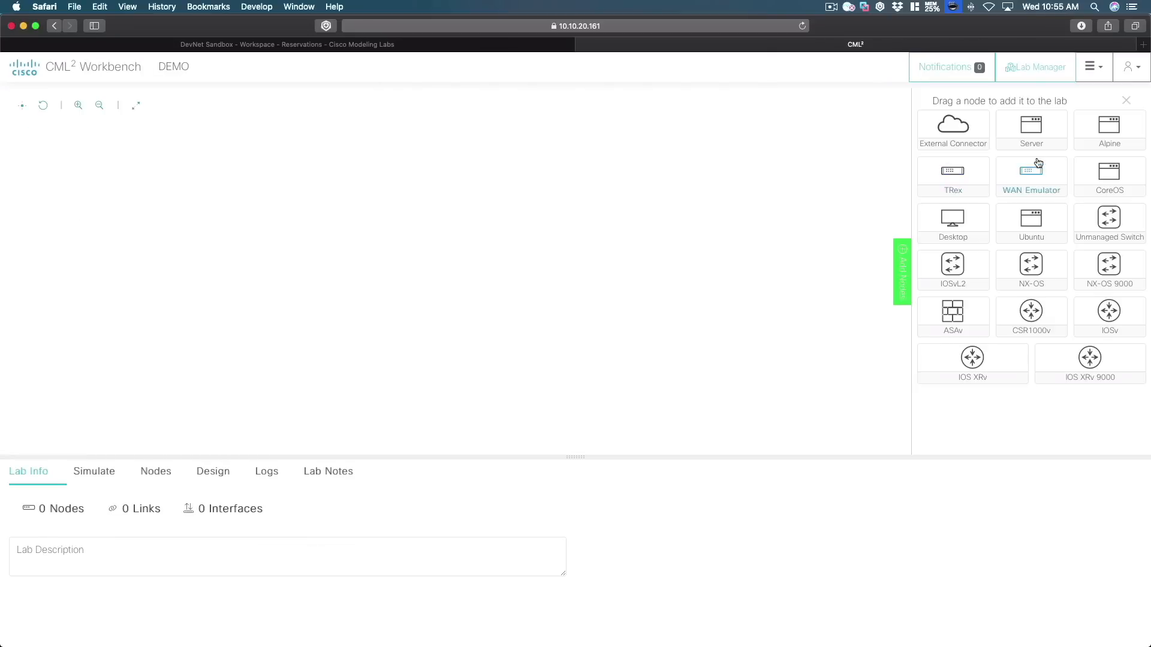
mouse_move(514, 238)
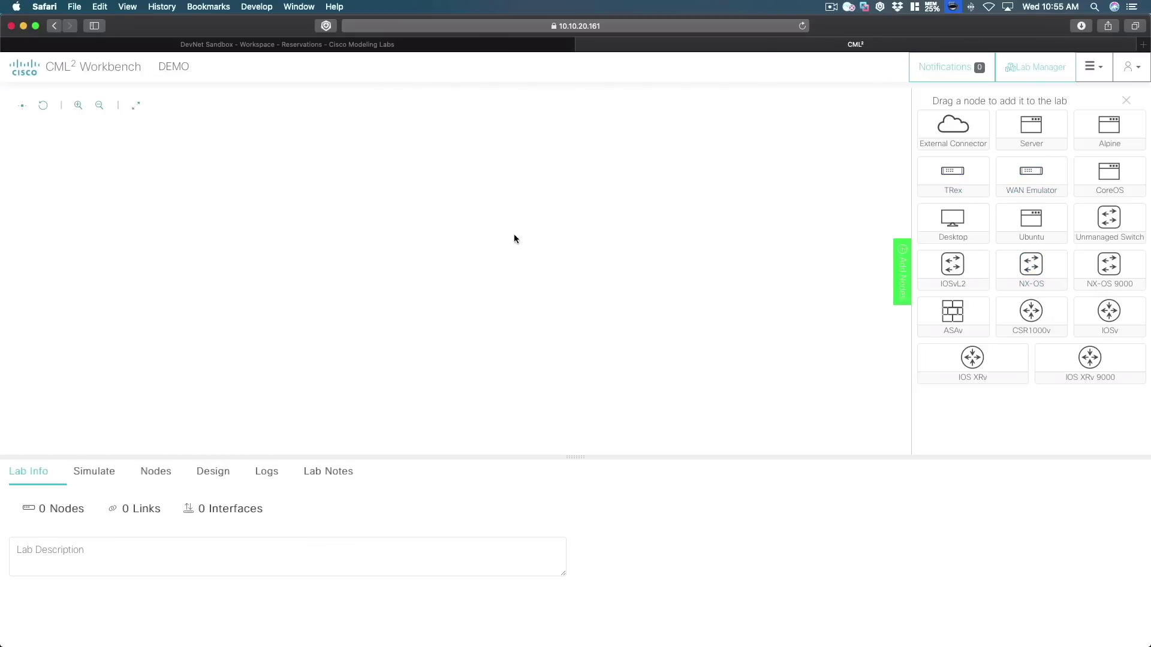
mouse_move(504, 217)
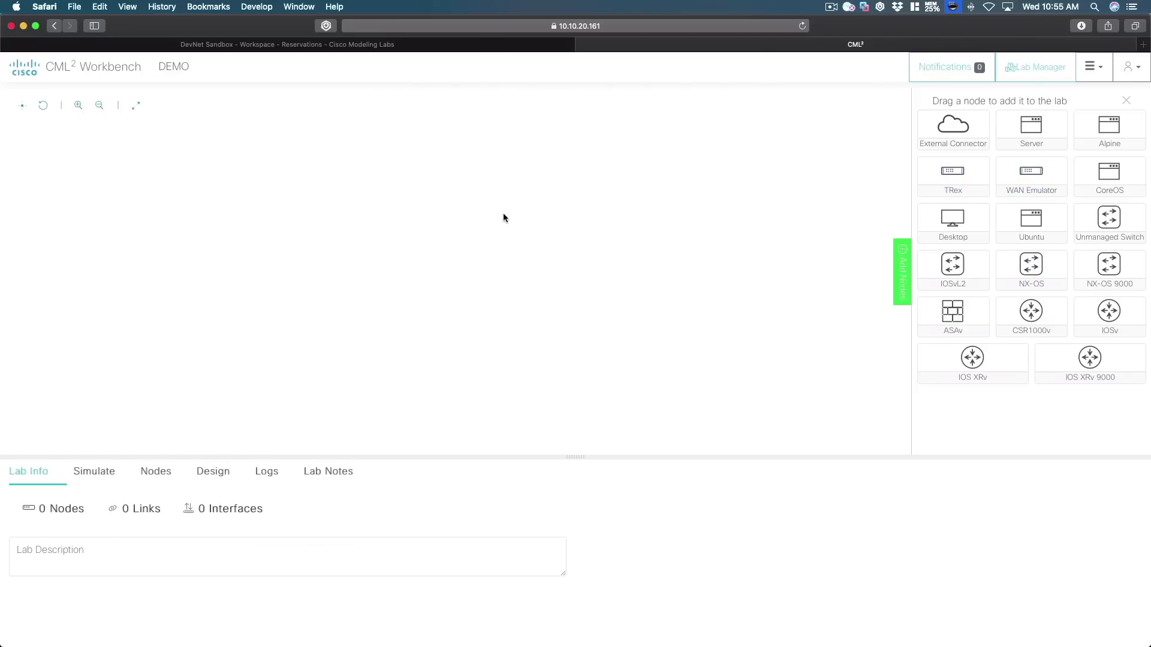
mouse_move(819, 292)
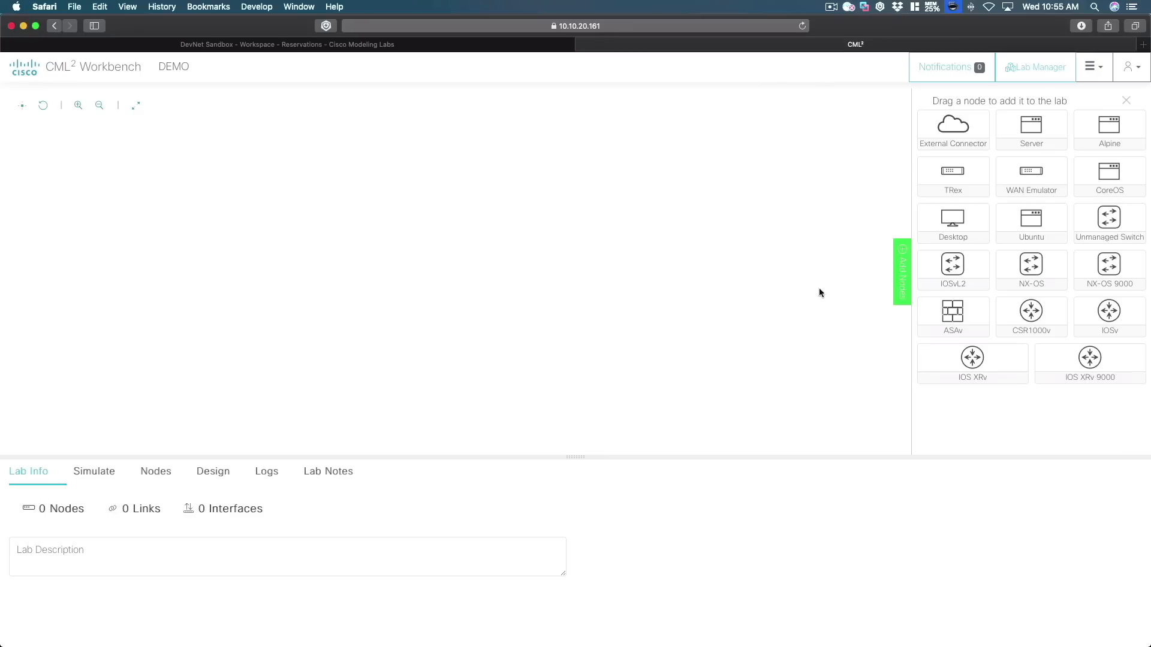
Place two IOSv routers and an unmanaged switch between them on the canvas
left_click_drag(1109, 309, 350, 246)
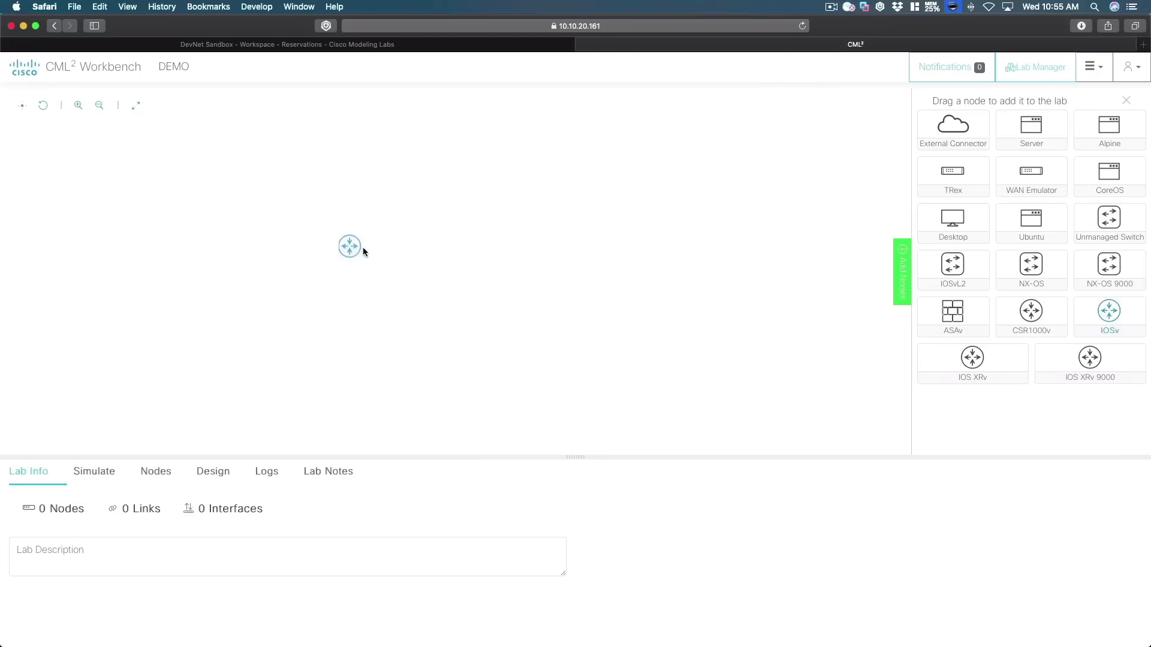
left_click_drag(1109, 309, 347, 245)
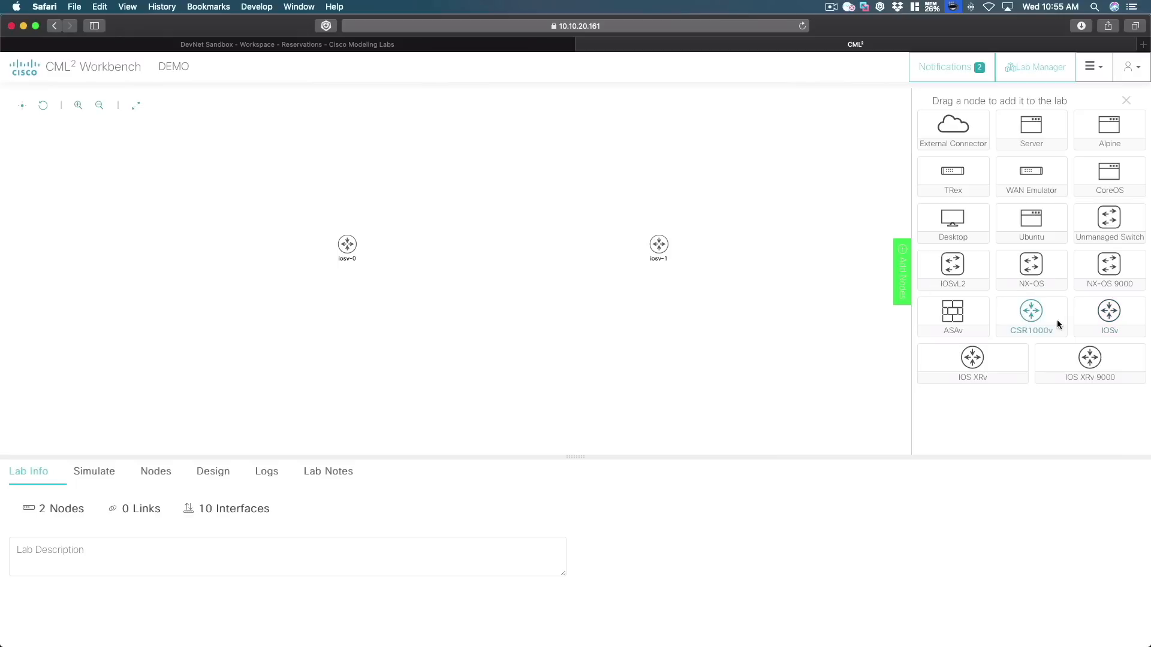
left_click_drag(1108, 224, 537, 240)
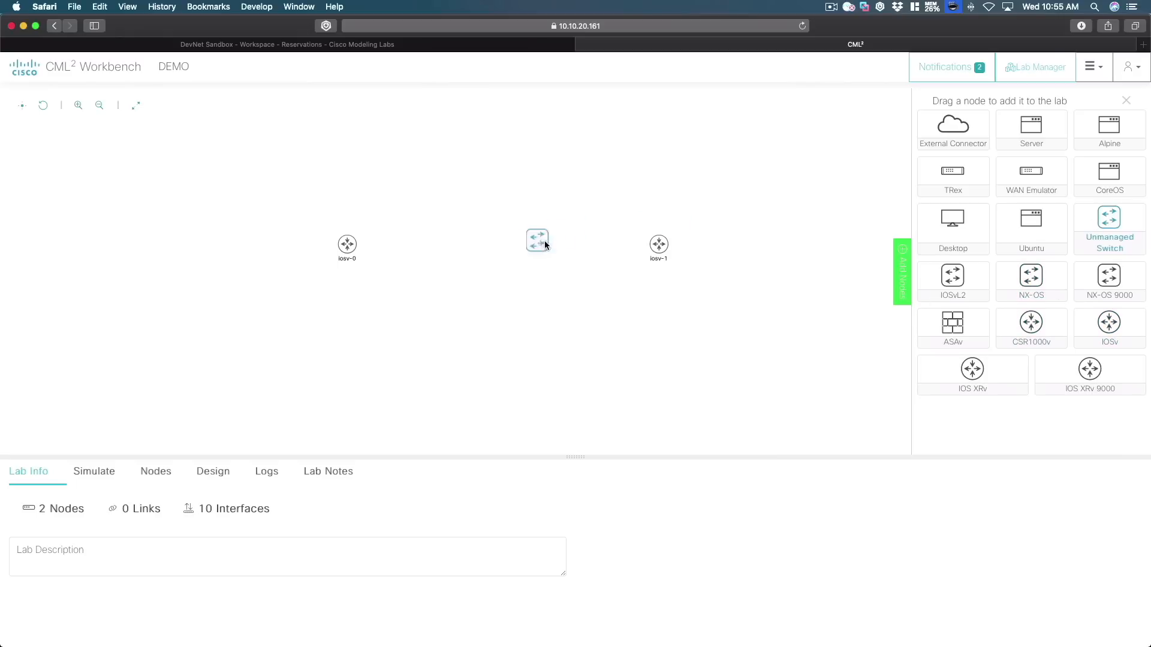
left_click_drag(1109, 223, 490, 239)
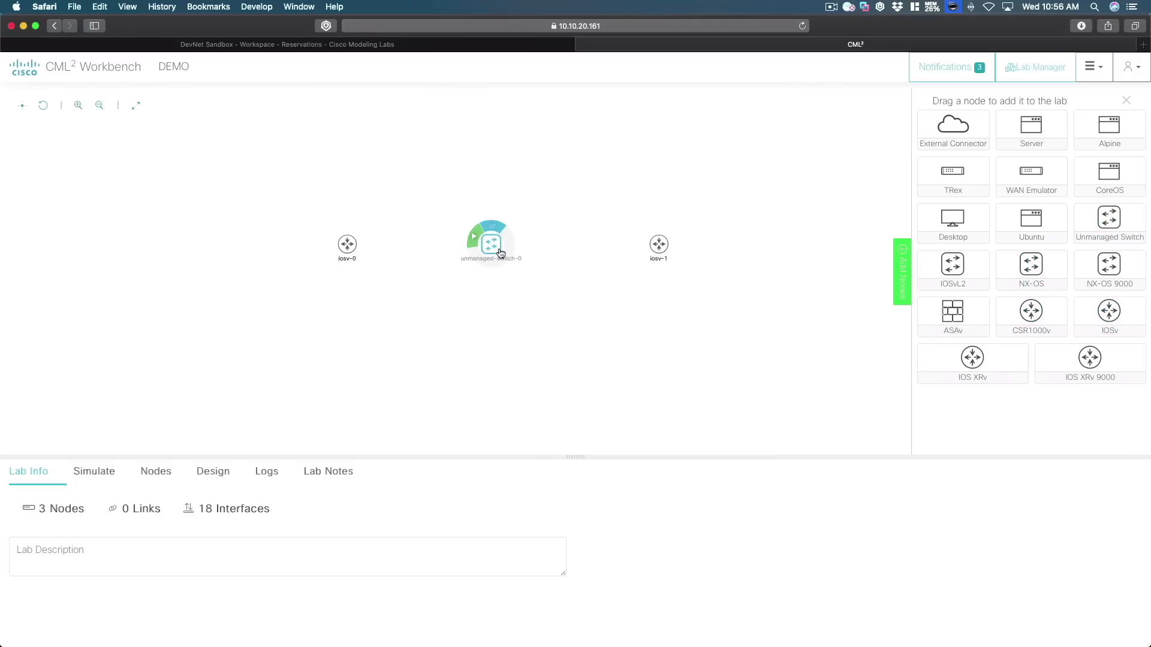
mouse_move(404, 253)
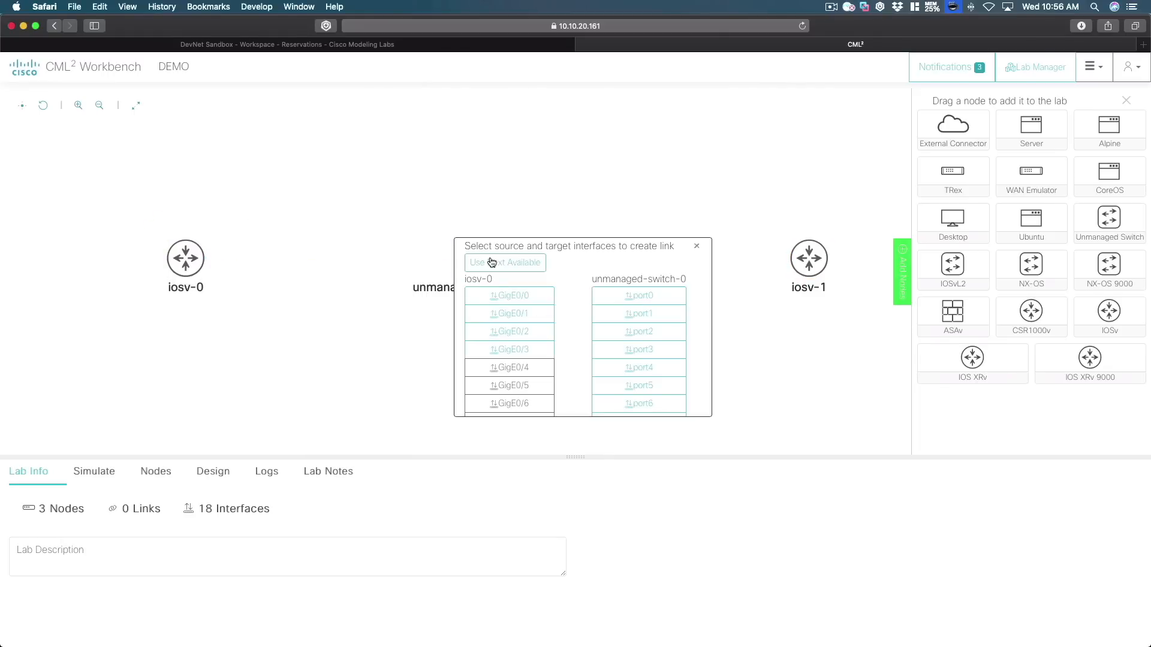
Link iosv-0 GigE0/0 to switch port0 and iosv-1 GigE0/0 to port1
left_click(508, 295)
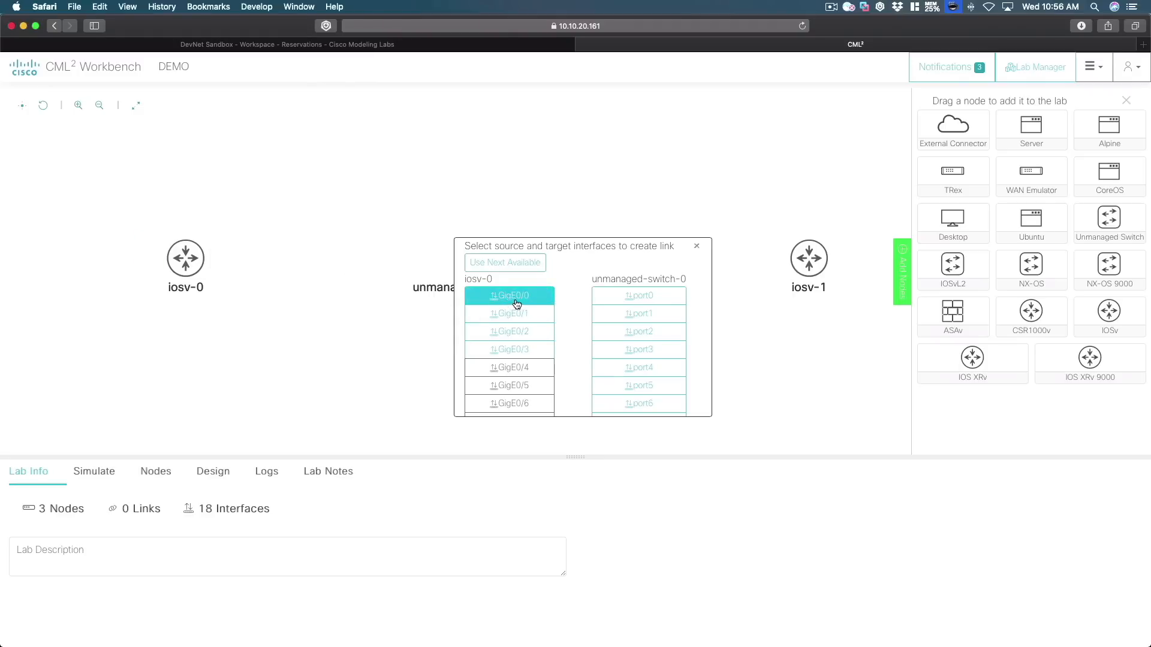
left_click(637, 296)
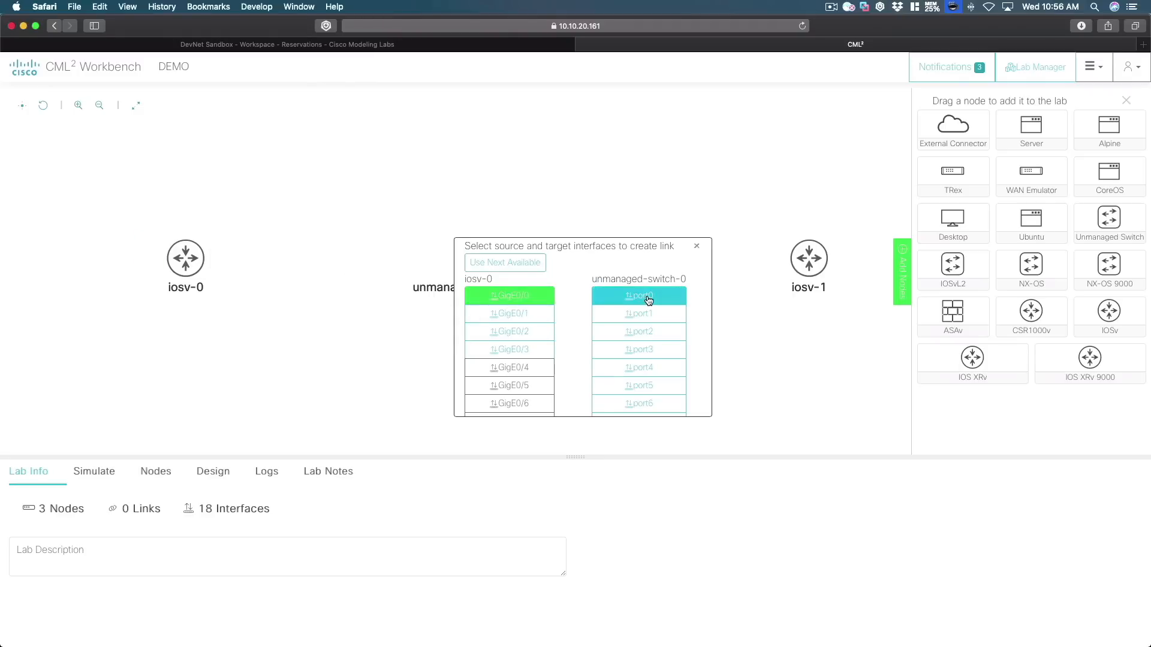
left_click(639, 295)
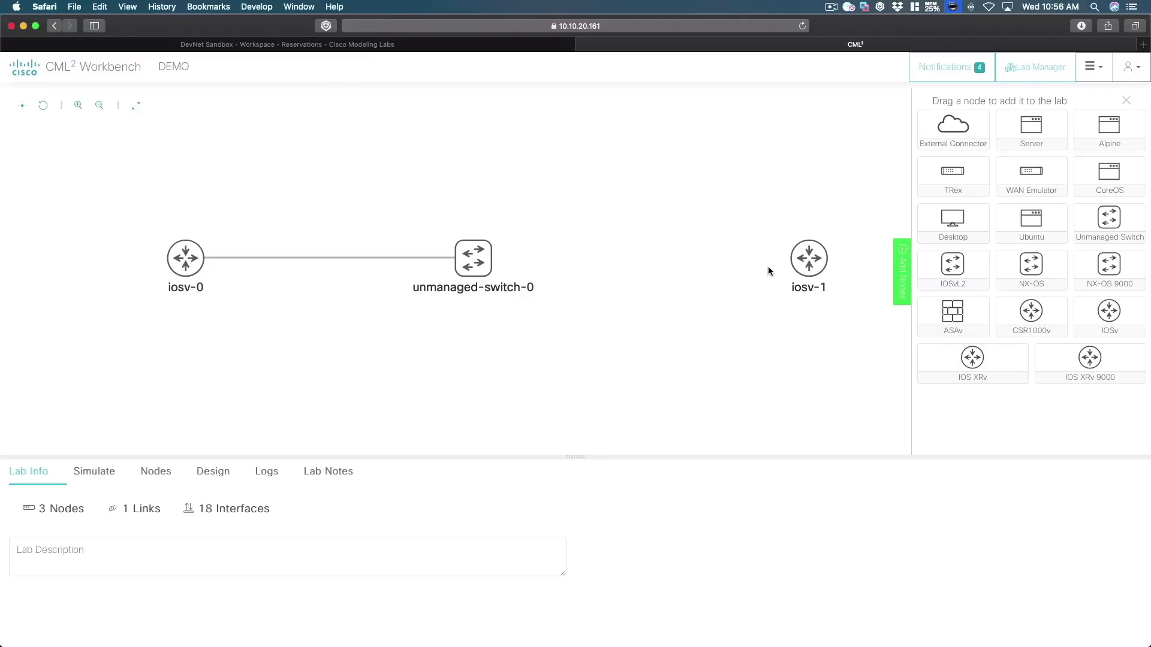
left_click_drag(473, 256, 808, 260)
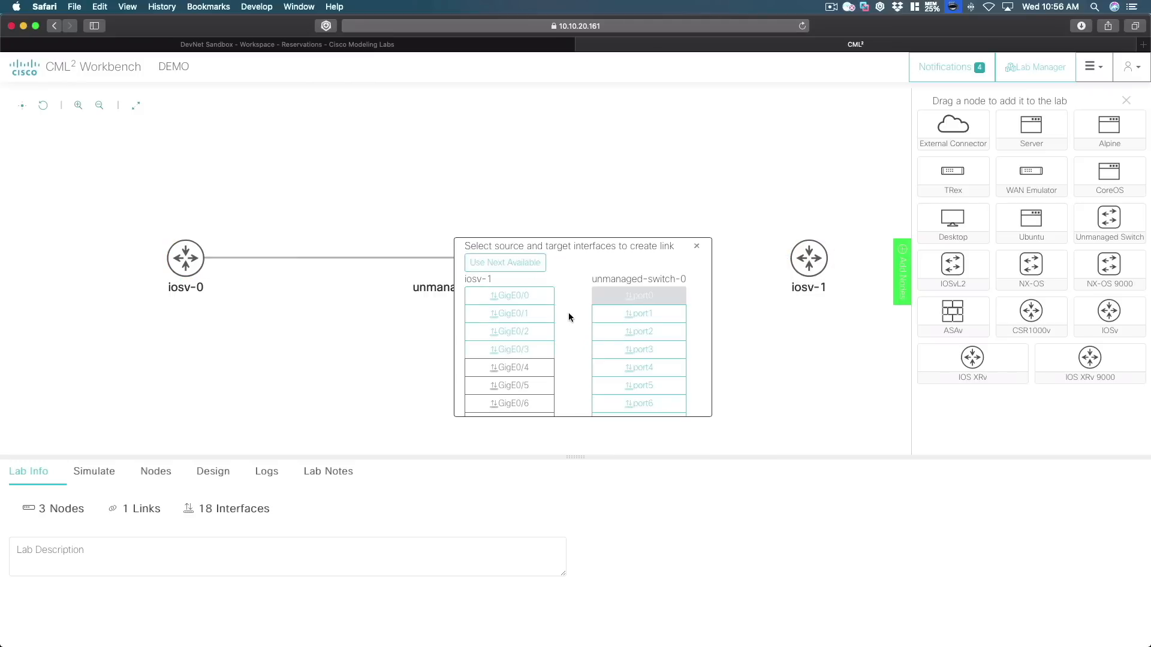
left_click(508, 296)
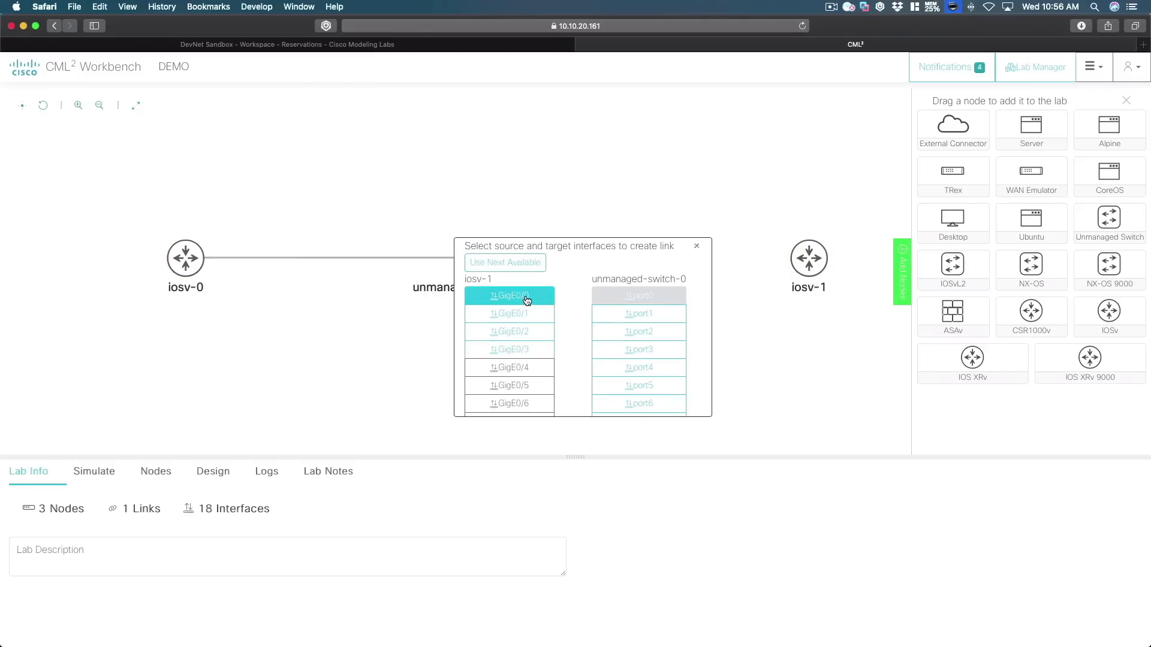
left_click(638, 313)
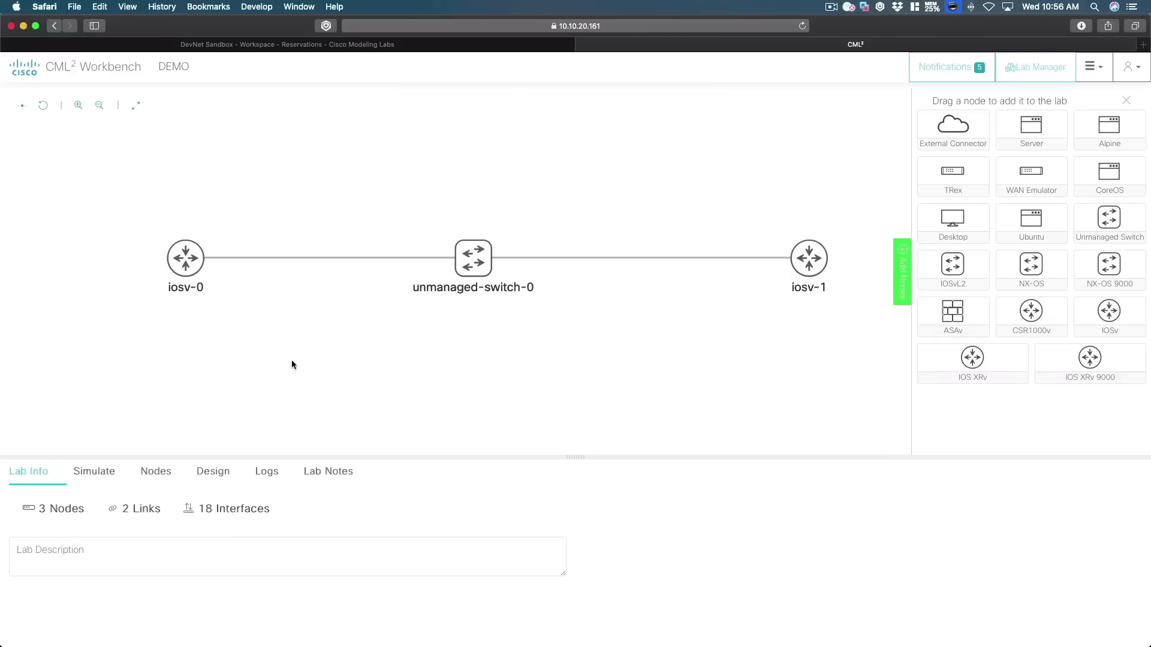
Rename the left router to R1 and the switch to SW1
left_click(184, 257)
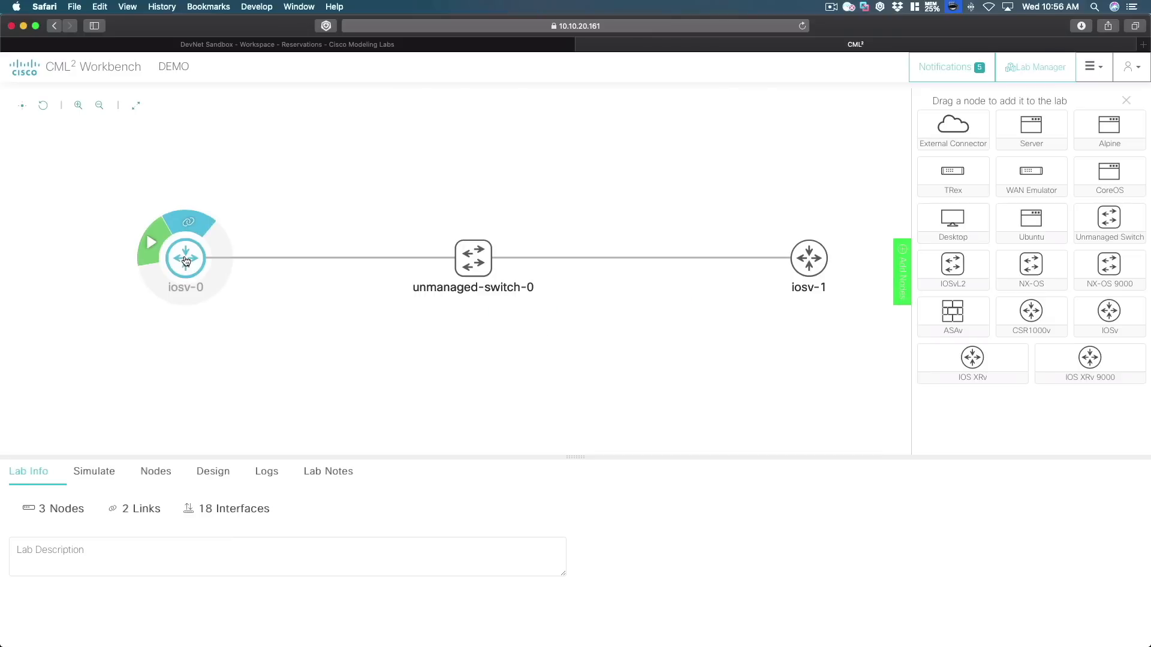
left_click(185, 258)
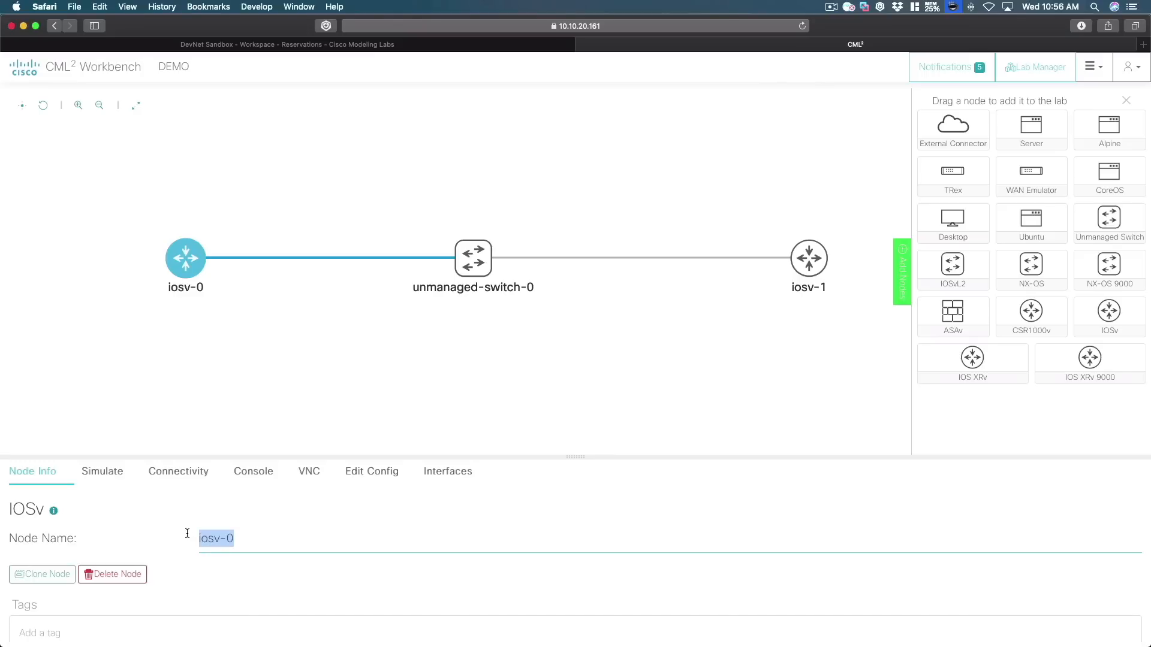
type("R1")
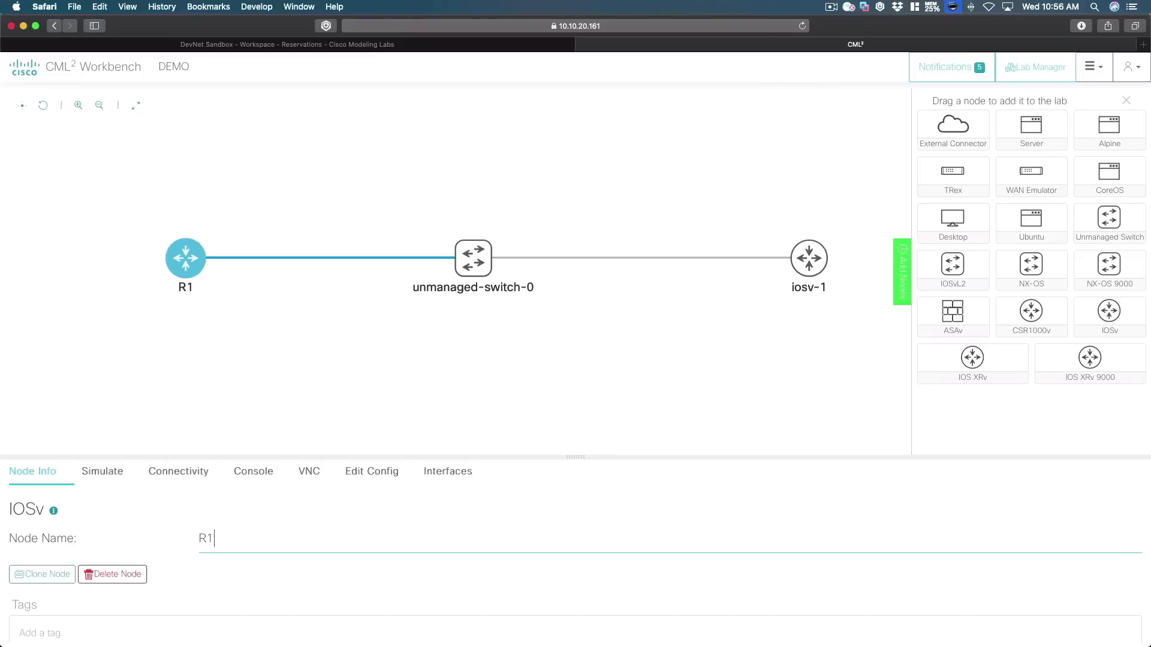
left_click(474, 256)
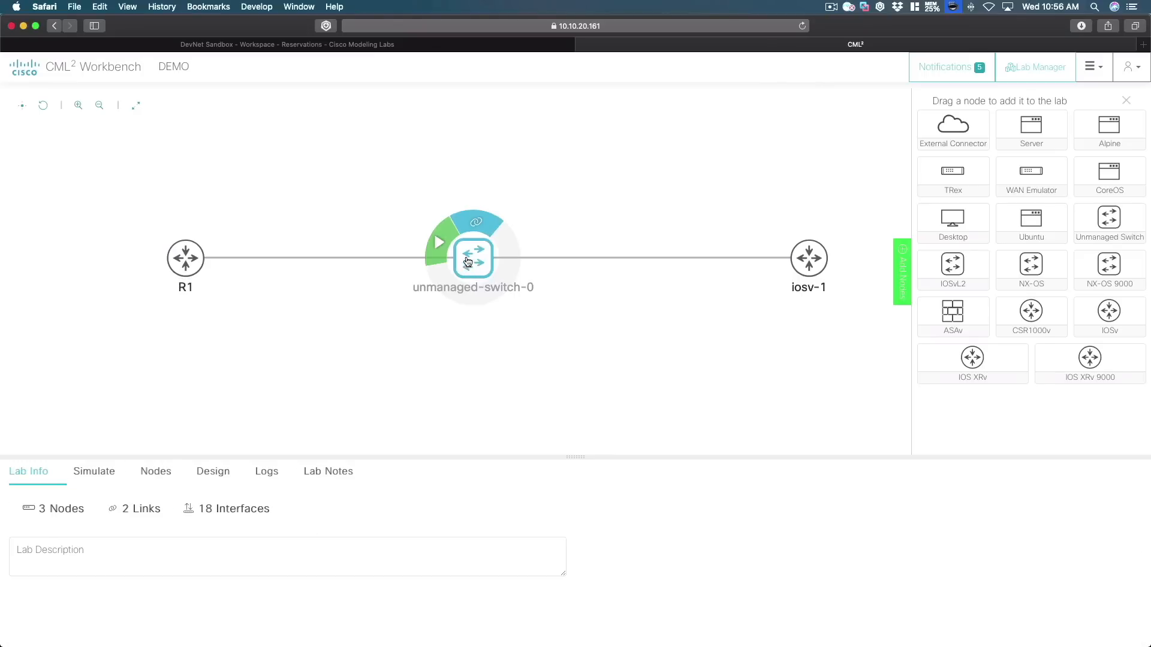
left_click(474, 256)
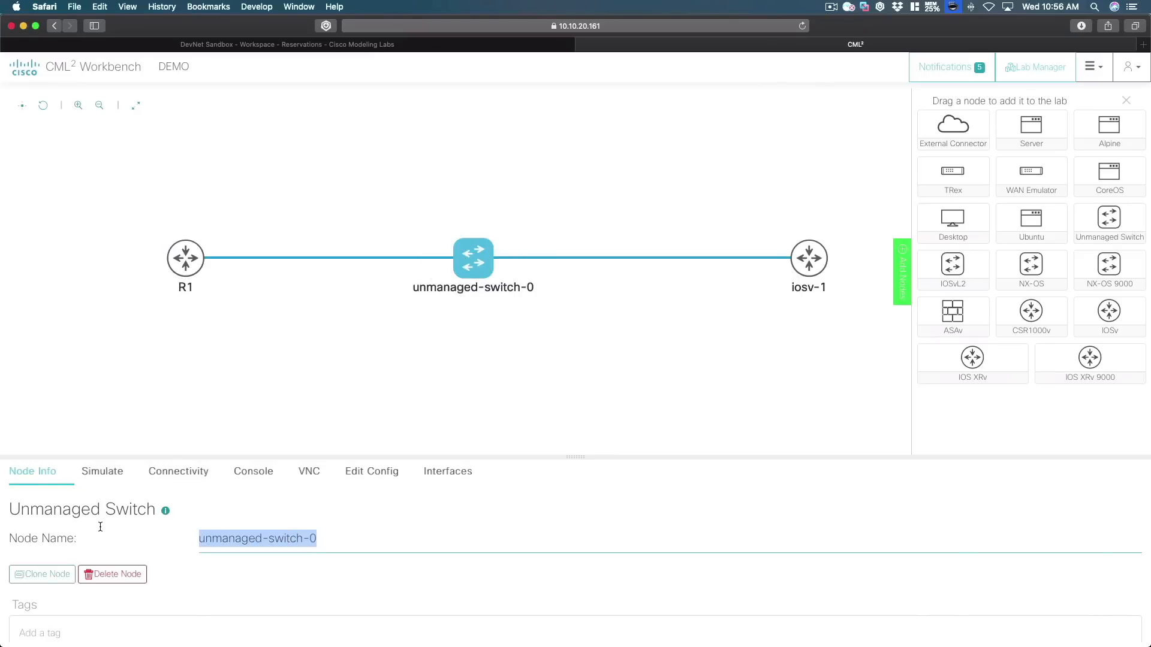
type("SW1")
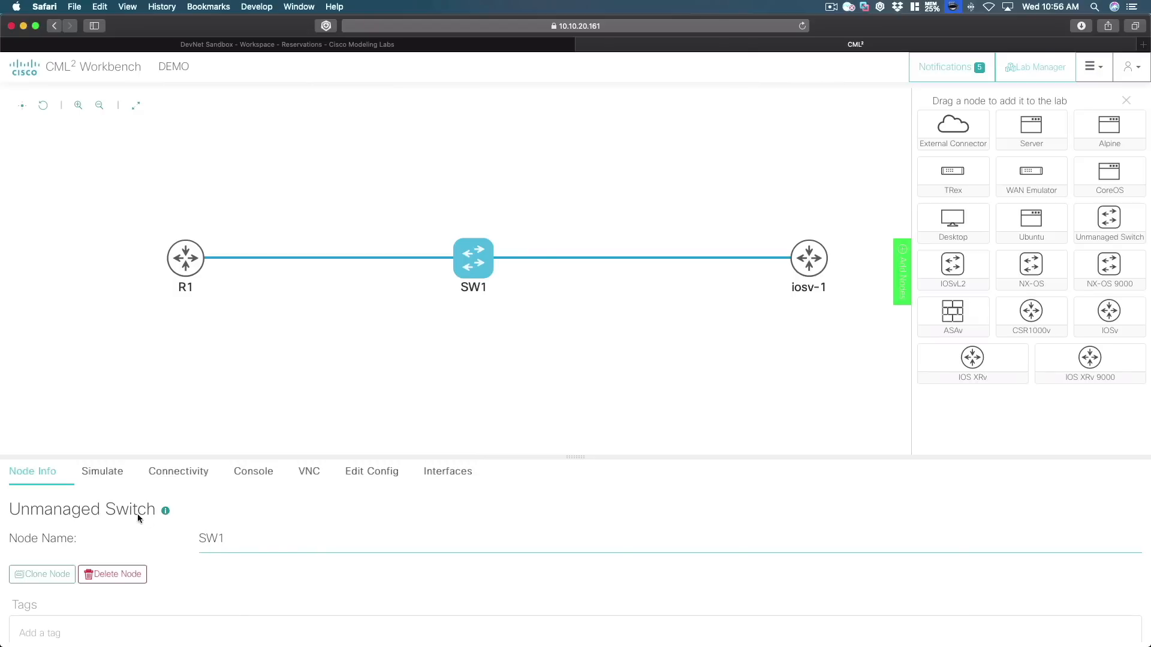
Rename the right router to R2 and return to the lab overview
left_click(807, 259)
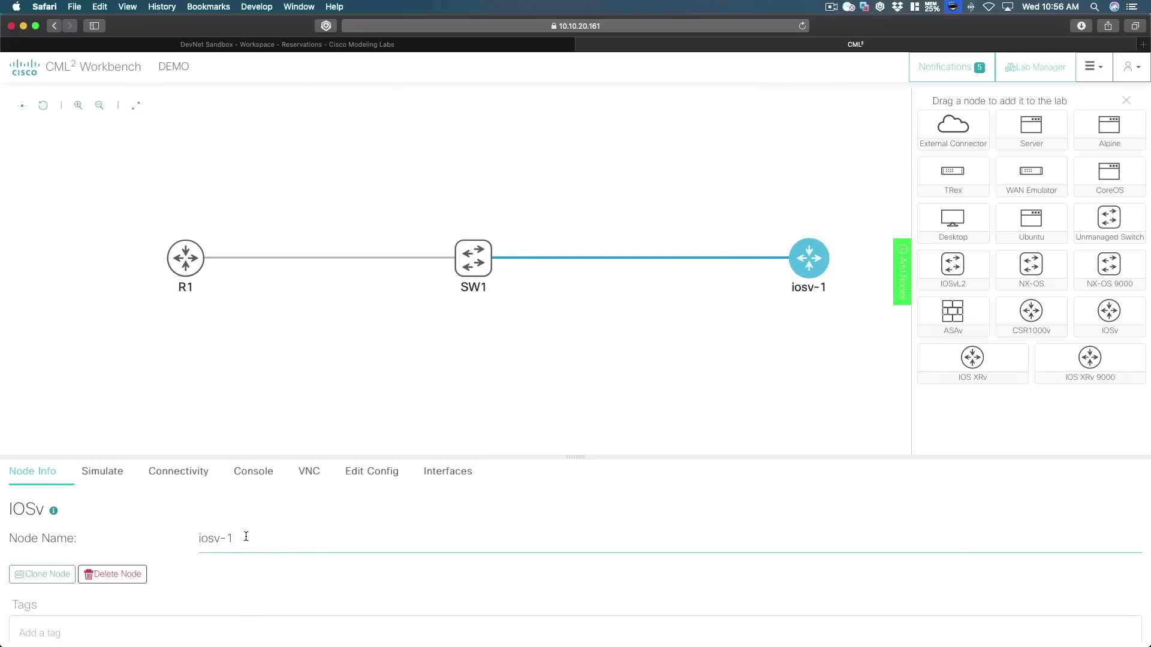
type("R2")
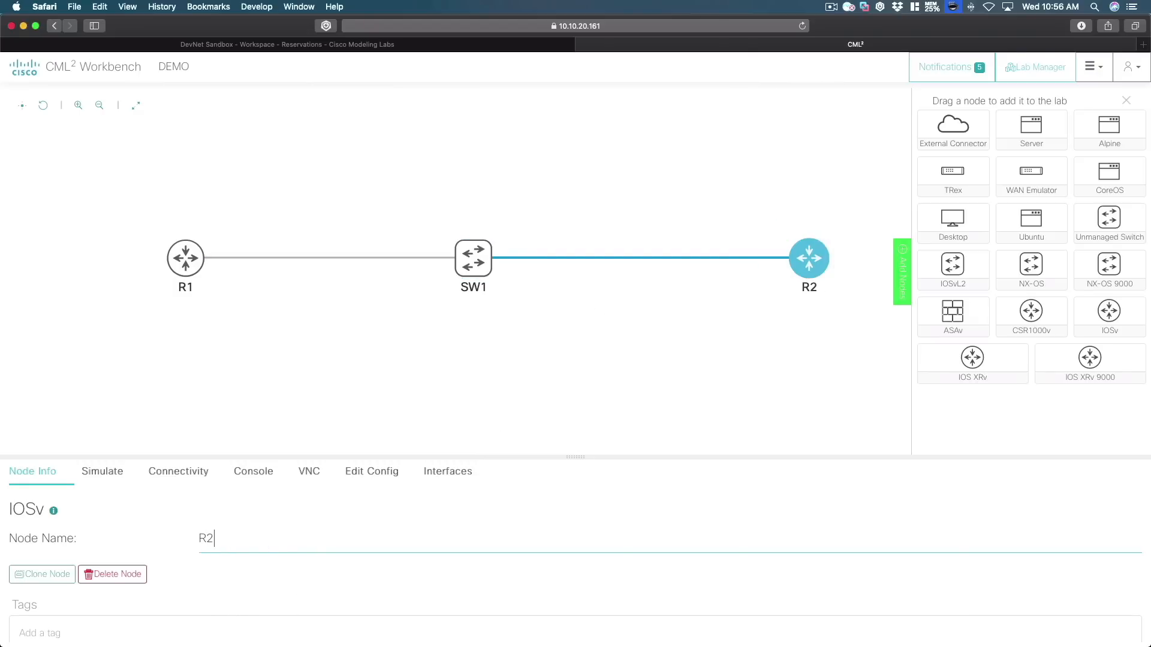
left_click(357, 436)
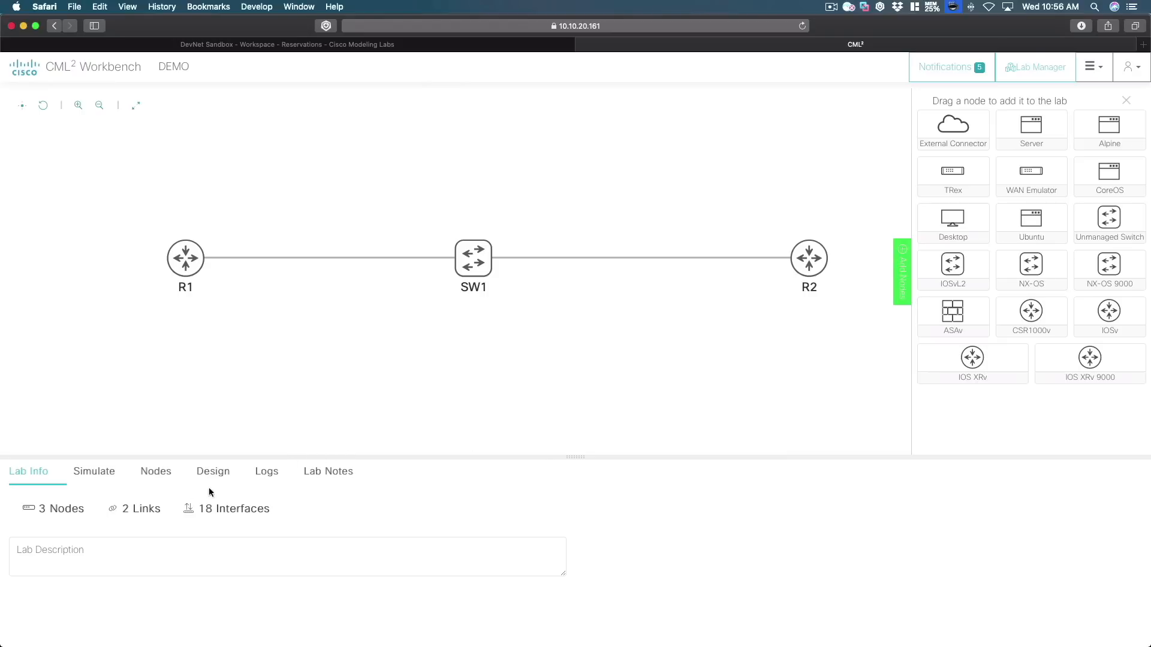
Start all DEMO lab nodes from the Simulate controls so SW1 runs and the routers boot
left_click(93, 471)
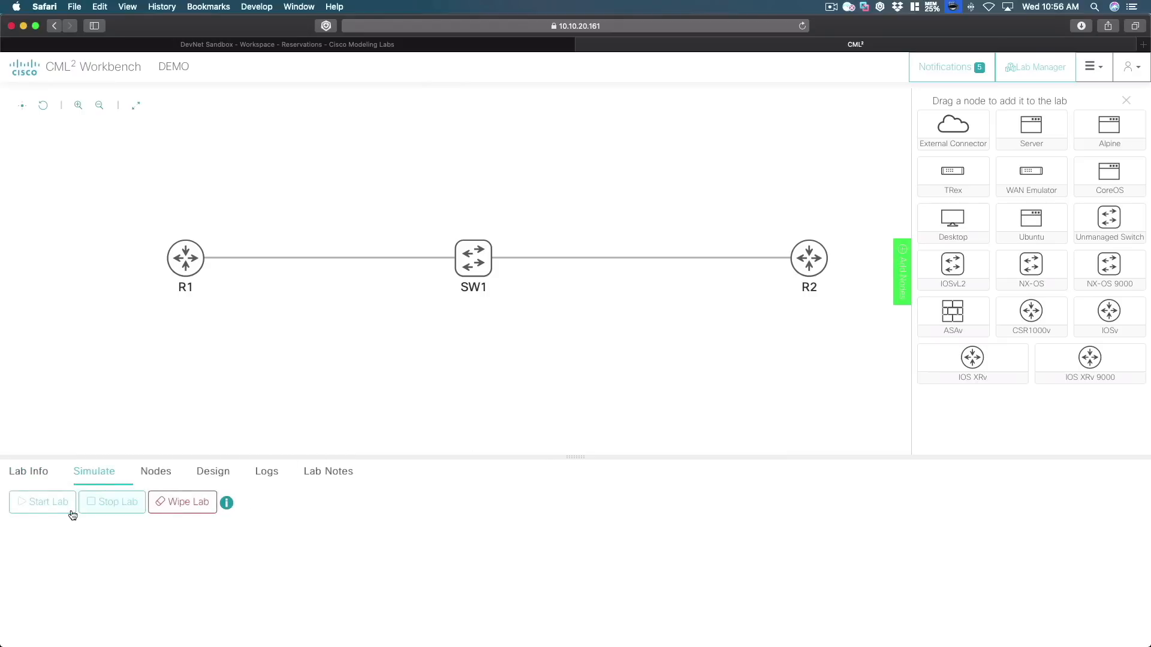
left_click(42, 502)
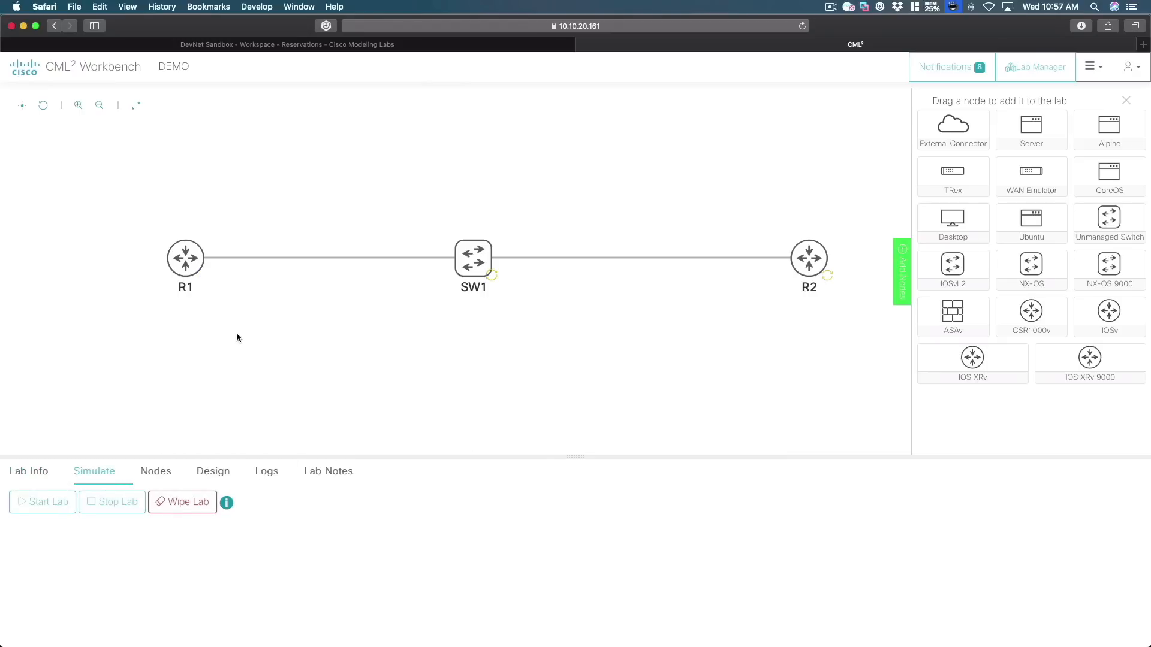
left_click(185, 259)
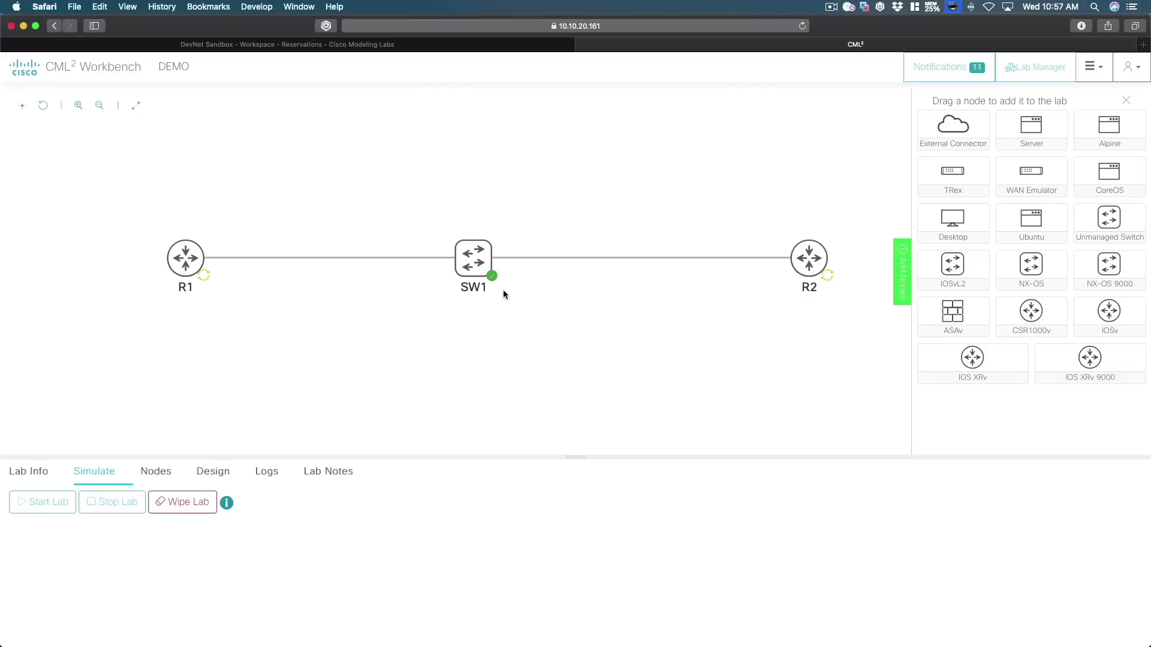
mouse_move(499, 287)
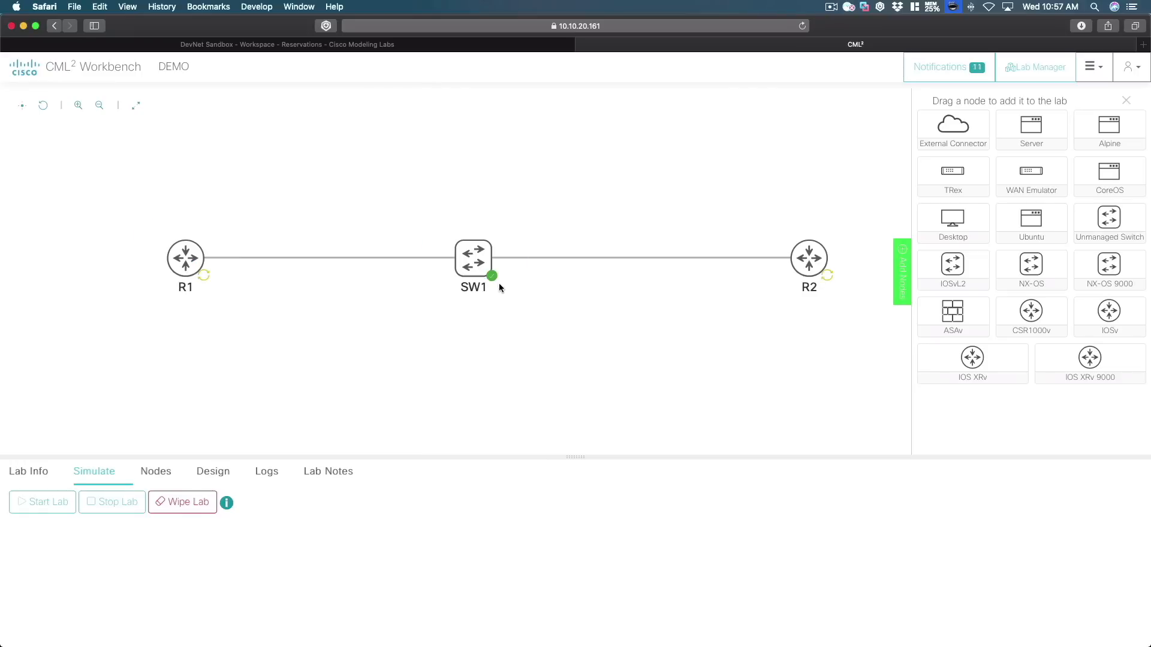
left_click(472, 261)
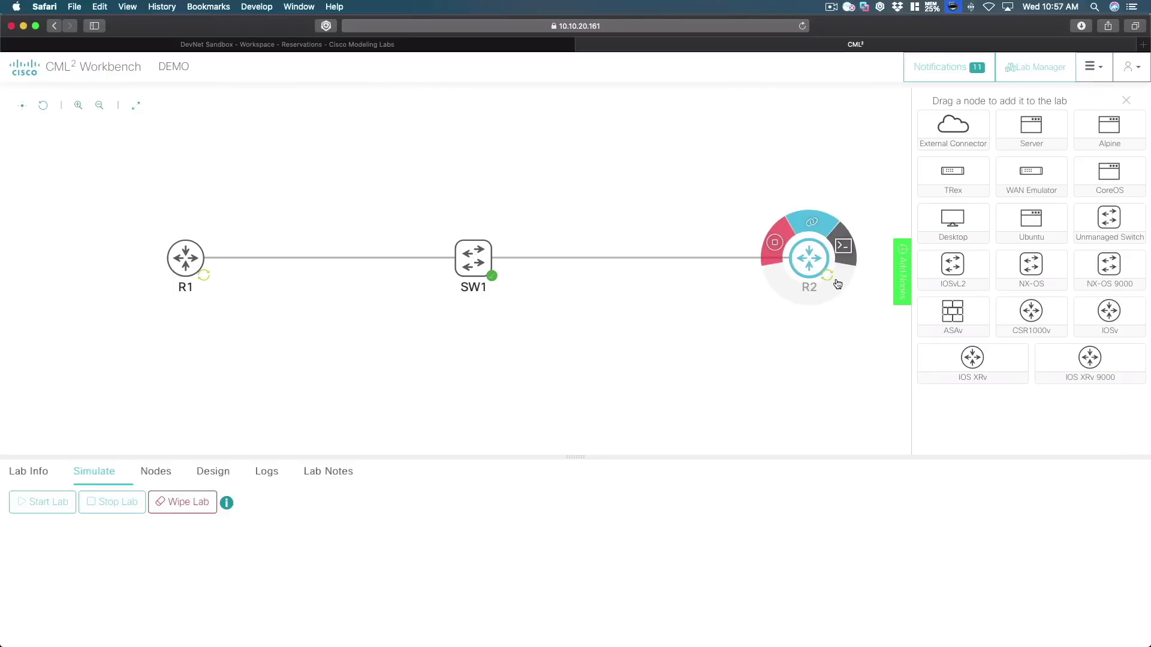
mouse_move(842, 247)
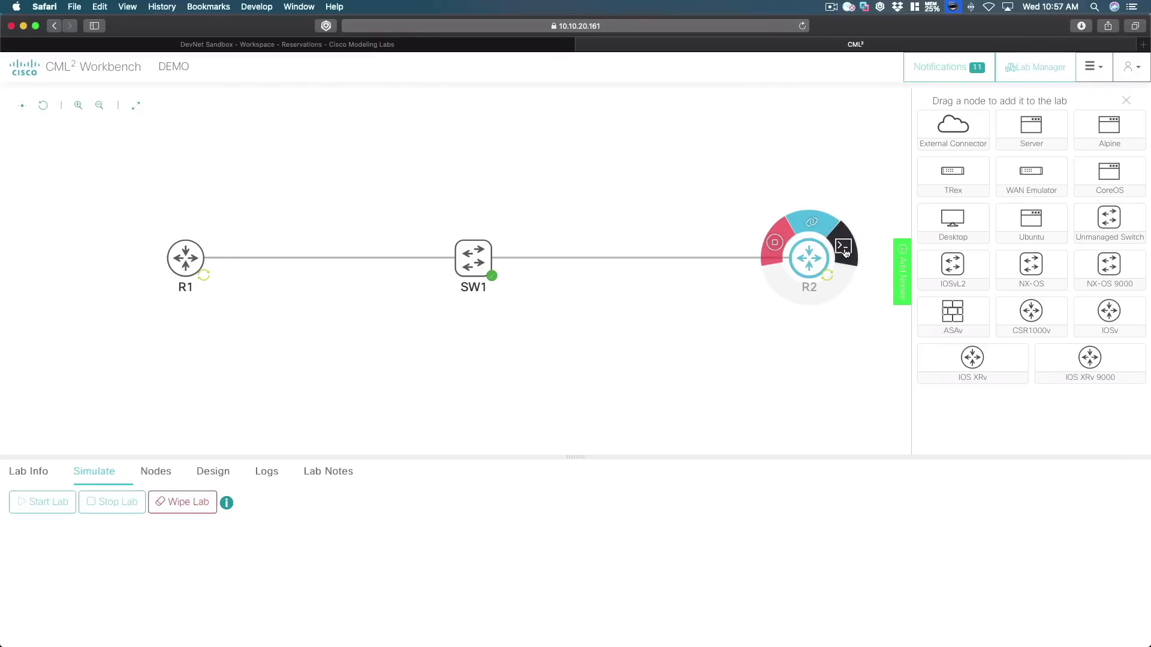
Bring up R2's built-in console, enlarge it and activate the session to show the IOS banner
left_click(843, 245)
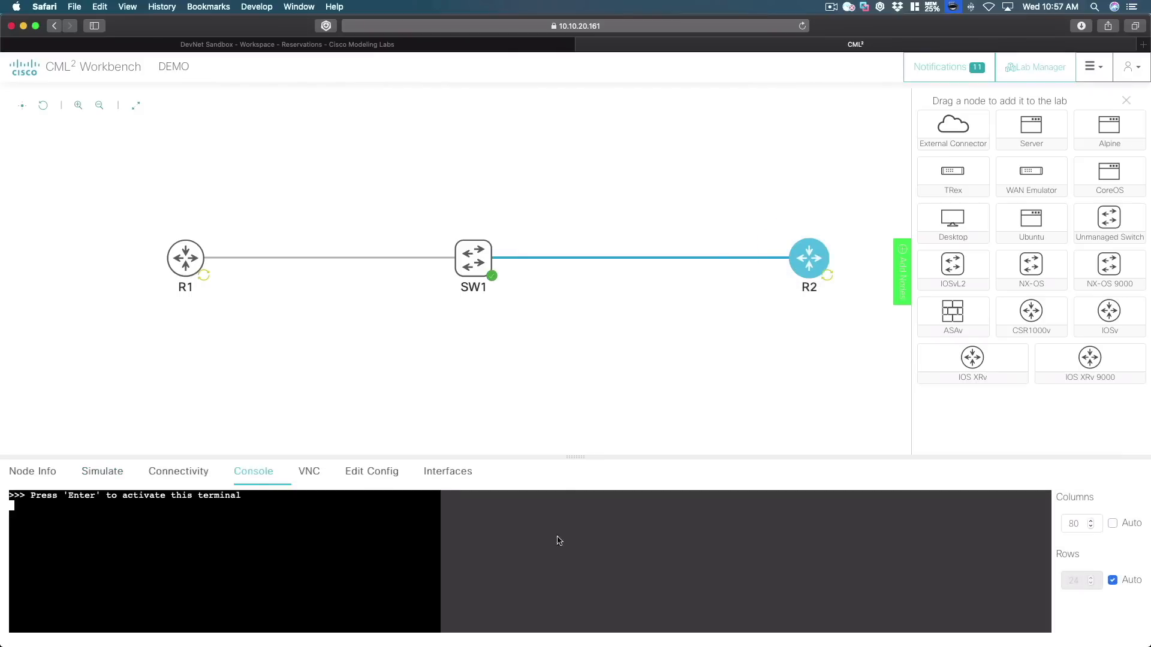
left_click_drag(577, 456, 582, 336)
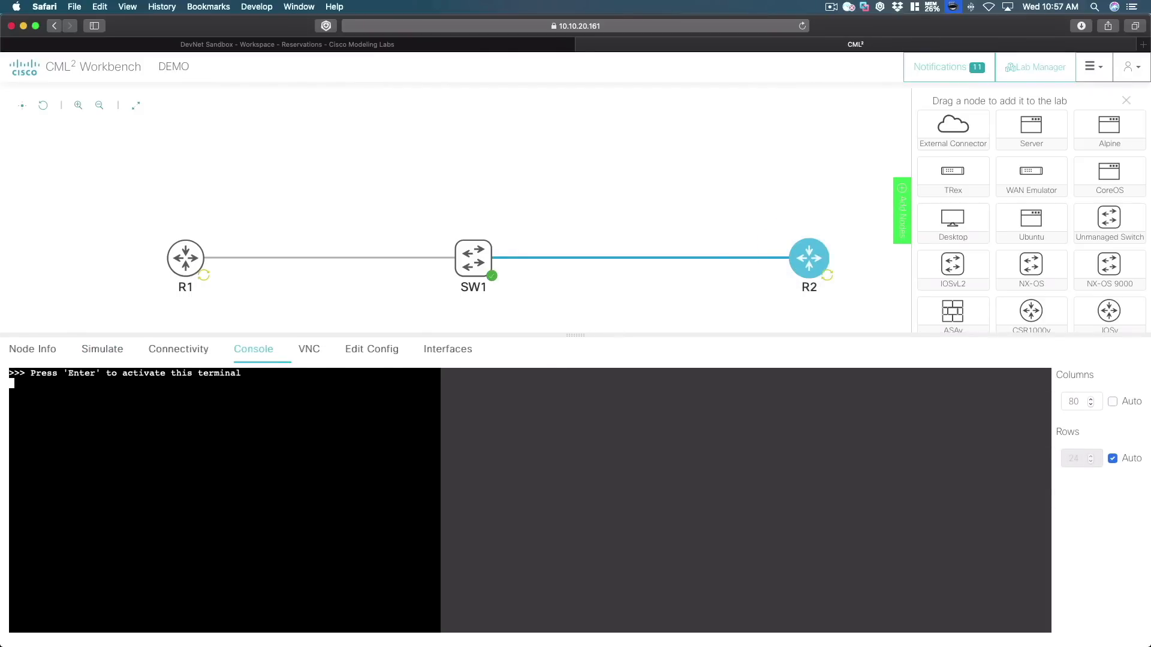
mouse_move(256, 455)
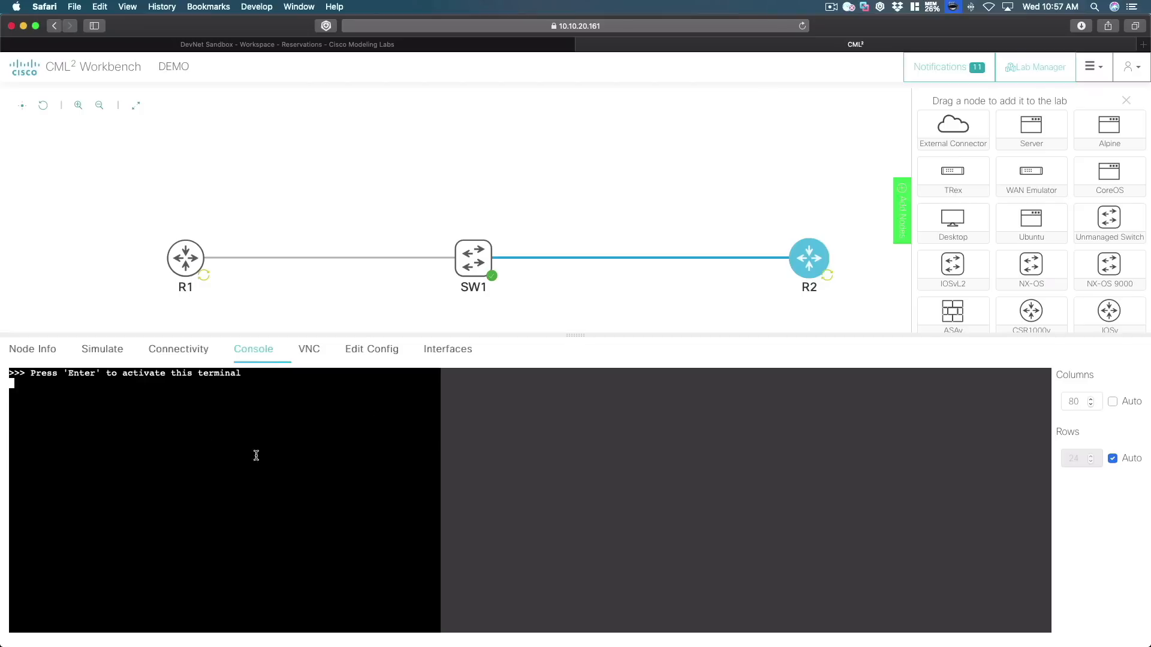
mouse_move(165, 414)
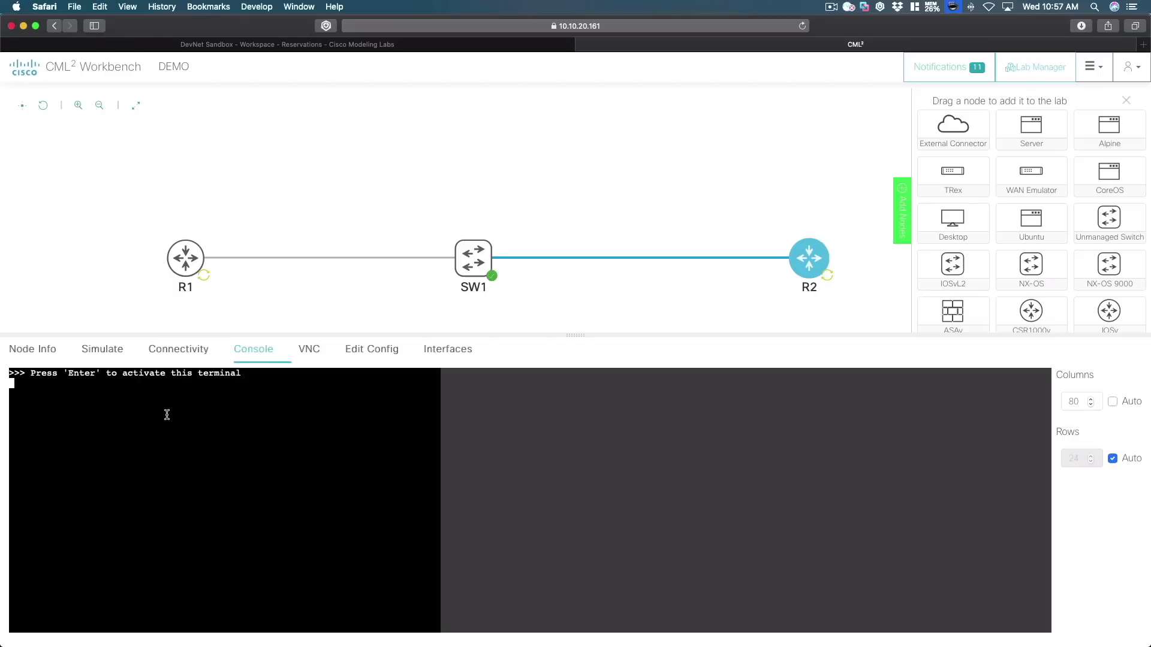
key("enter")
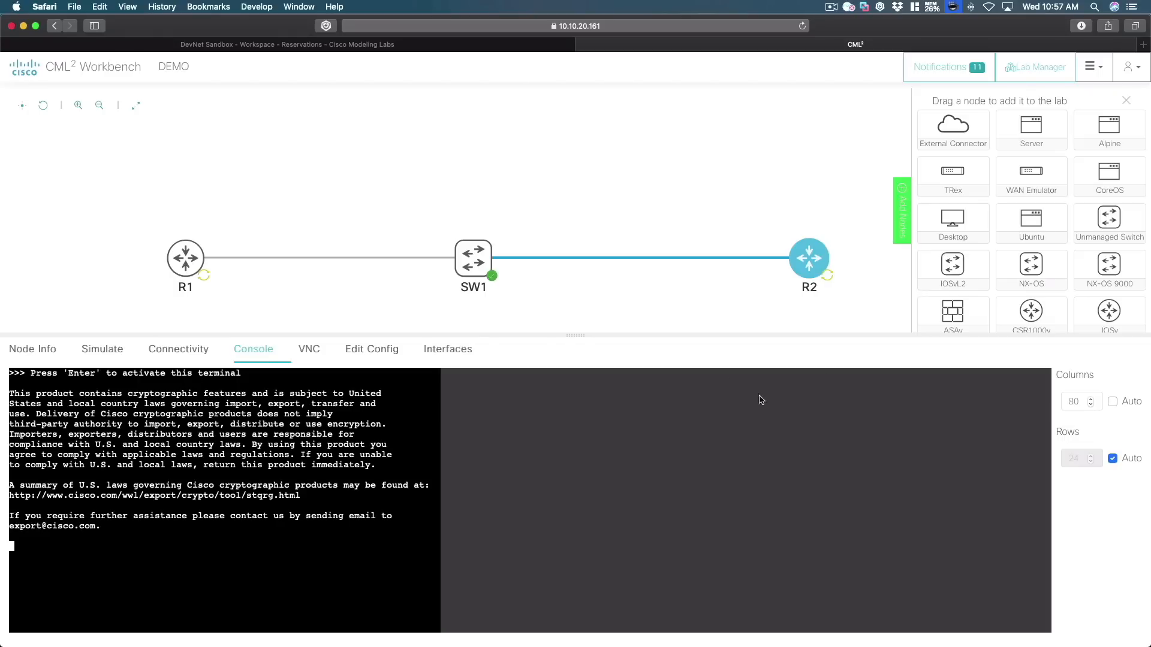
mouse_move(146, 502)
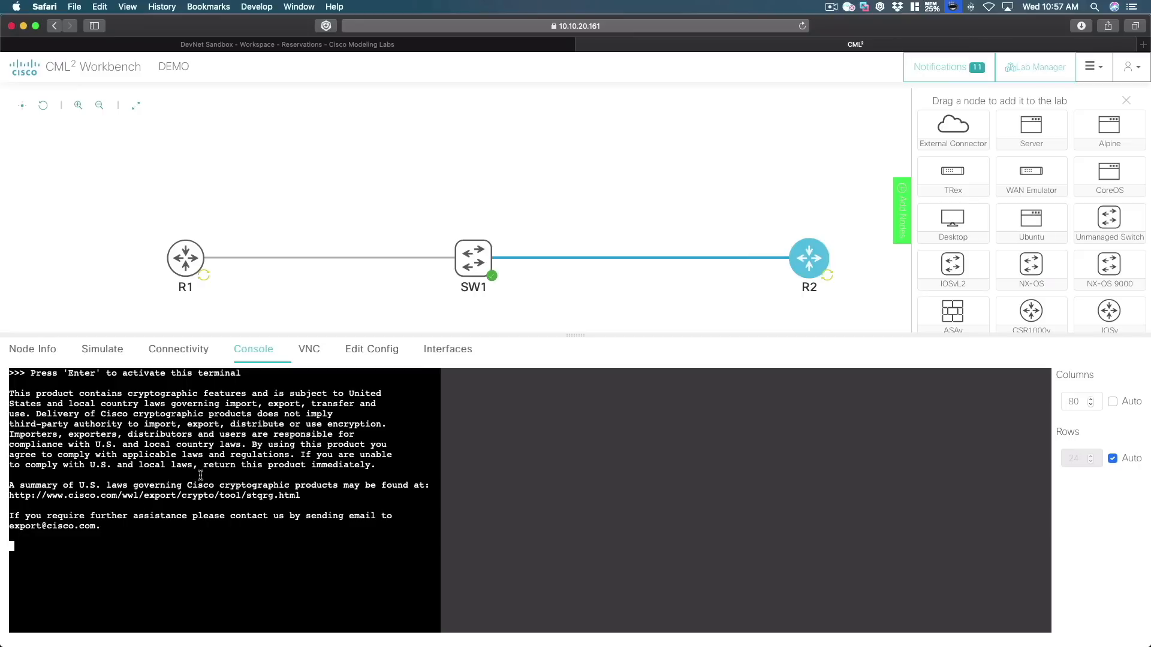
Select the lab server address 10.10.20.161 in the sandbox page for terminal use
left_click(185, 259)
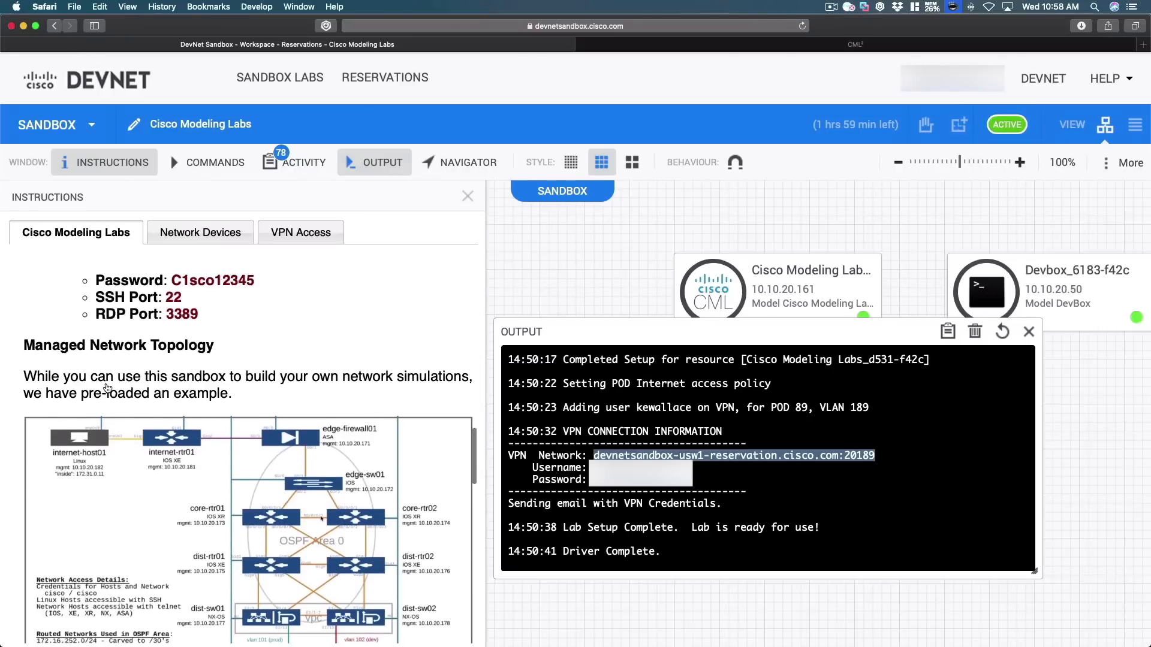
scroll("down", 3)
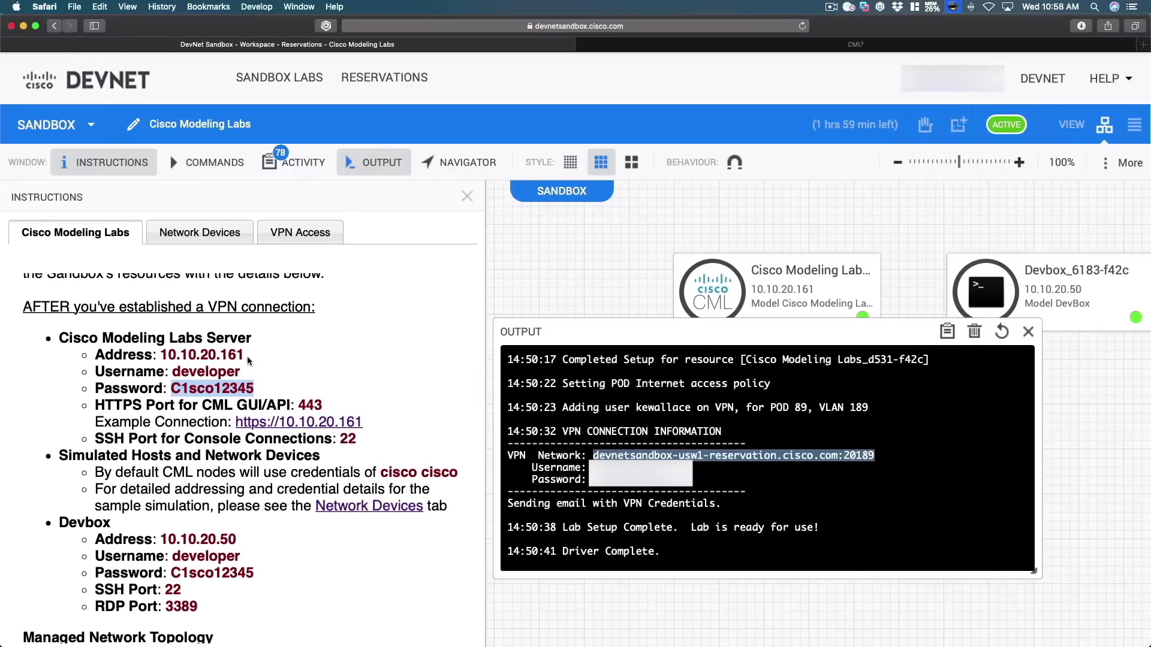
double_click(204, 355)
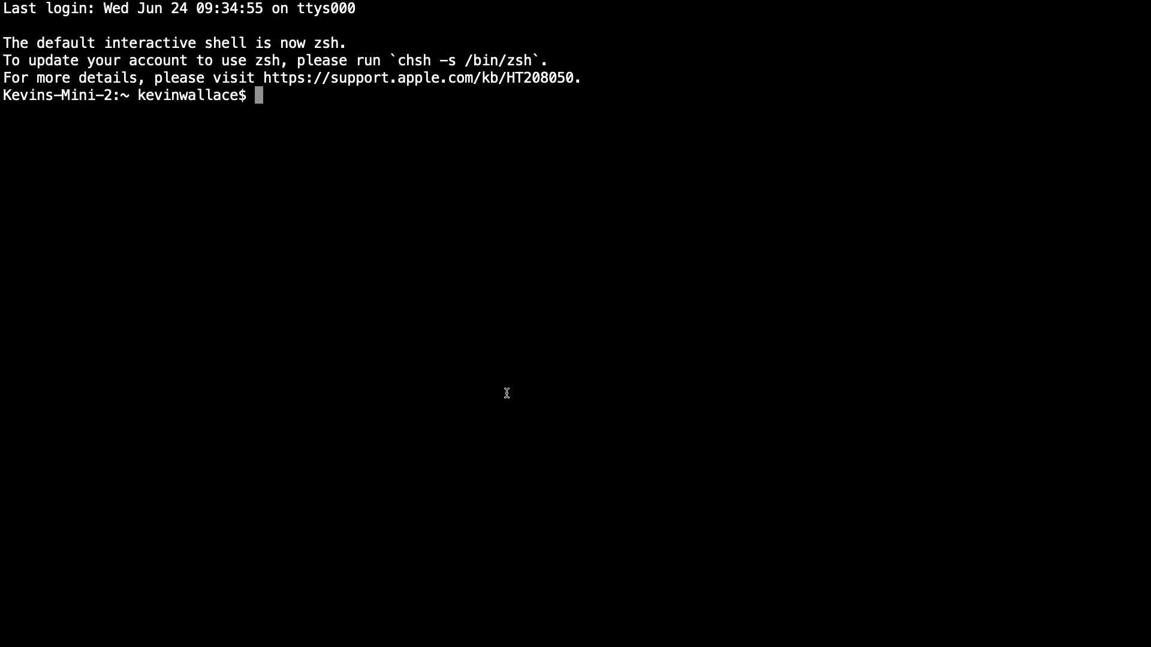
type("ssh")
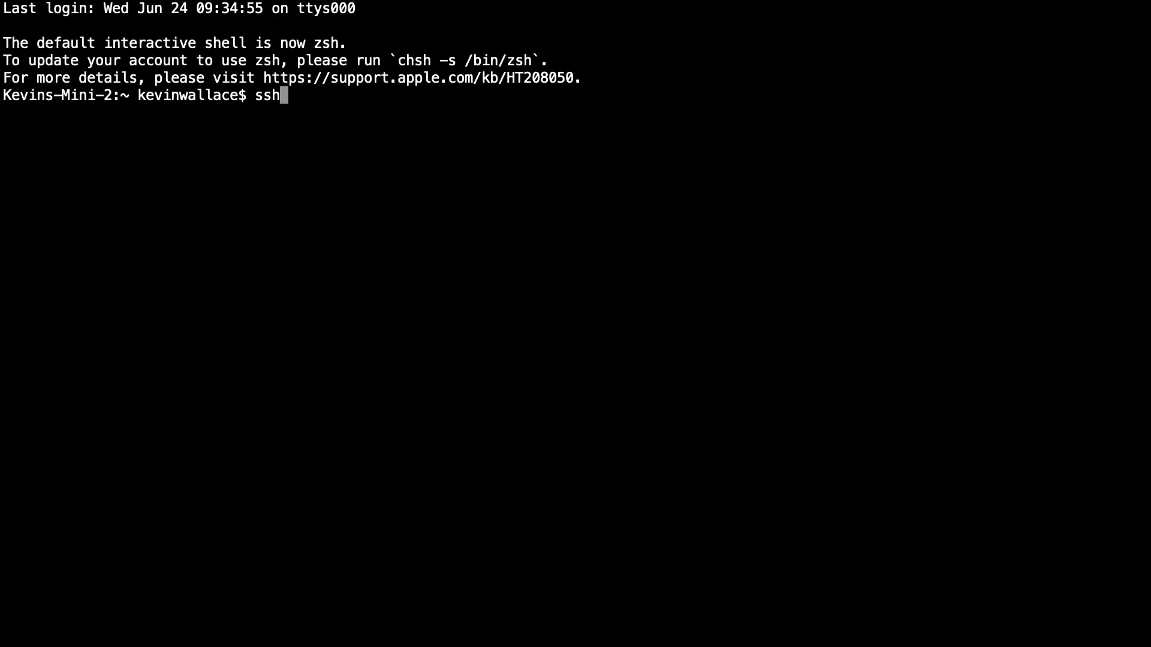
type("d")
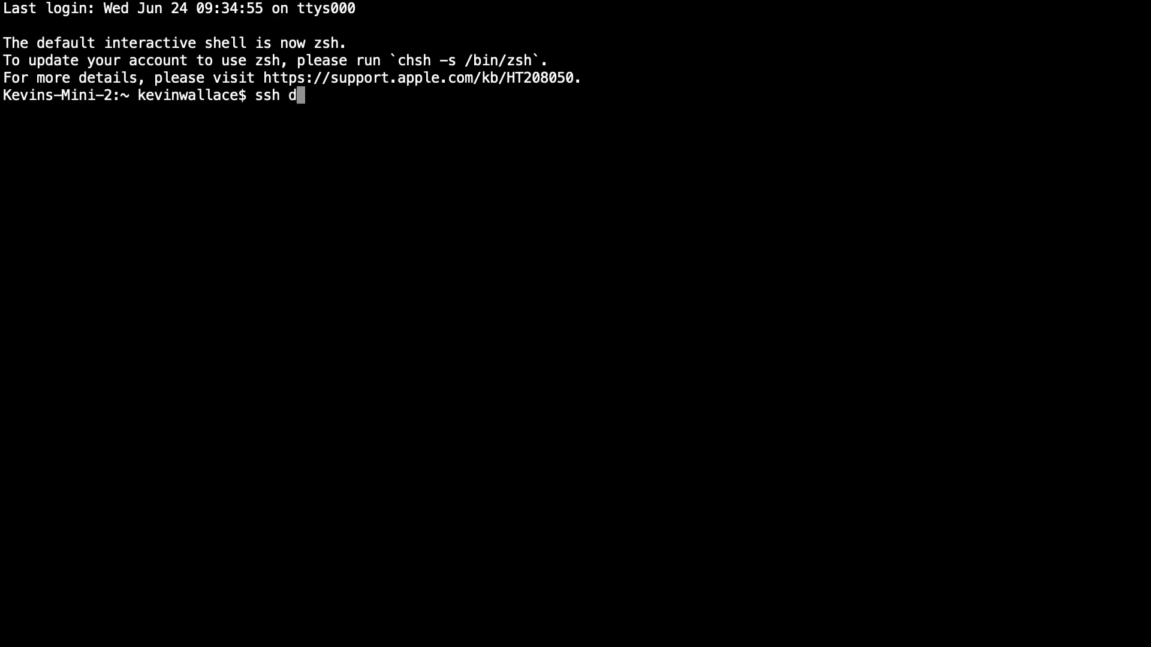
type("eveloper")
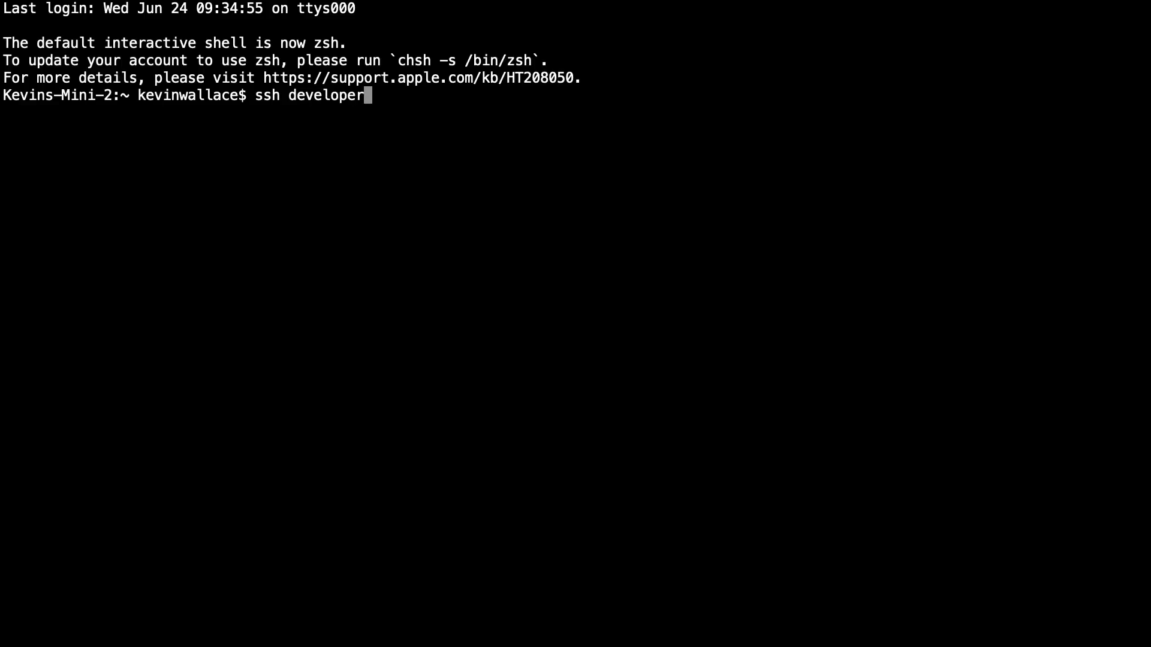
type("@10.10.20.161")
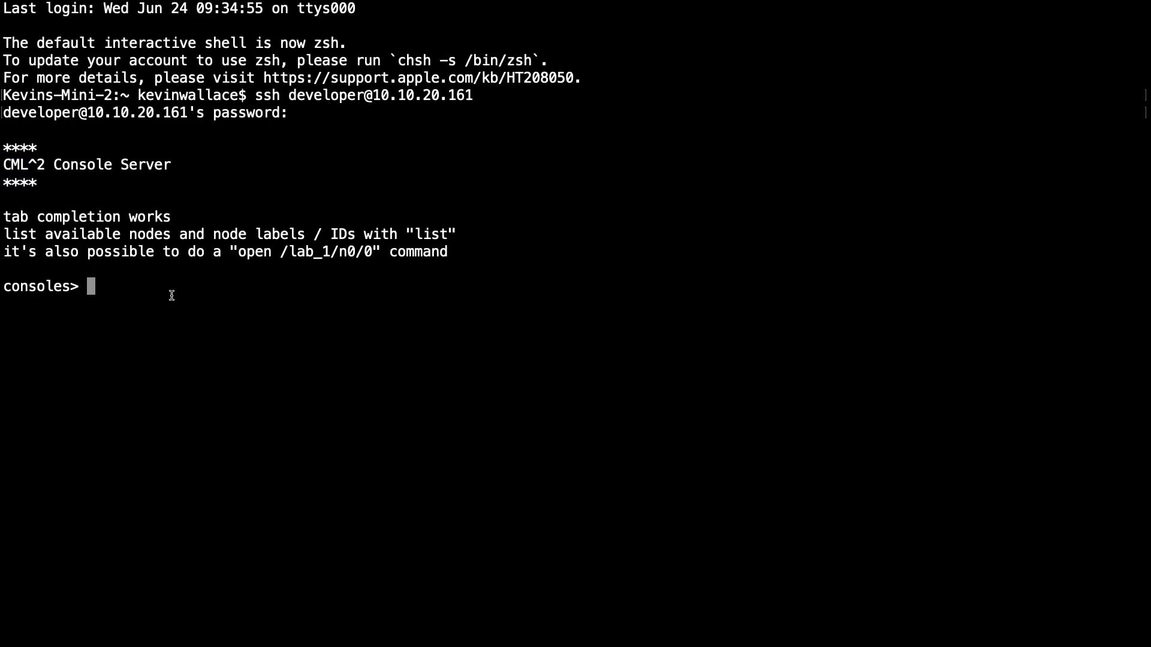
List the console server's labs, showing DEMO with nodes R1 and R2
type("list")
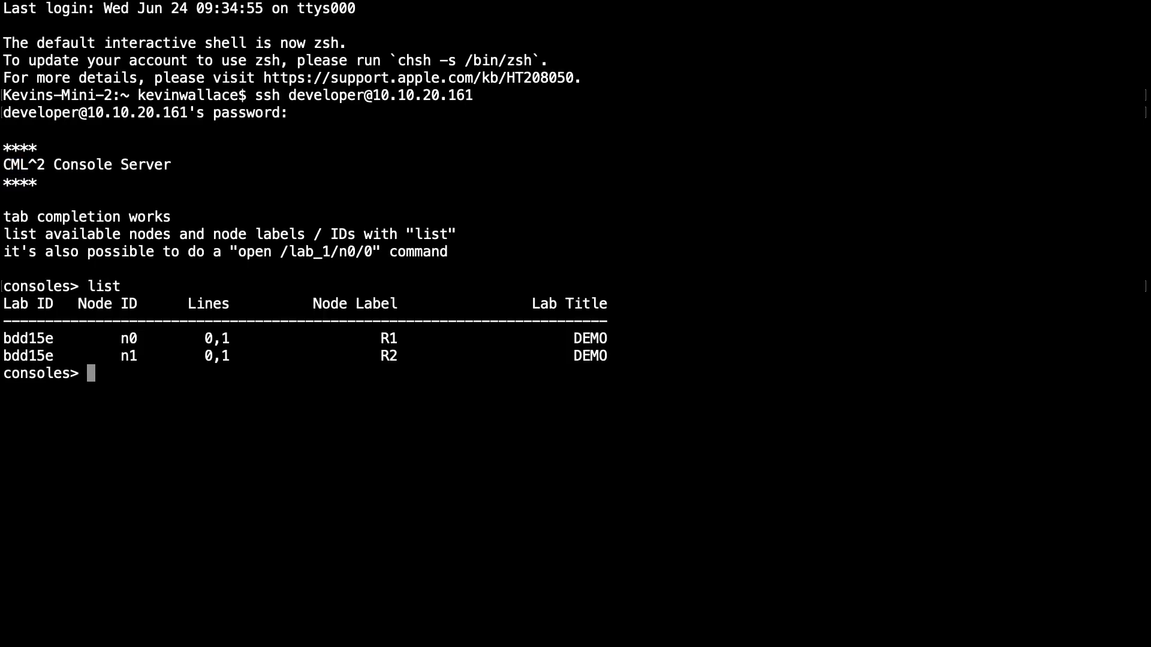
mouse_move(400, 349)
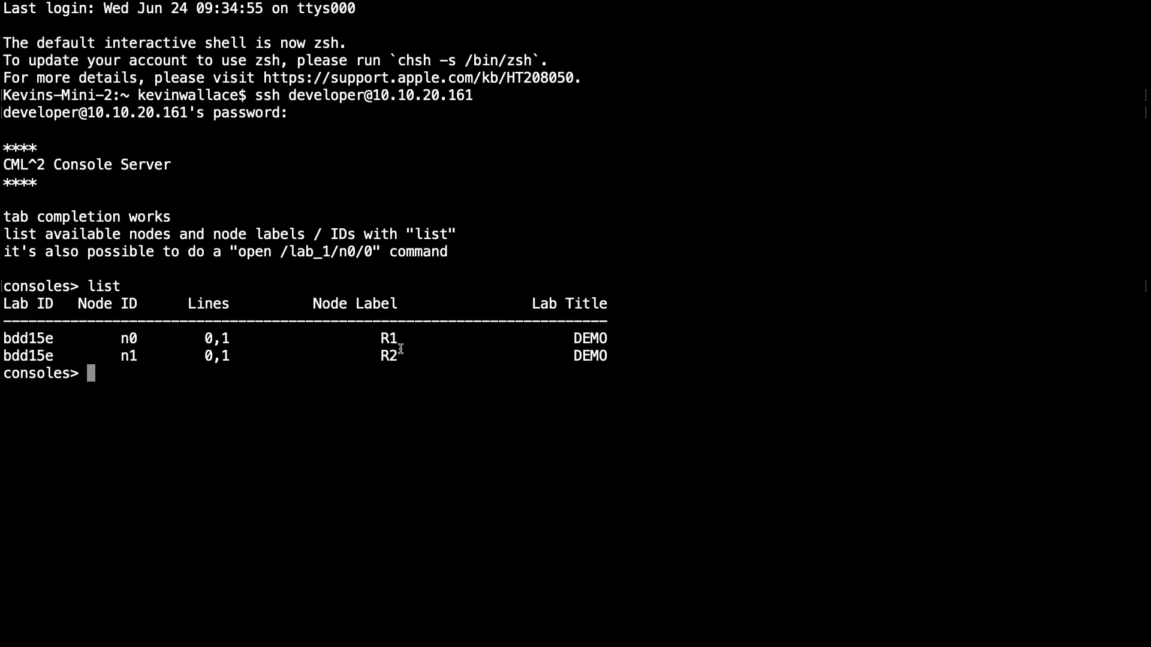
mouse_move(58, 303)
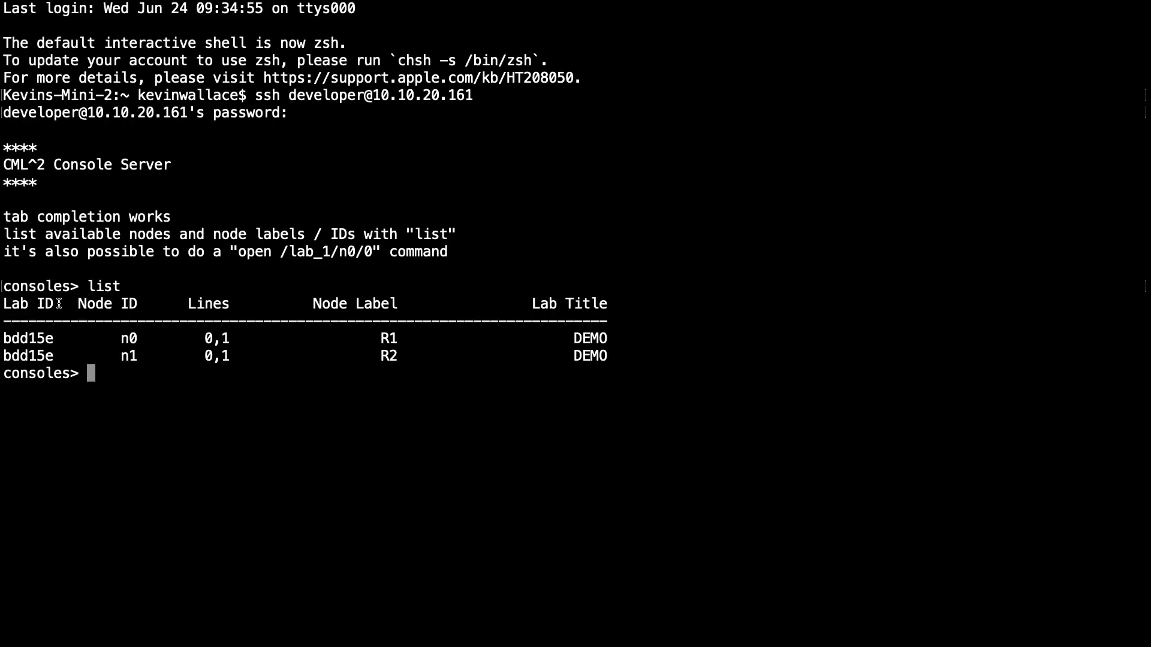
double_click(27, 303)
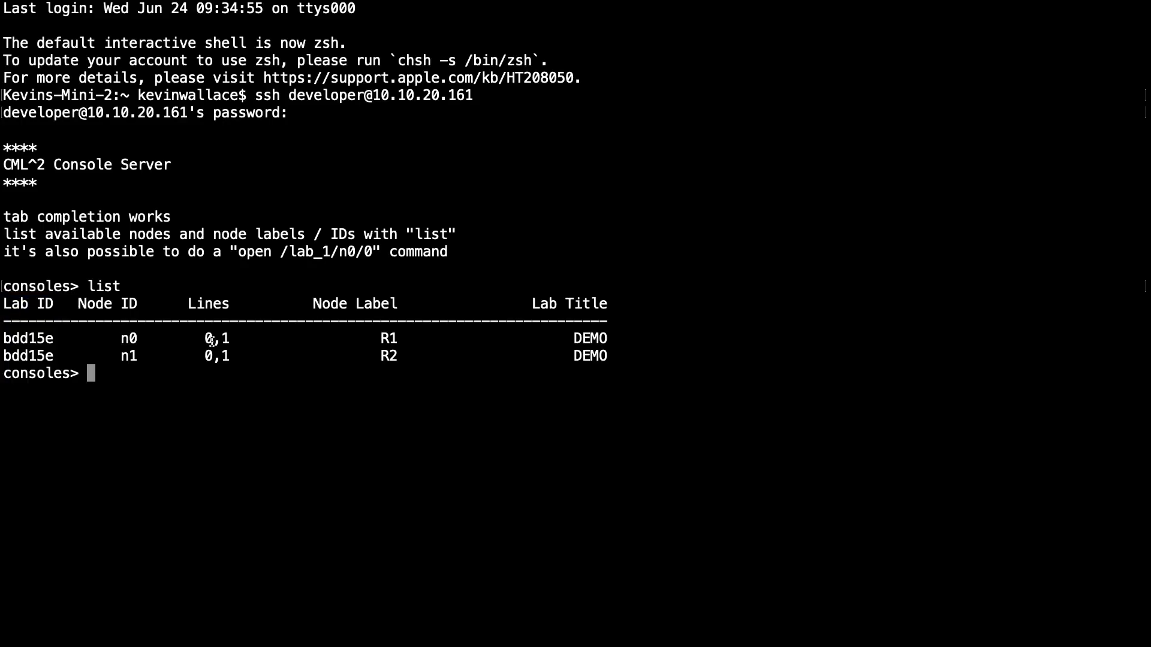
double_click(205, 338)
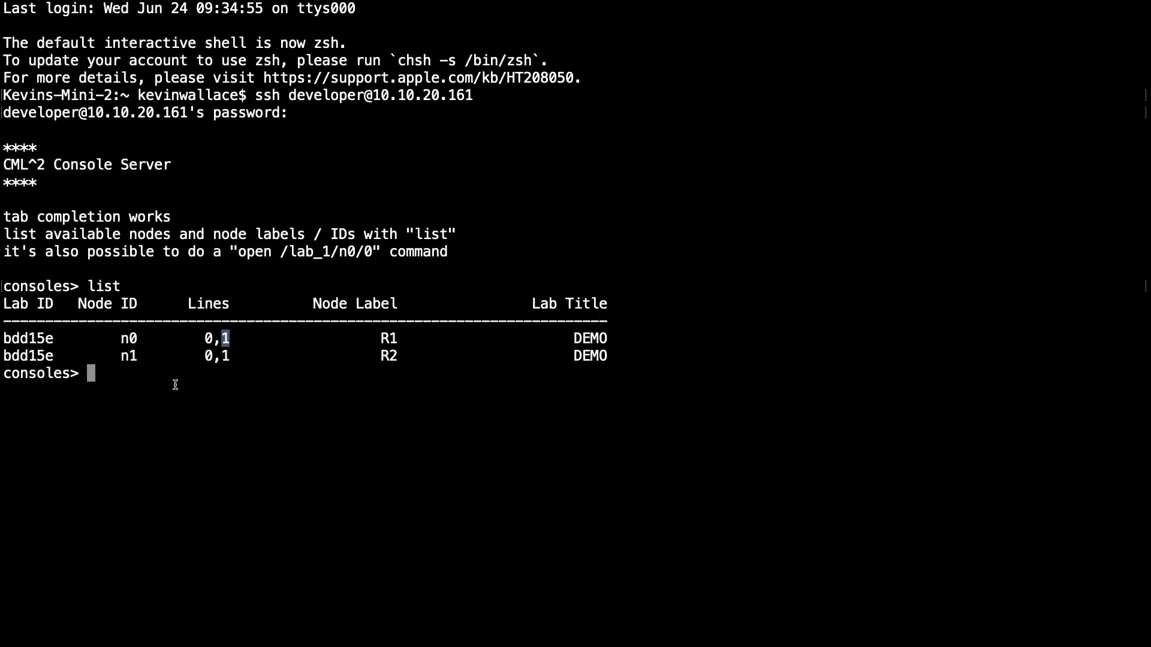
Connect to R1's console via open /bdd15e/n0/0 and answer no to the initial configuration dialog
type("open /")
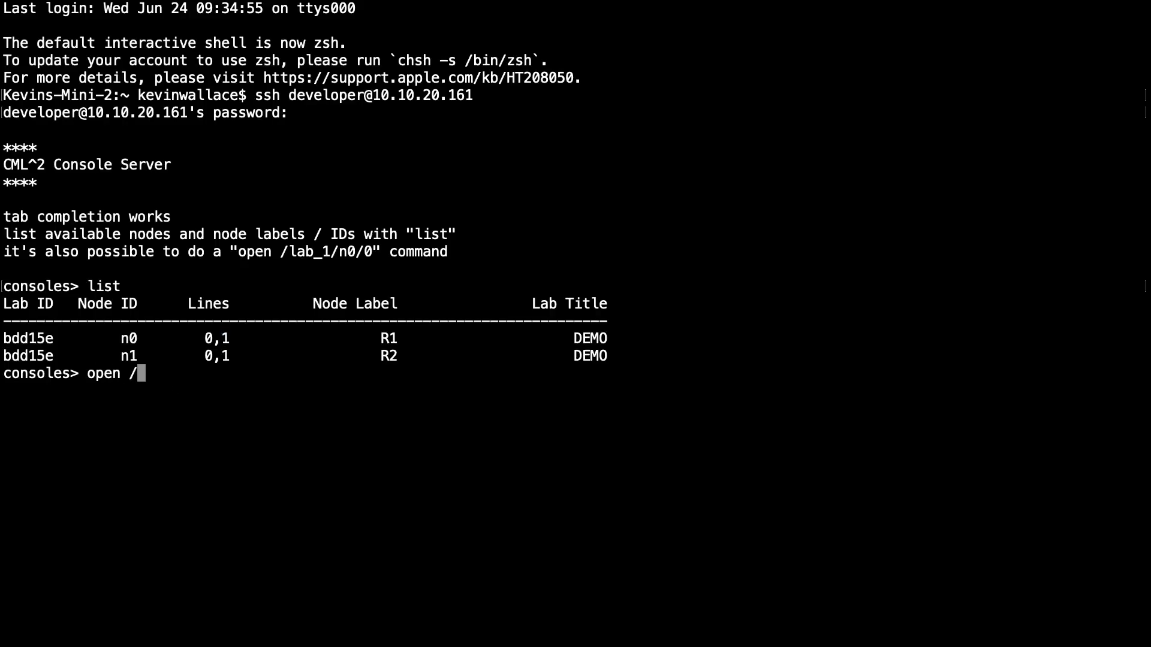
double_click(28, 338)
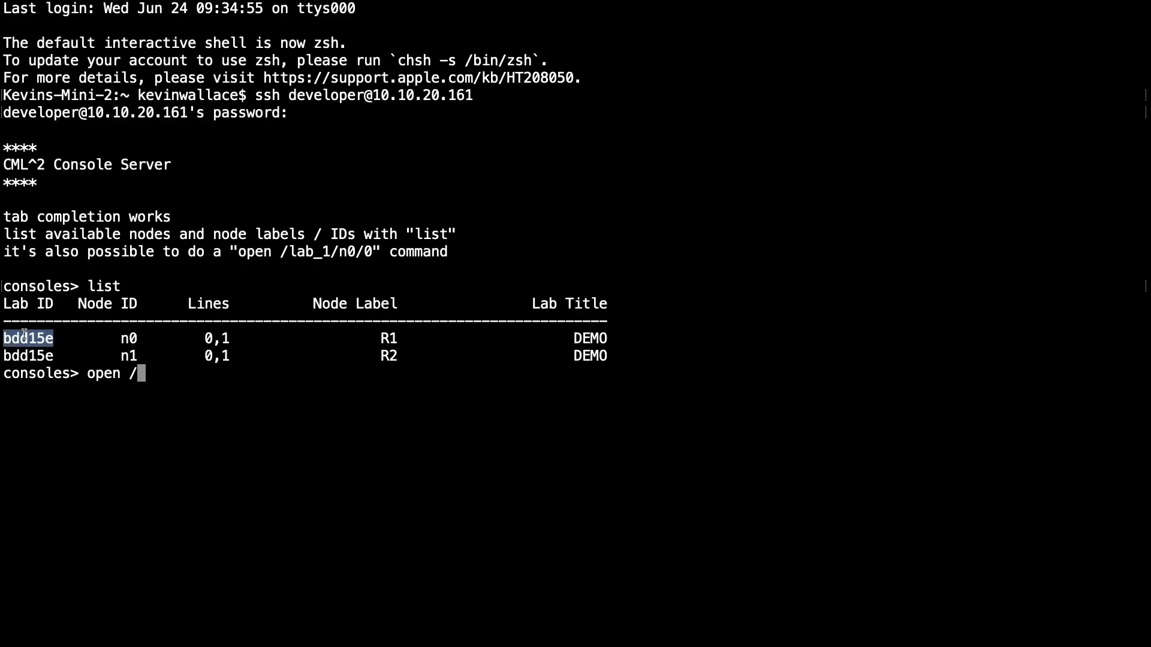
type("bdd15e")
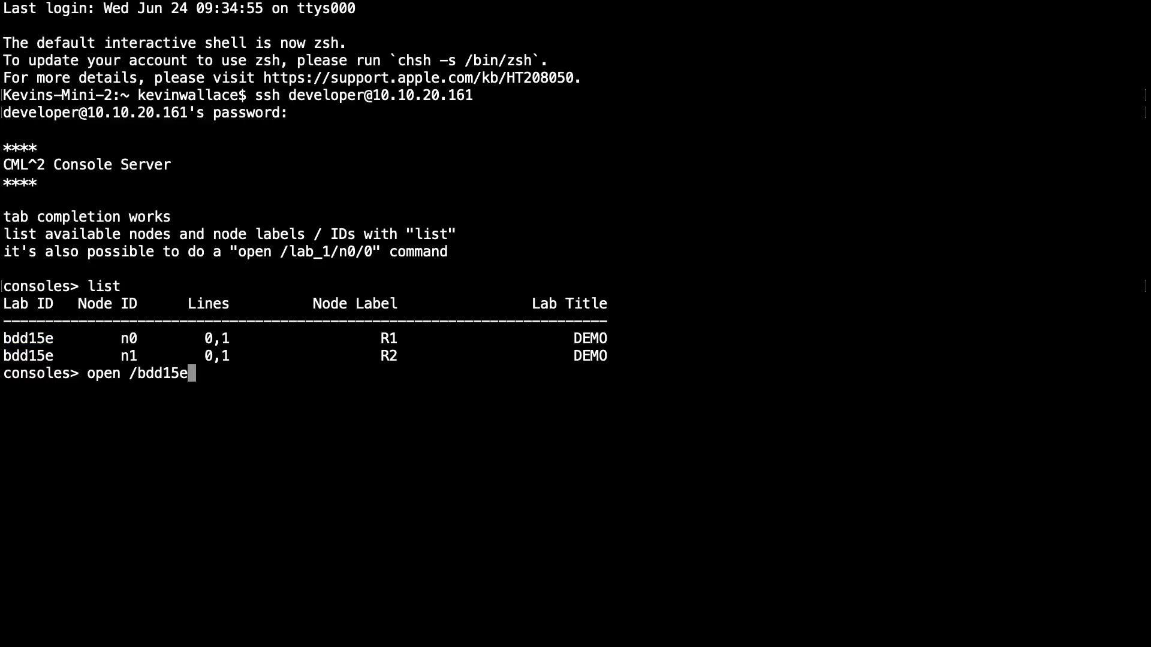
type("/")
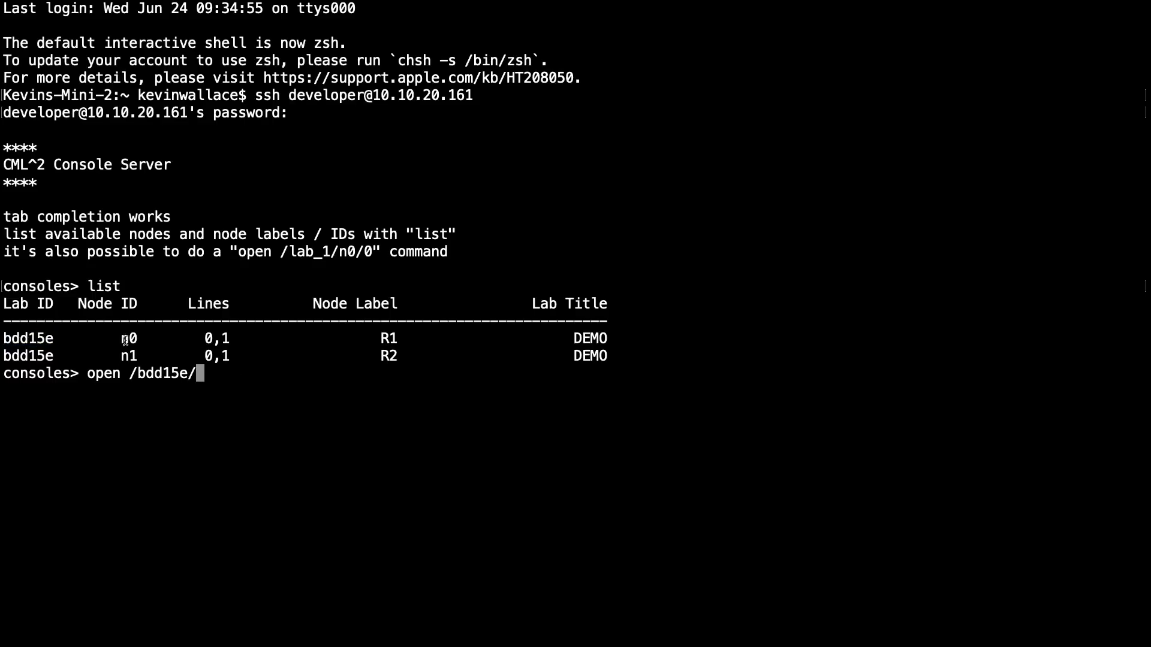
type("n0/")
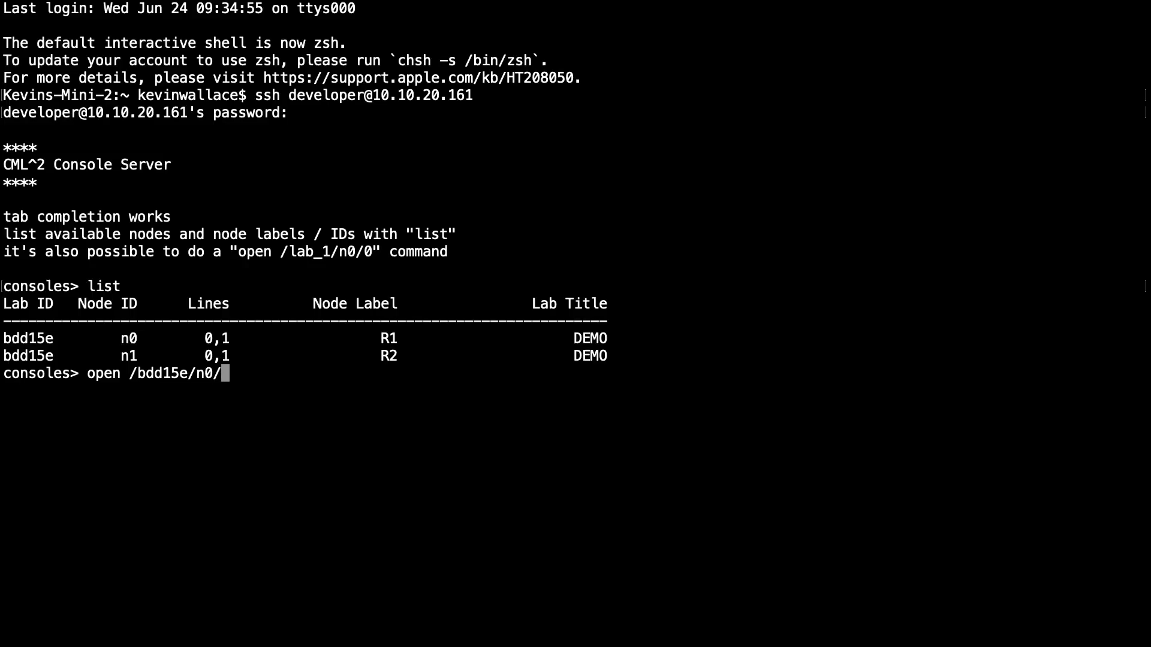
type("0")
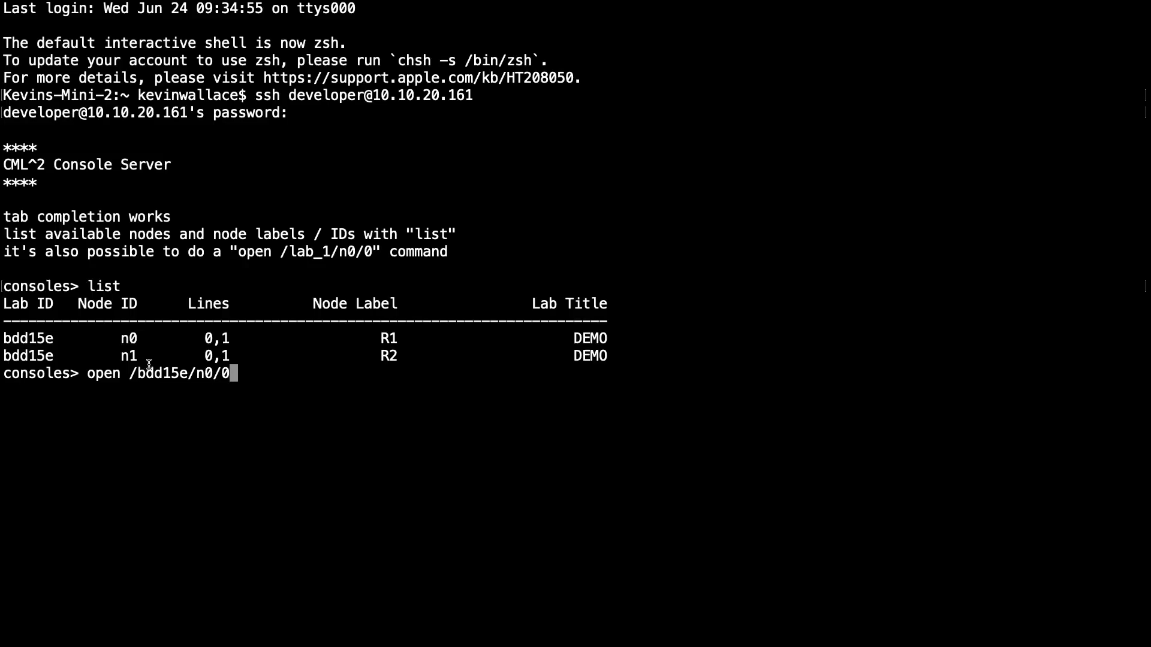
double_click(163, 373)
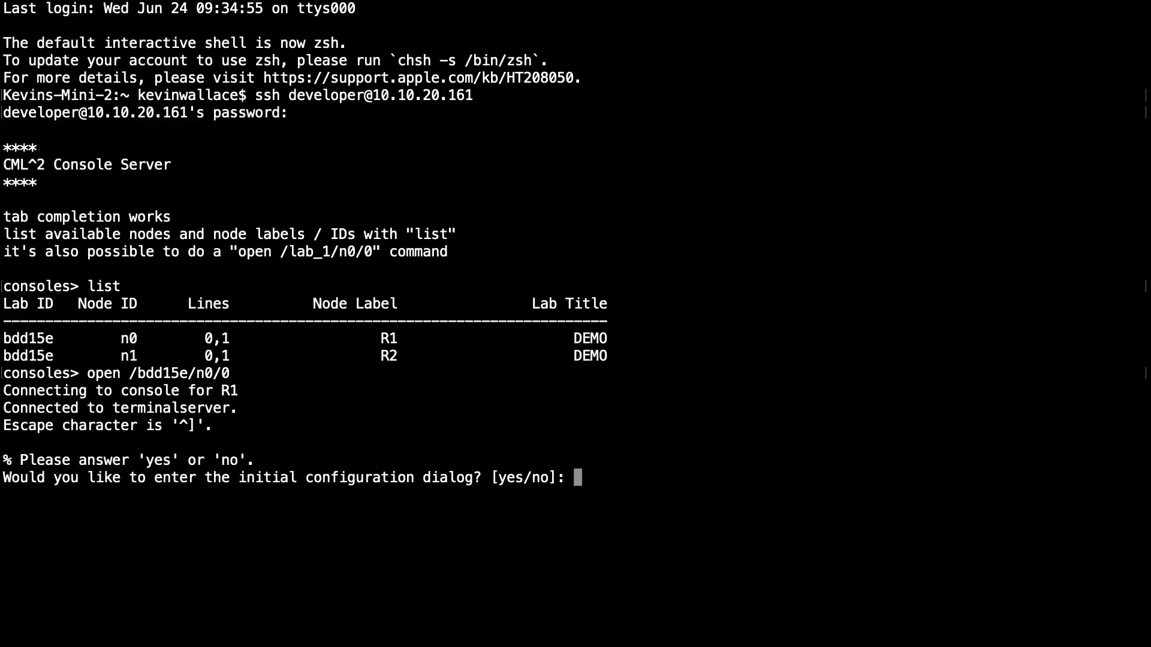
type("no")
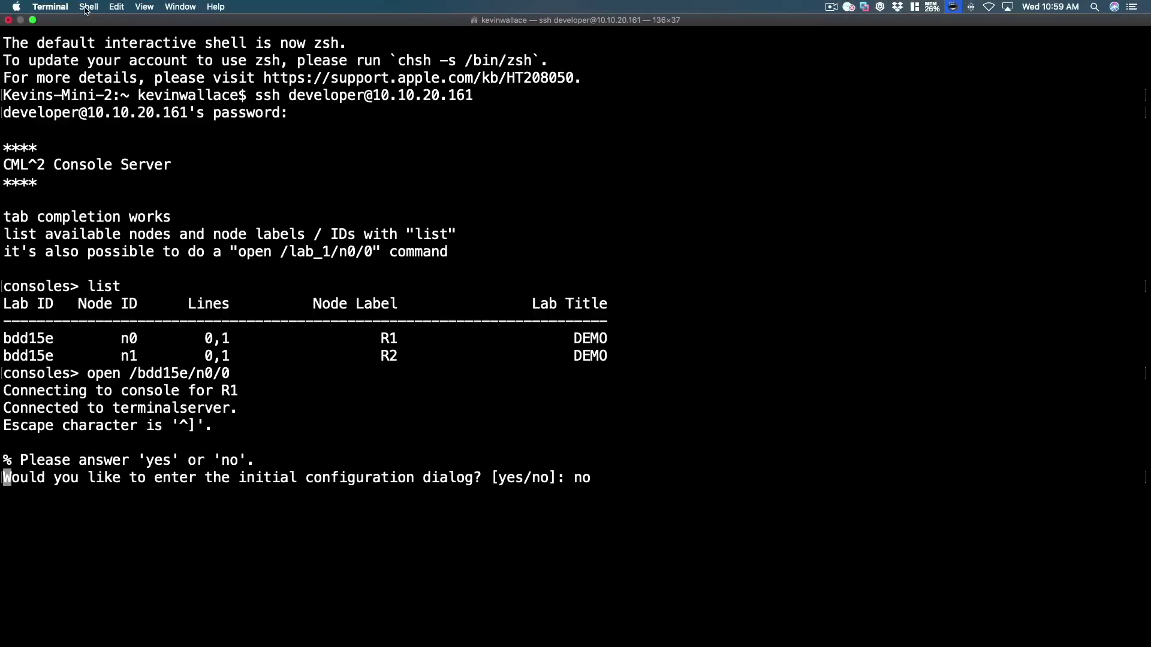
left_click(88, 7)
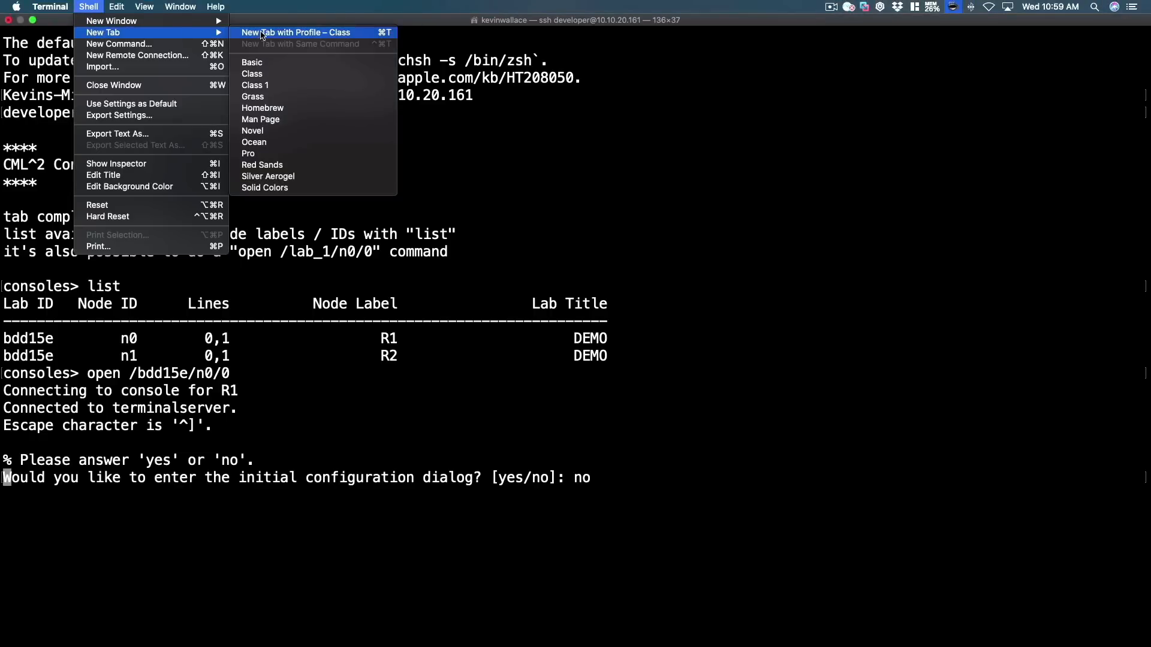
left_click(296, 31)
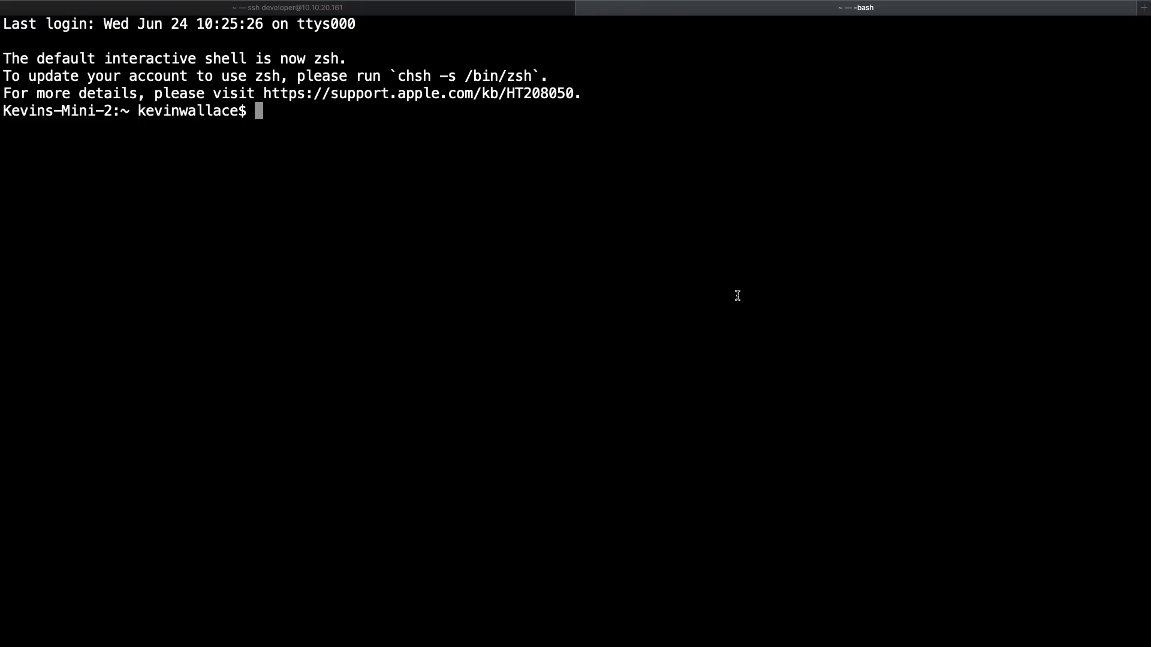
type("ssh developer@10.10.20.161")
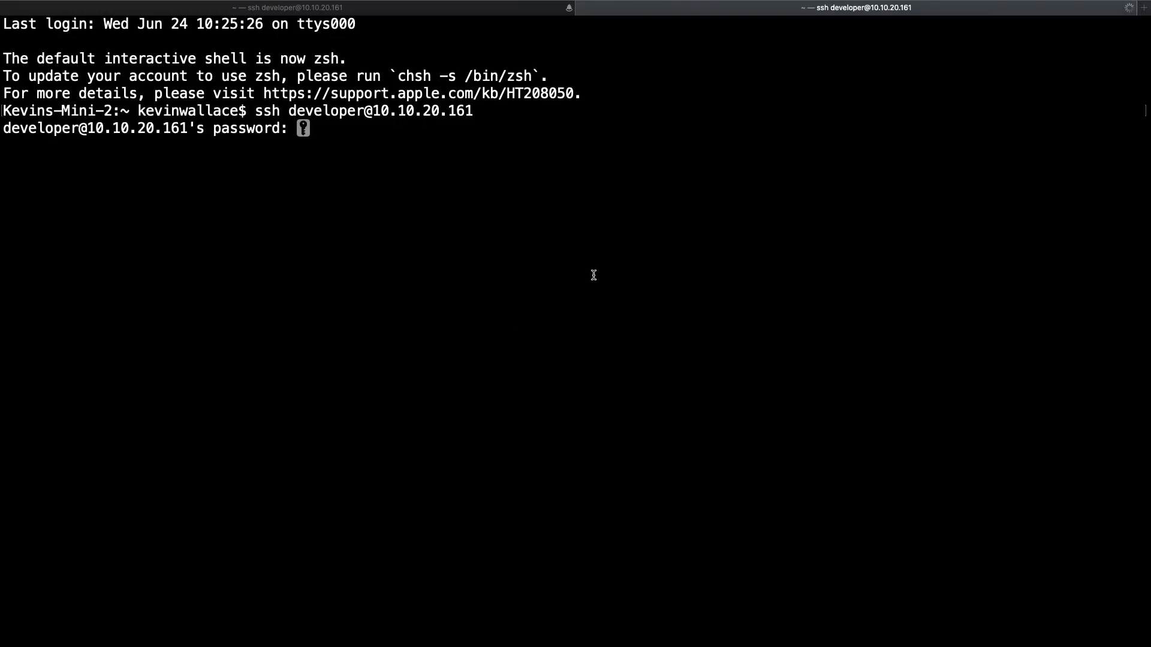
mouse_move(475, 237)
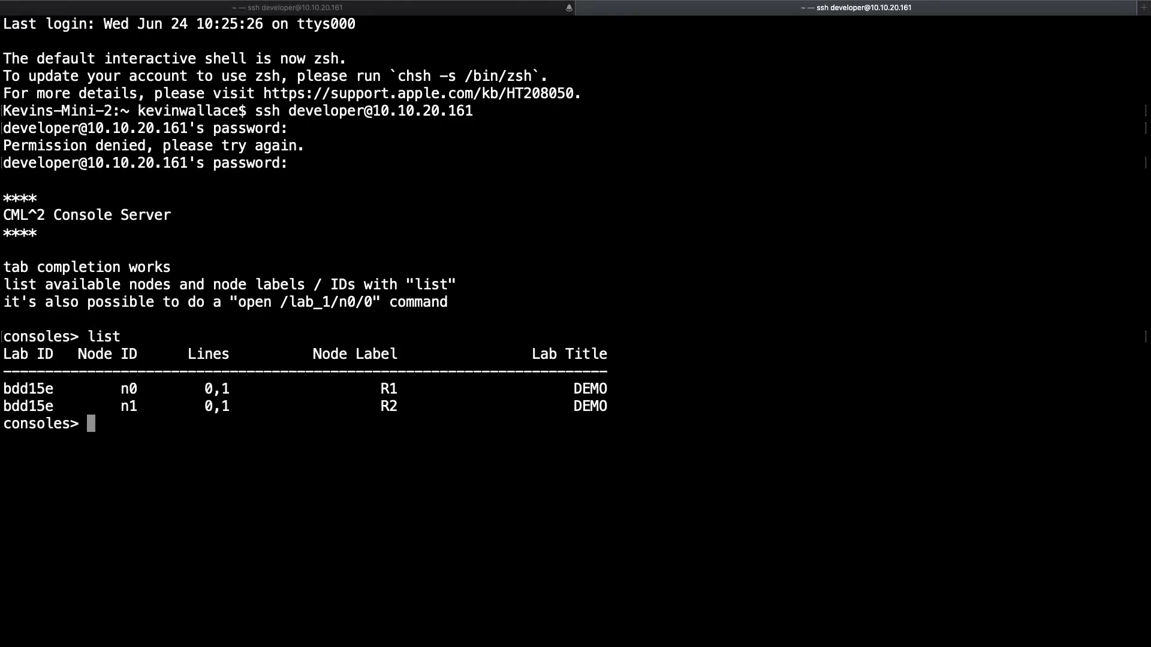
Connect to R2's console via open /bdd15e/n1/0 and decline the initial configuration dialog
type("open")
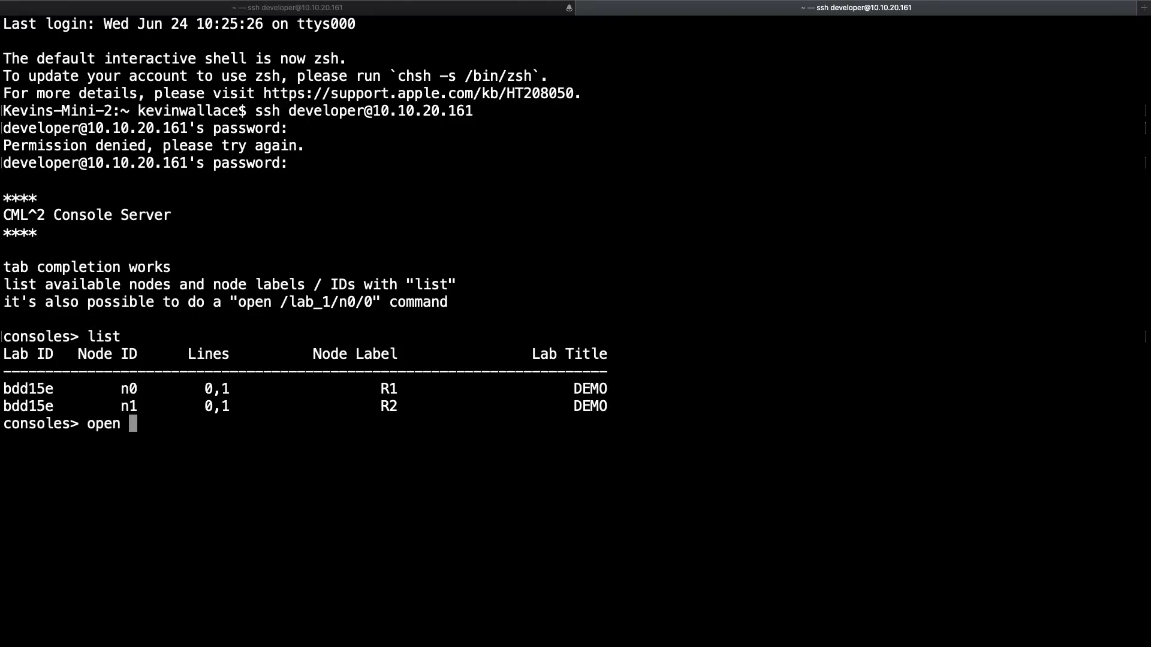
type("/bdd15e/")
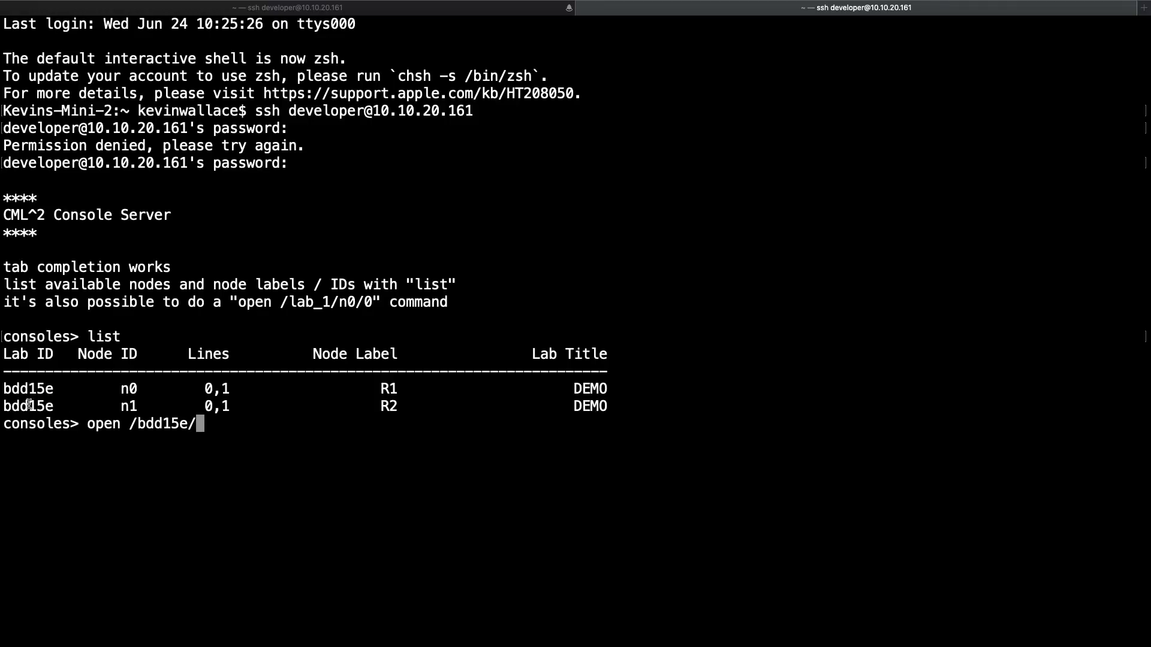
type("n1/0")
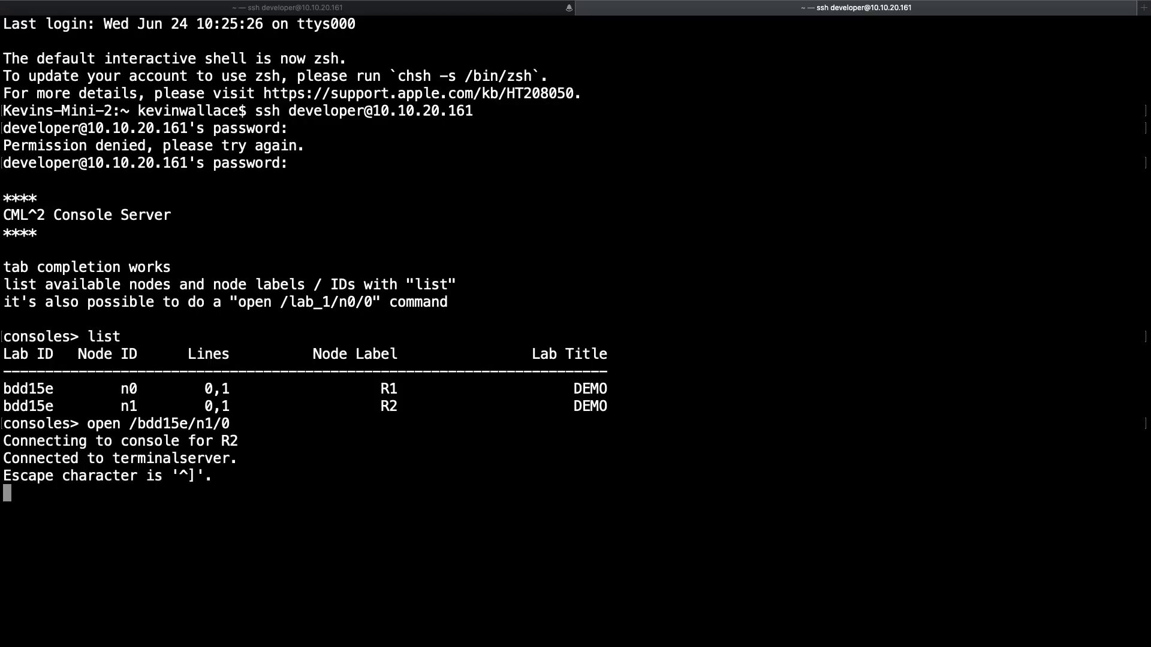
type("no")
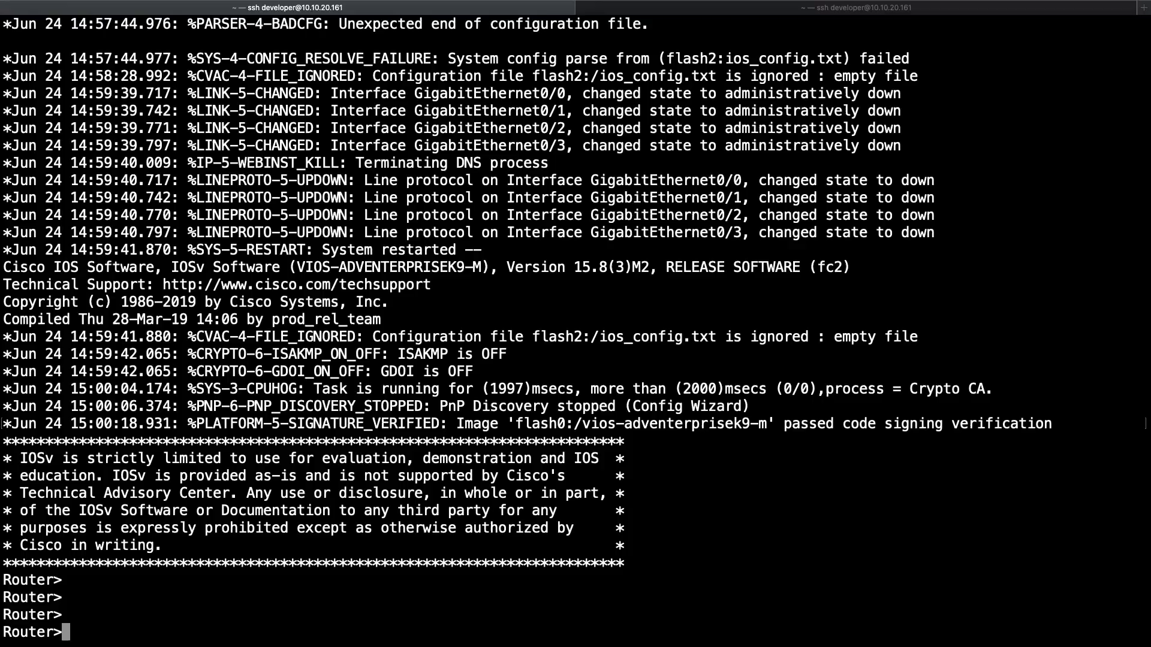
Configure R1's hostname, no domain lookup, and console line 0 with logging synchronous and exec-timeout 0 0
type("conf term")
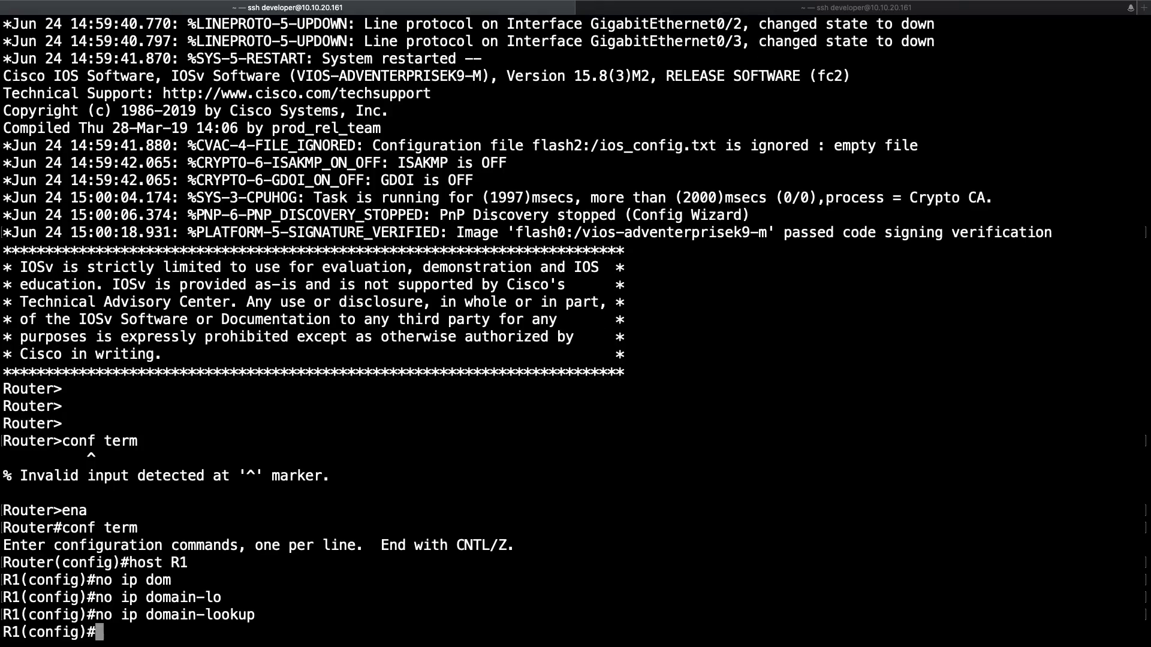
type("line")
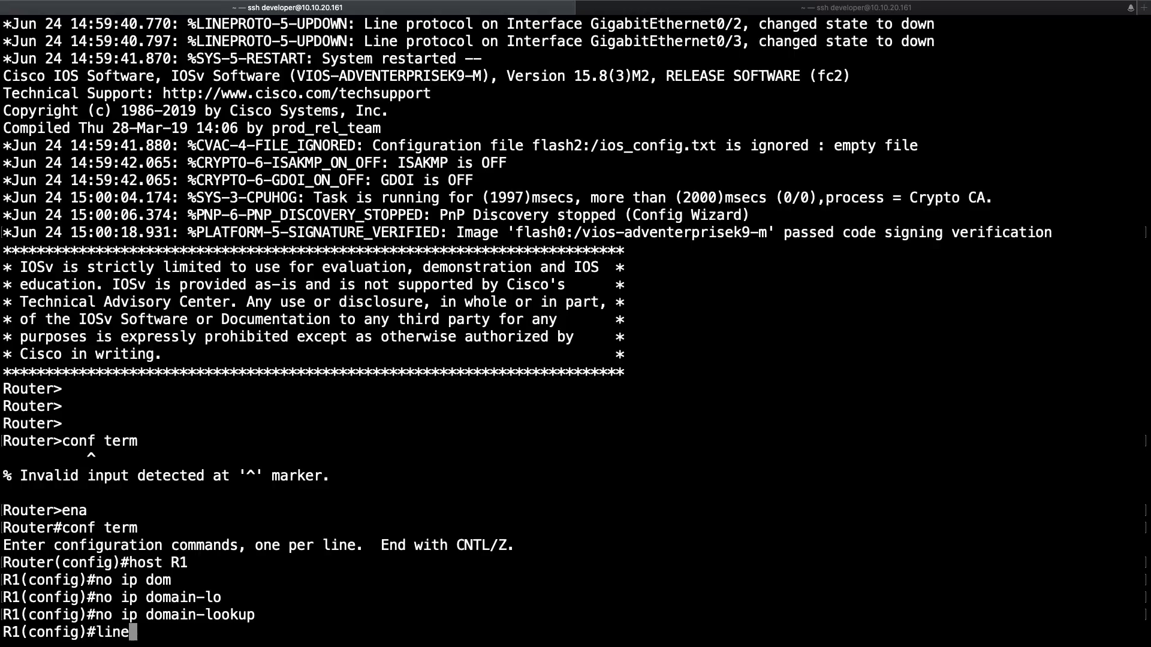
type("con 0")
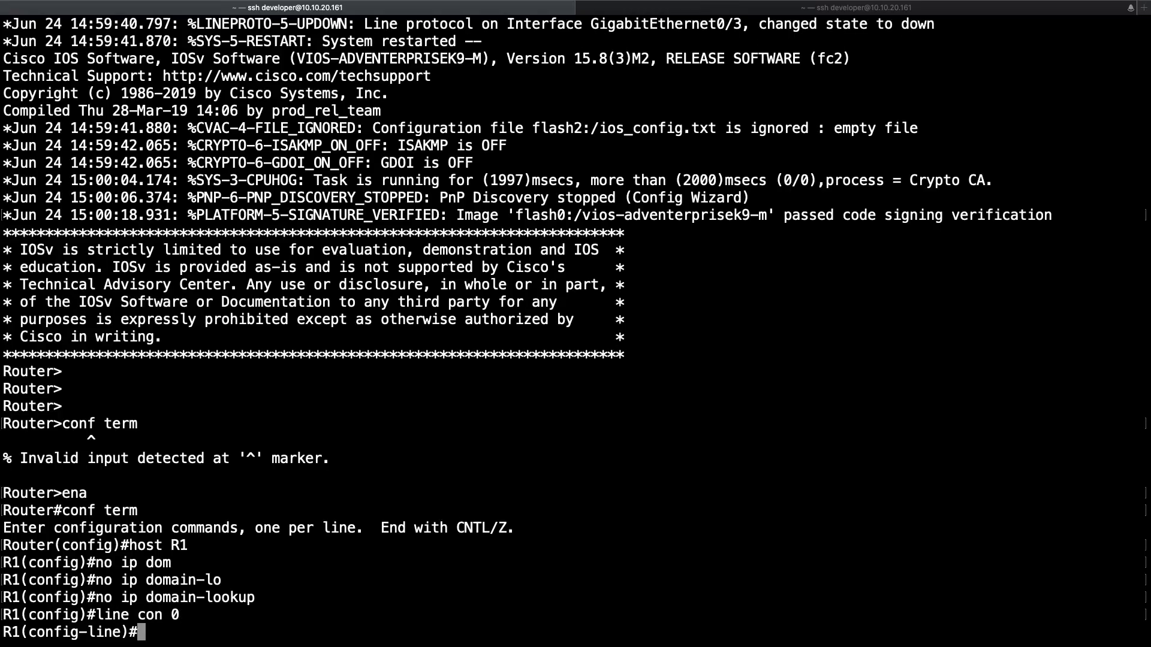
type("lo")
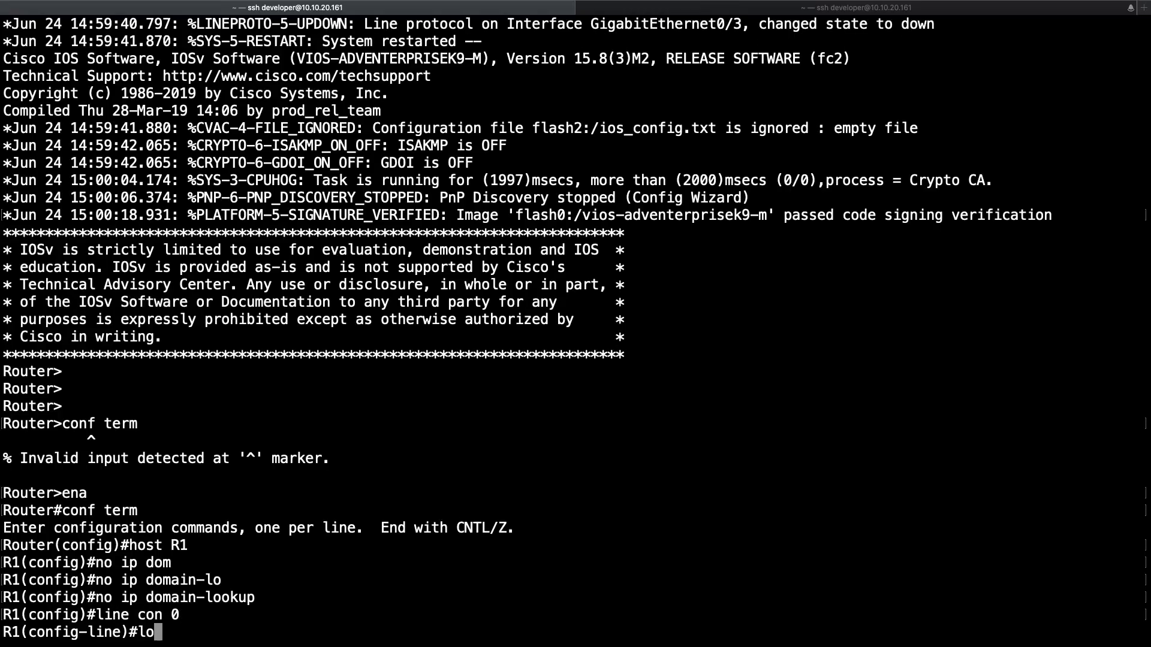
type("logging synchronous")
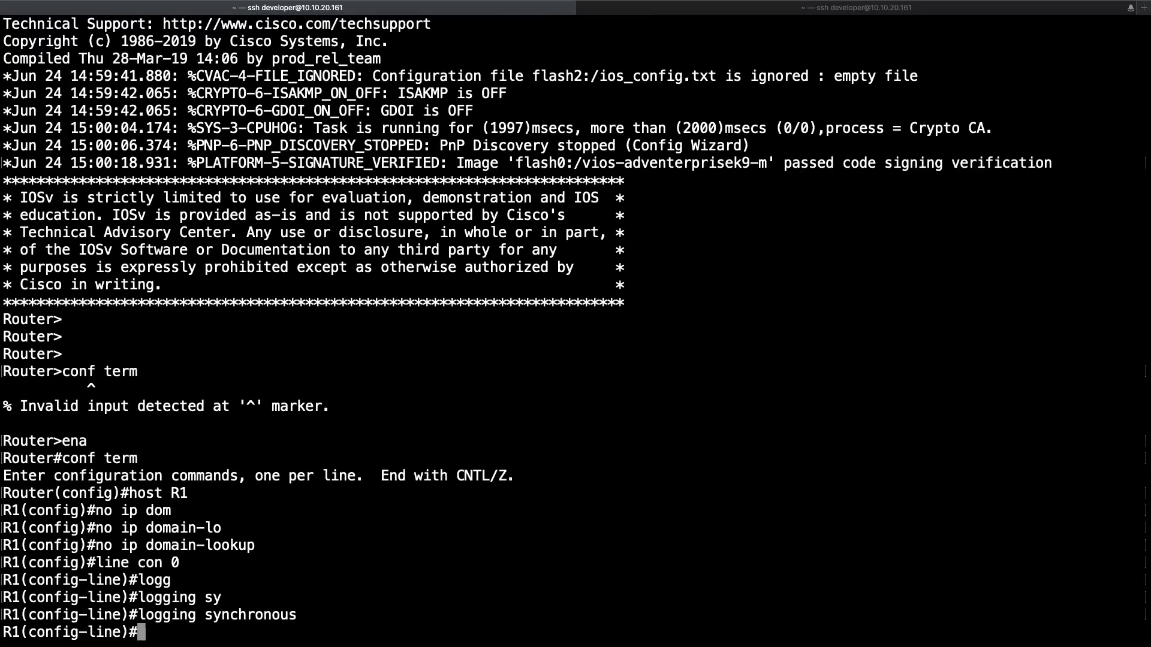
type("exec-timeout 0 0")
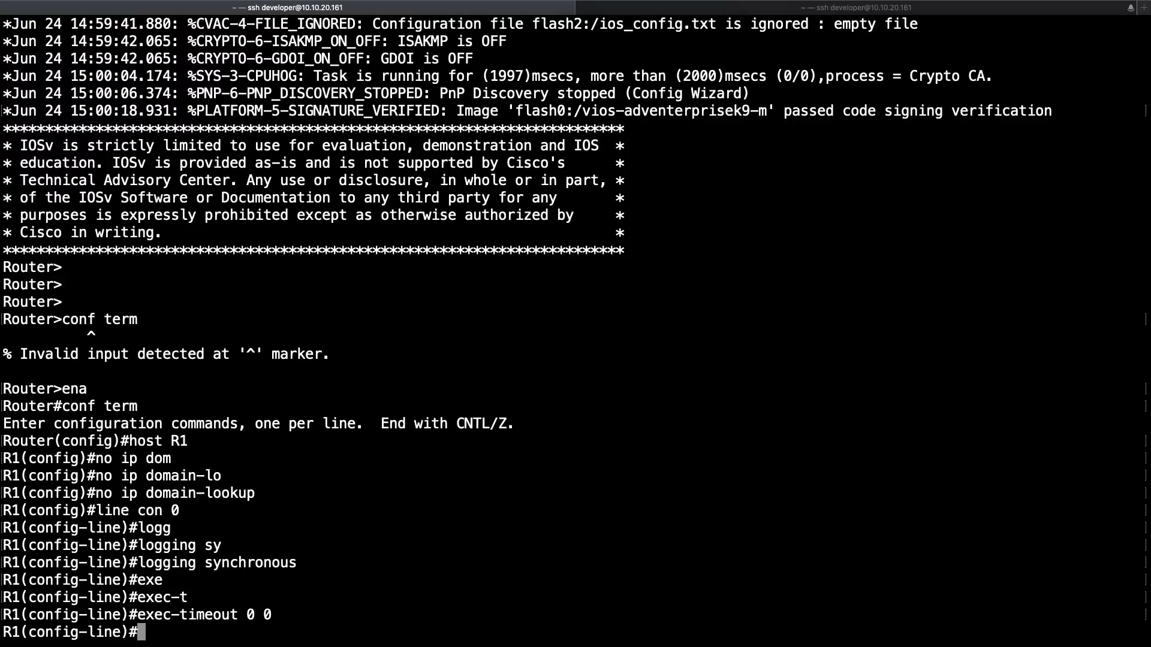
Give R1's gig 0/0 address 10.1.1.1 255.255.255.252 and enable it with no shut
type("int gig")
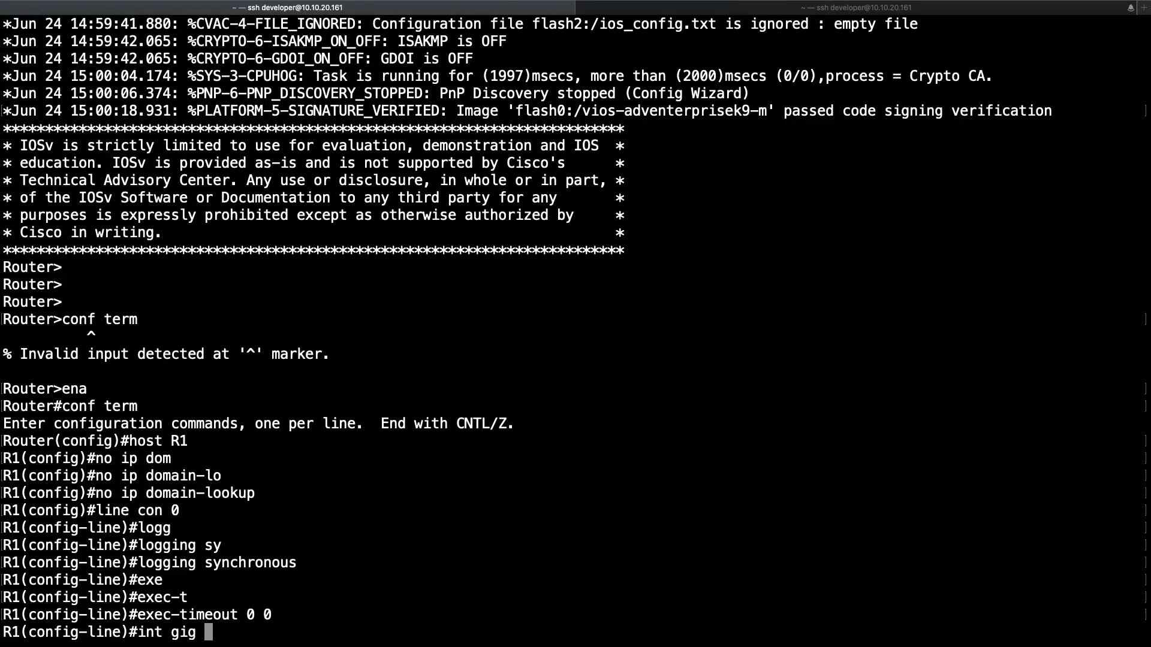
type("0/0")
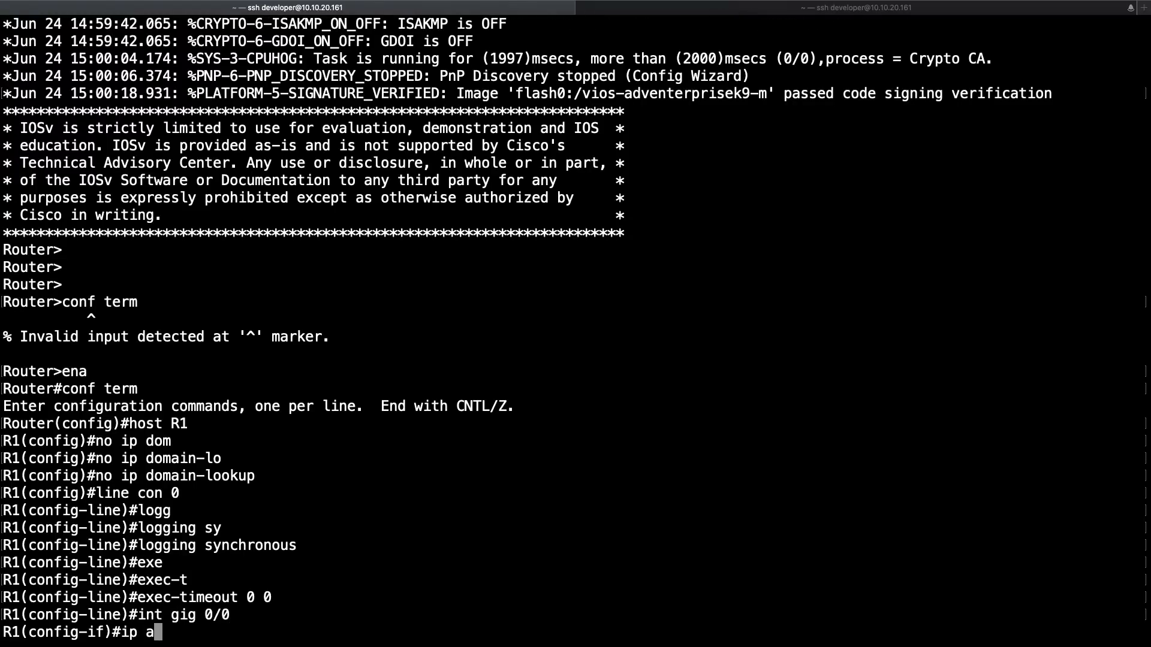
type("ddress 10.")
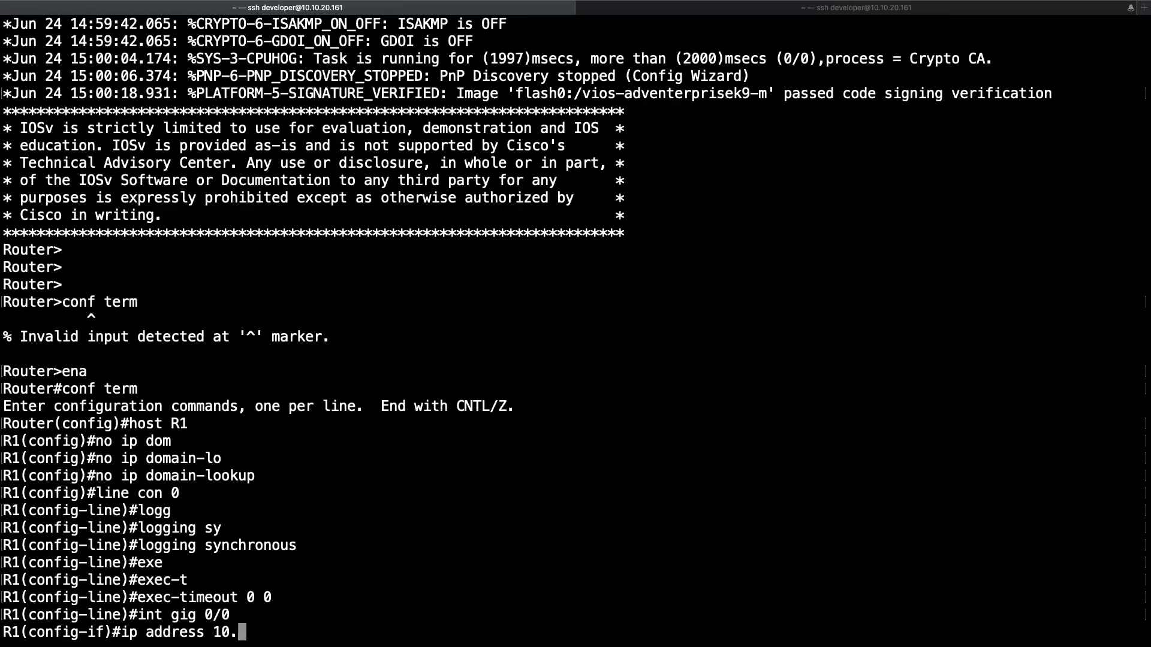
type("1.1.1 2")
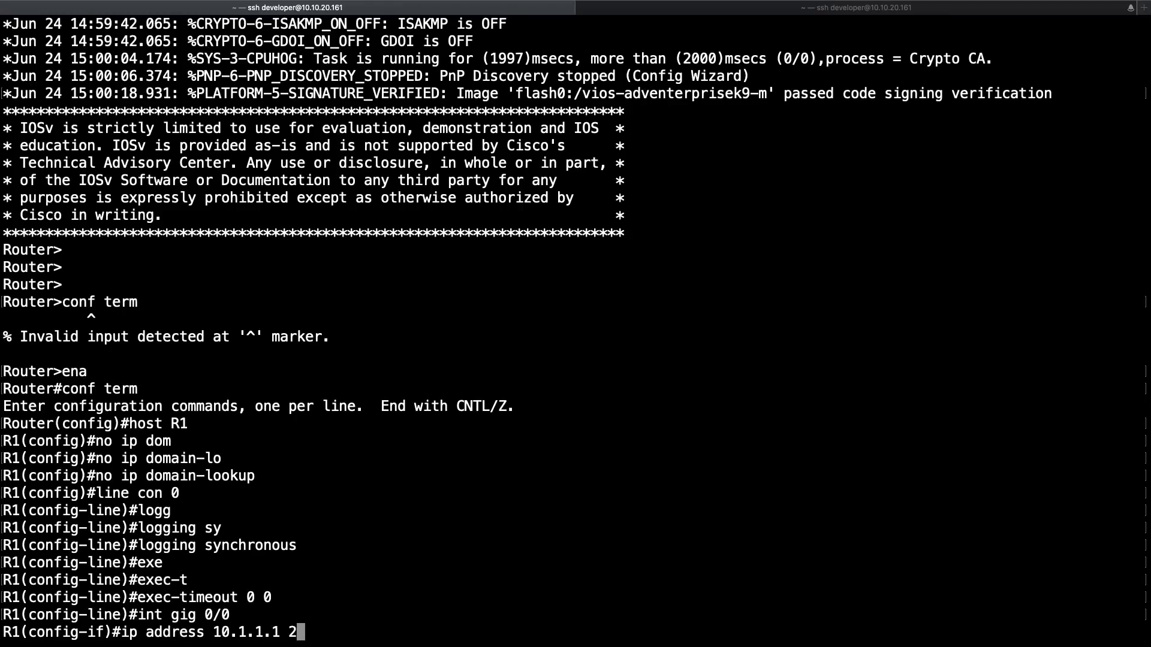
type("55.255.255.252")
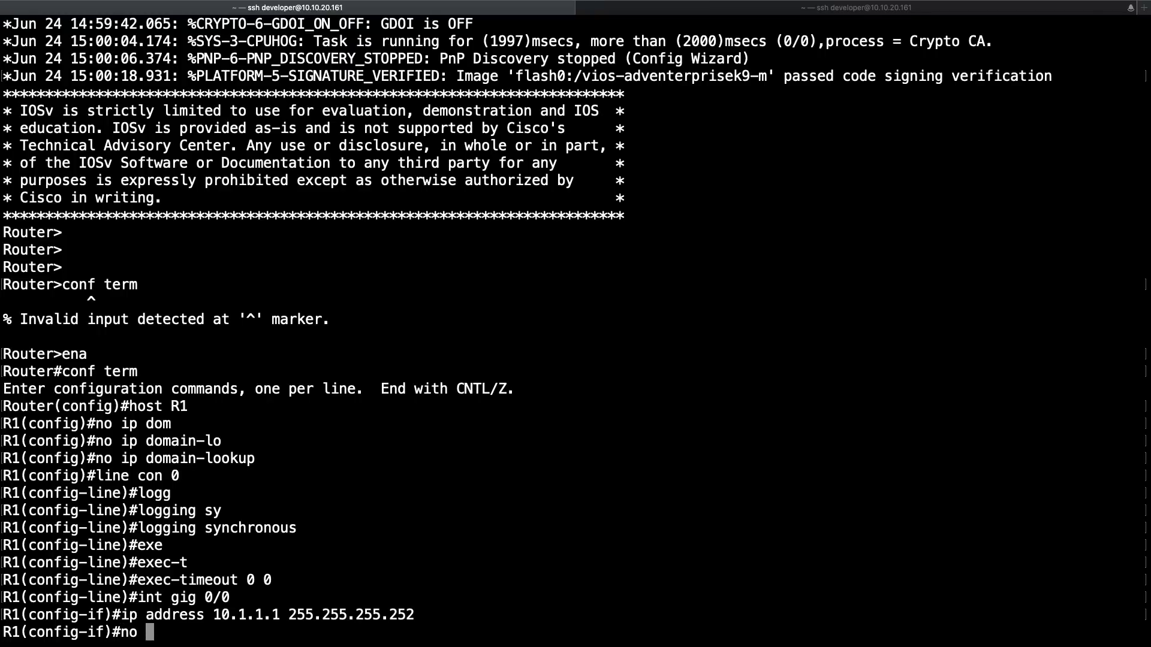
type("shut")
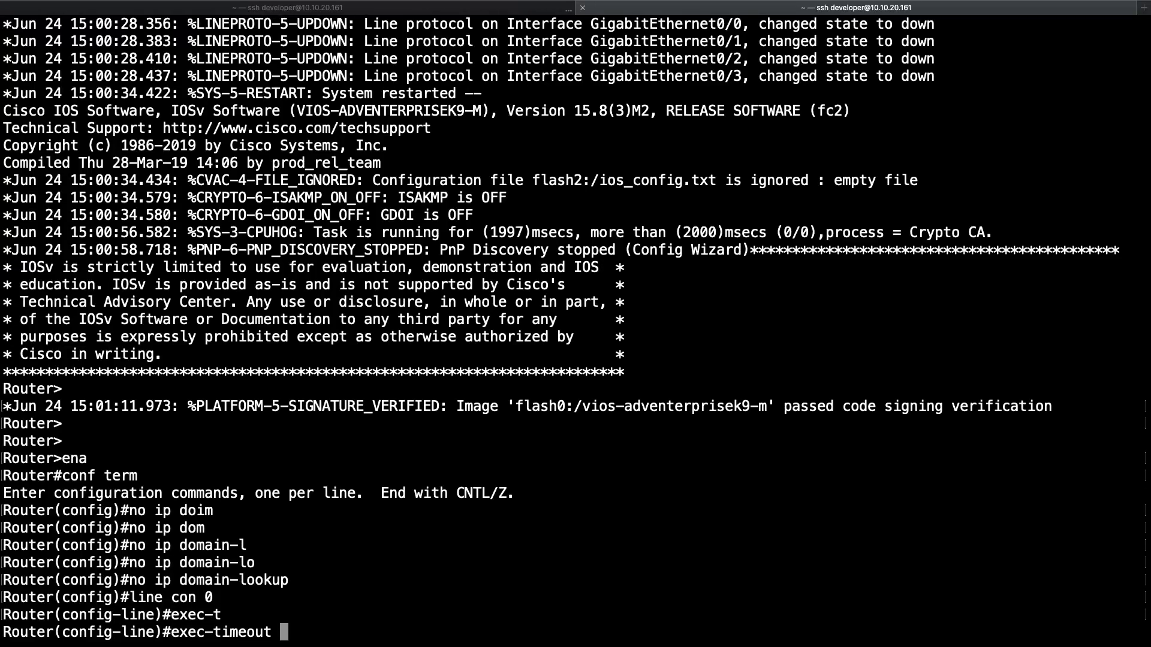
Finish the second router's console line with exec-timeout 0 0 and logging synchronous
type("0 0")
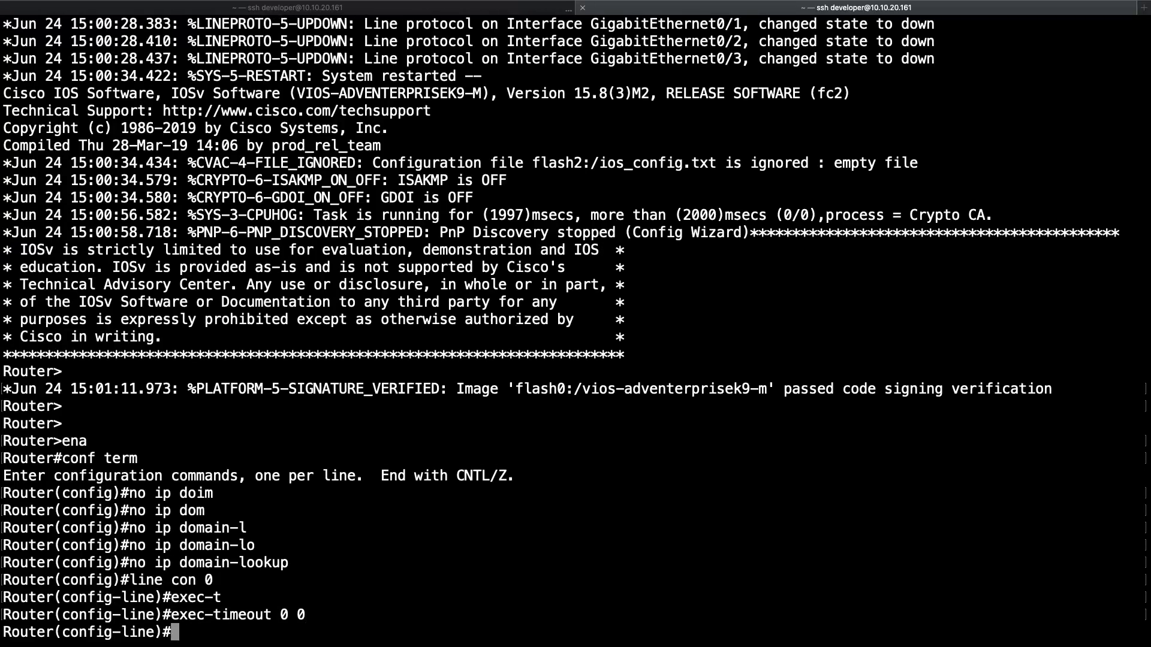
type("logging synchronous")
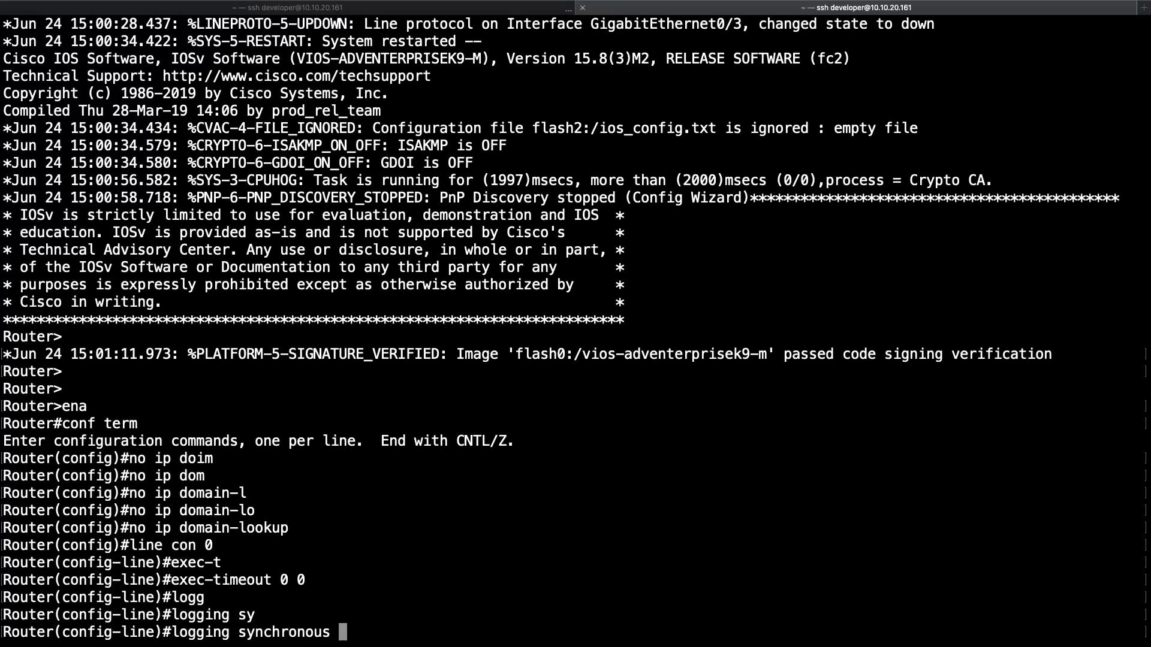
key("Return")
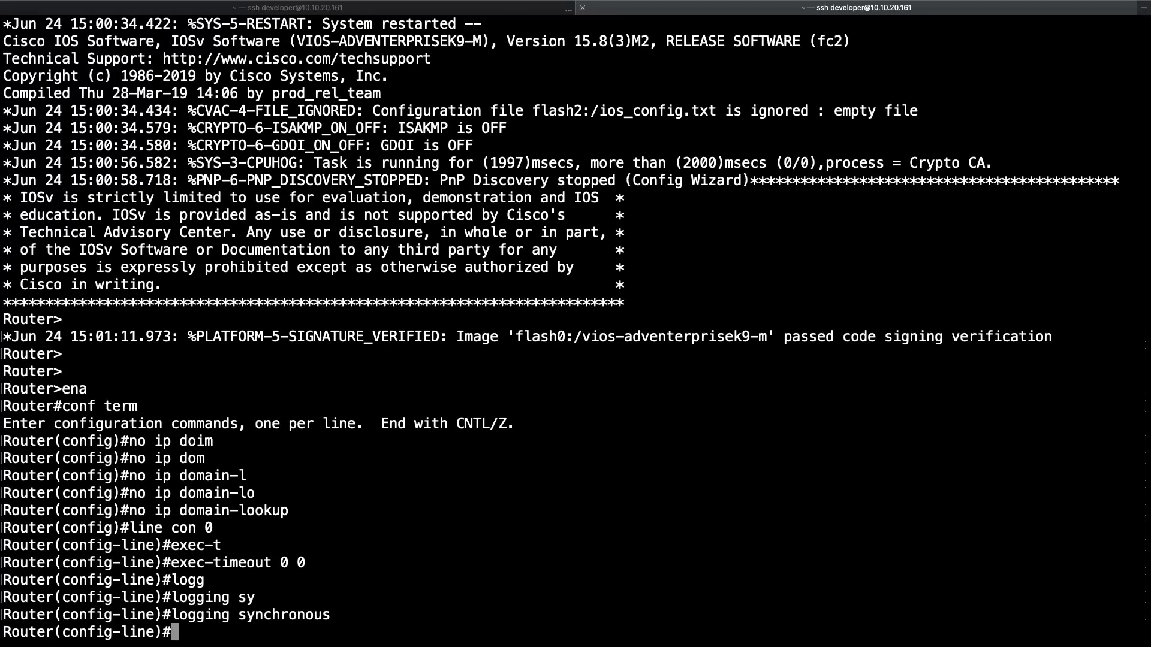
Give gig 0/1 address 10.1.1.2 255.255.255.252 enabled, save, and set hostname R2
type("int")
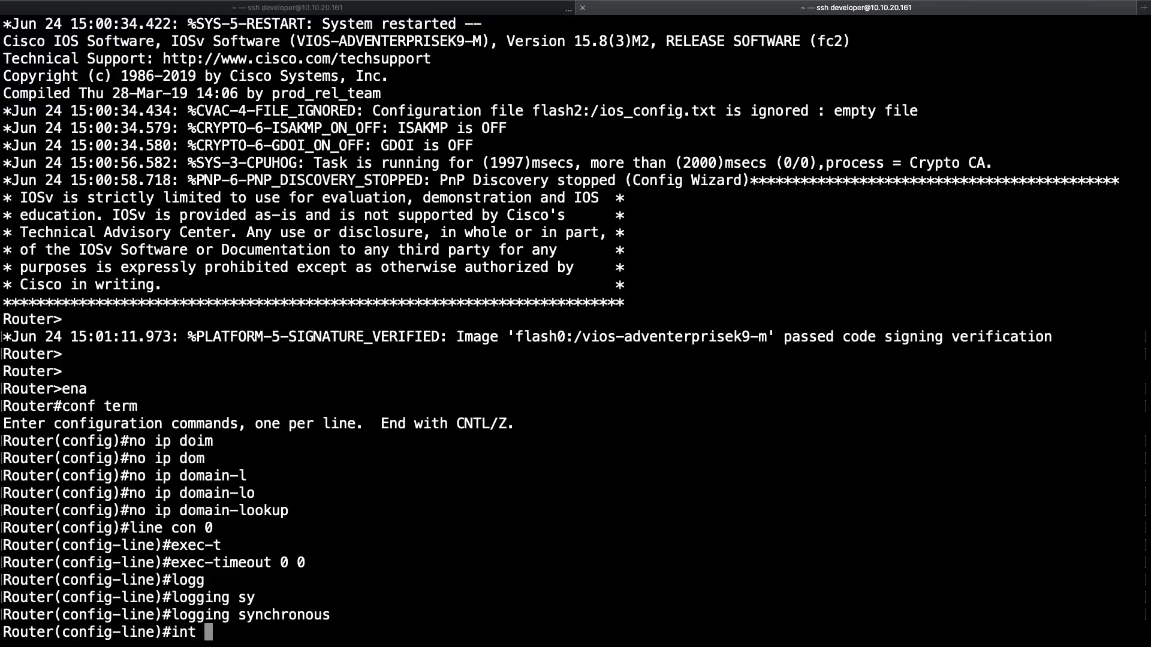
type("gig 0/1")
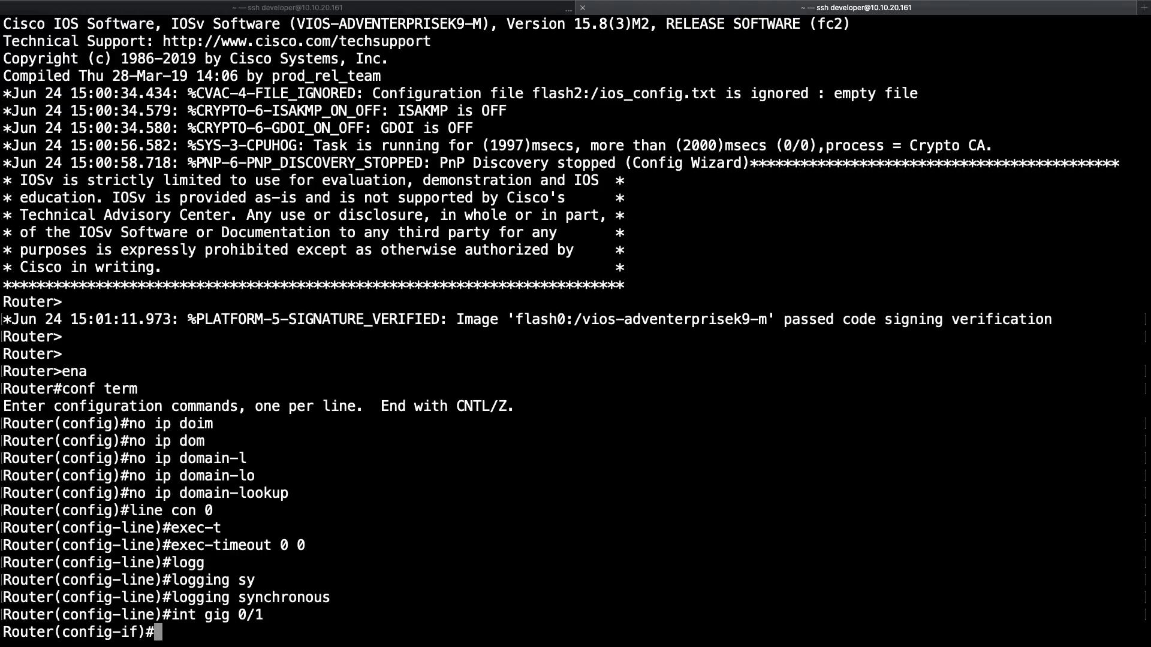
type("ip address 10.1.1.")
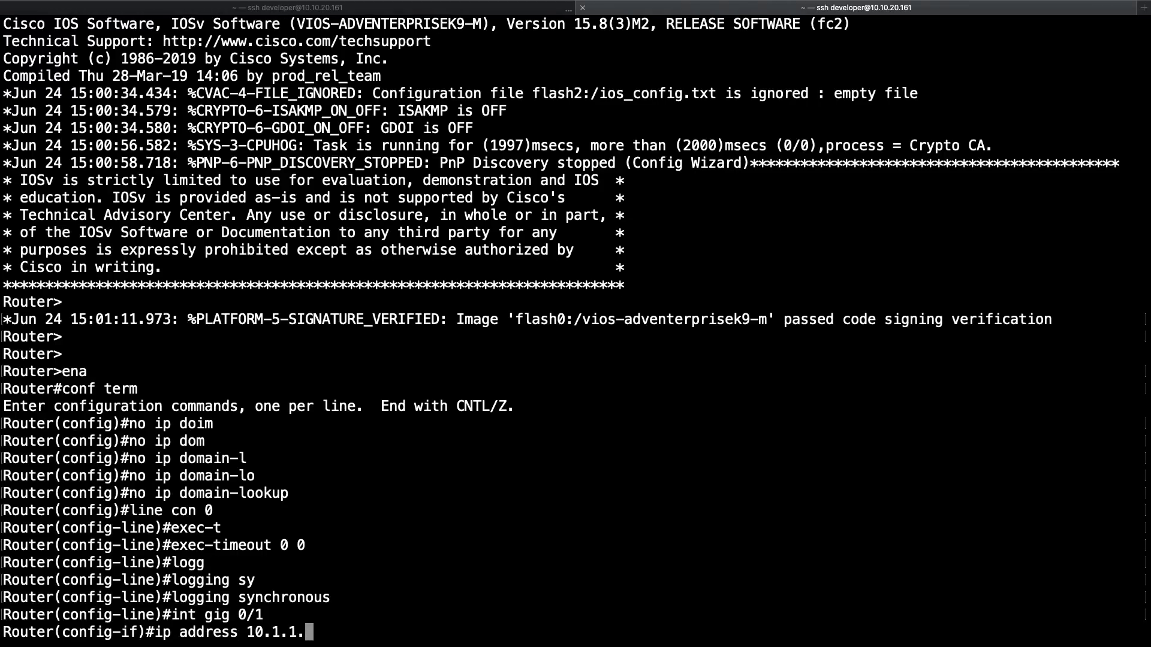
type("2 255.255.255.252")
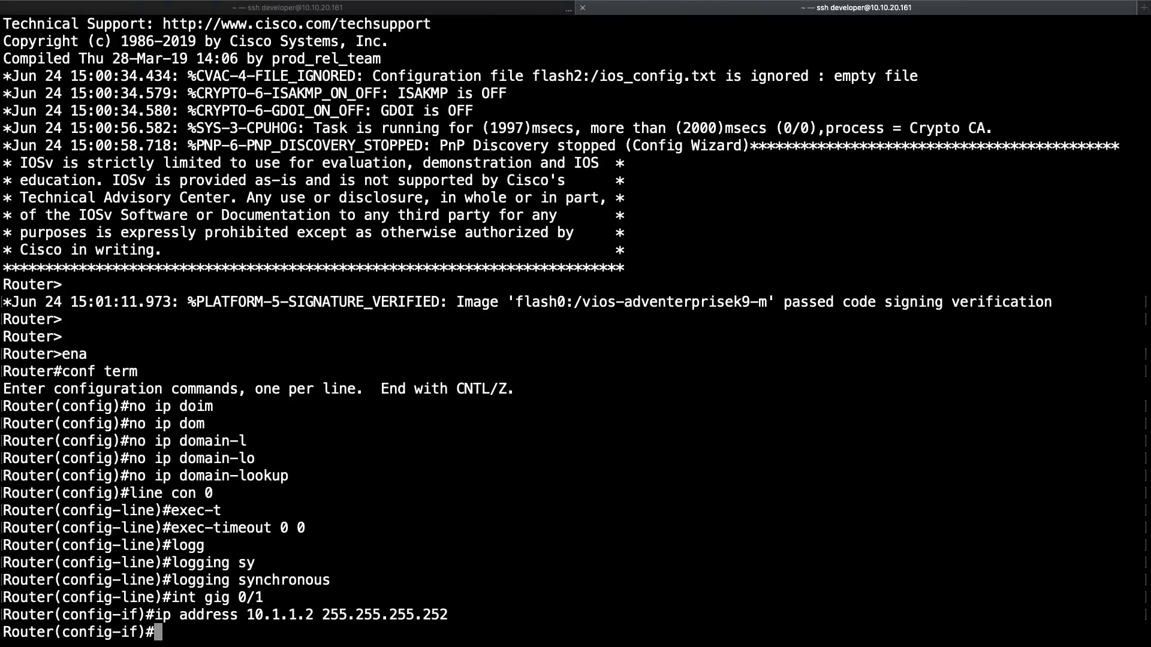
type("no shutdown")
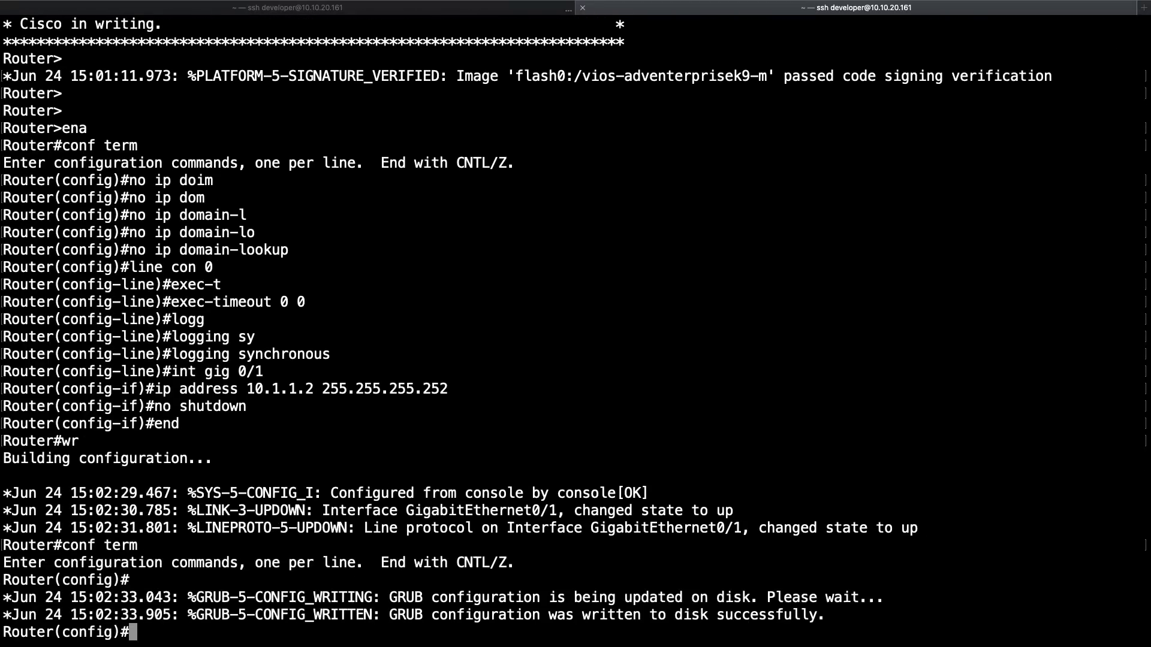
type("host R2")
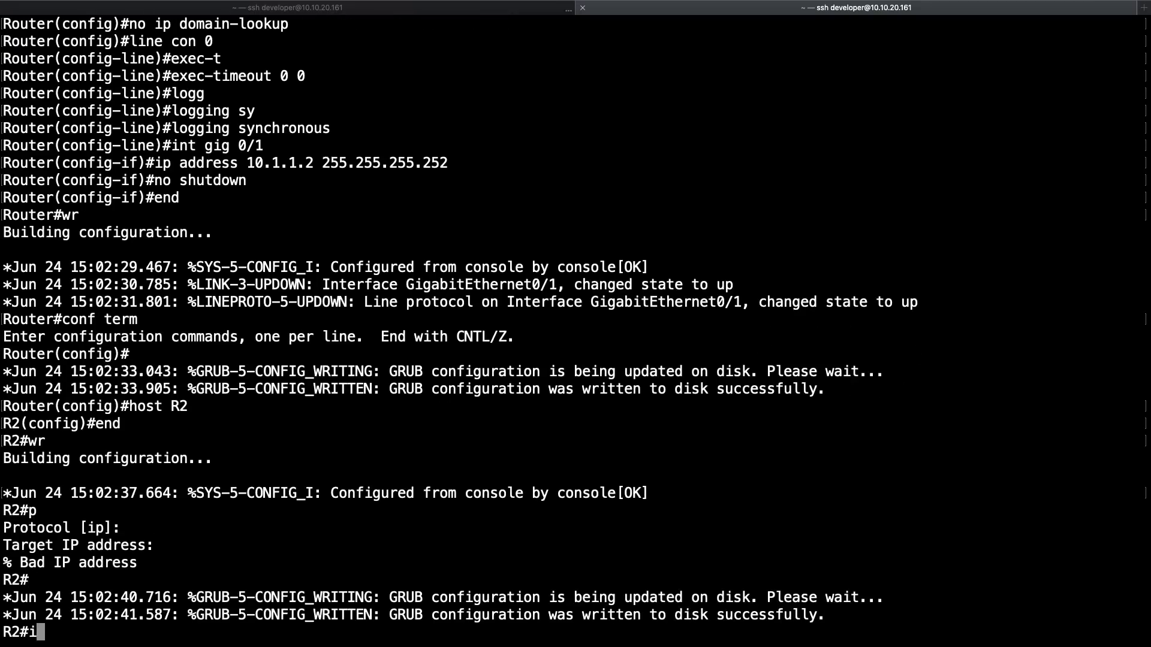
Ping 10.1.1.1 from R2 (0 percent) and check show ip int brief, then return to config mode
type("ng")
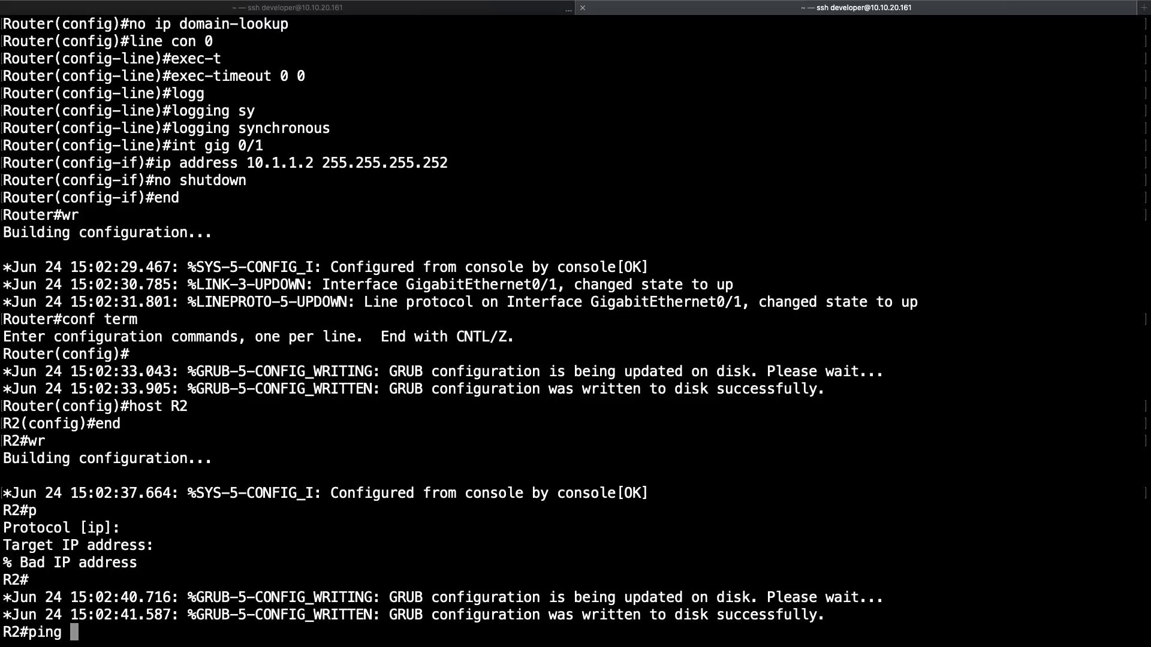
type("10.1.1.1")
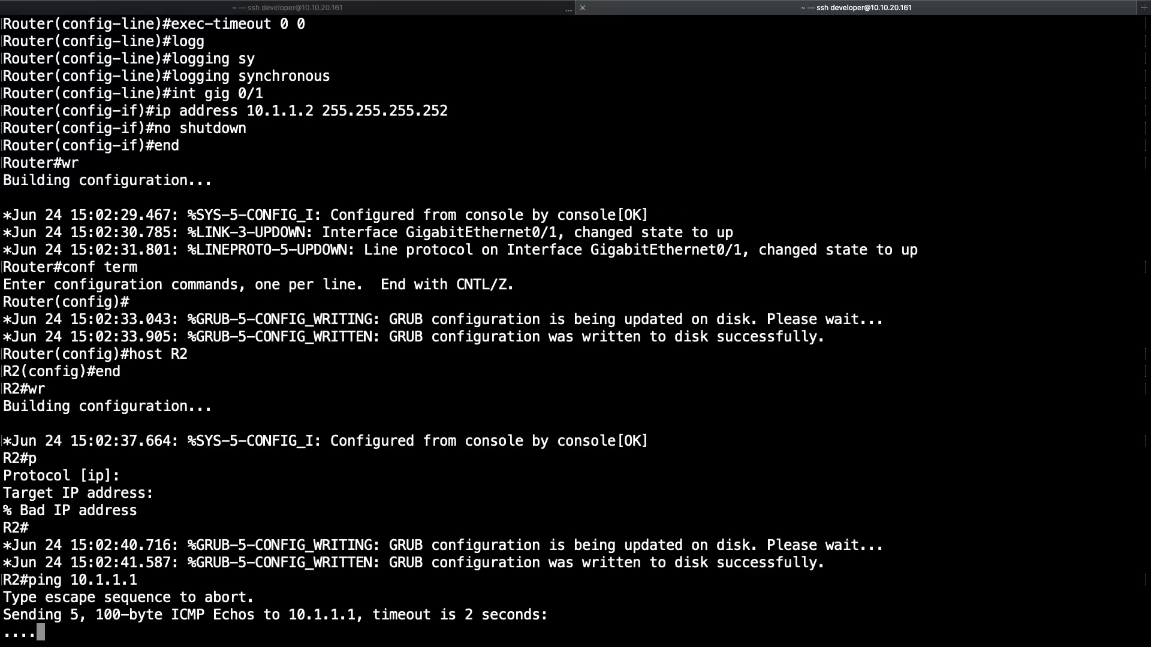
type("show ip int brief")
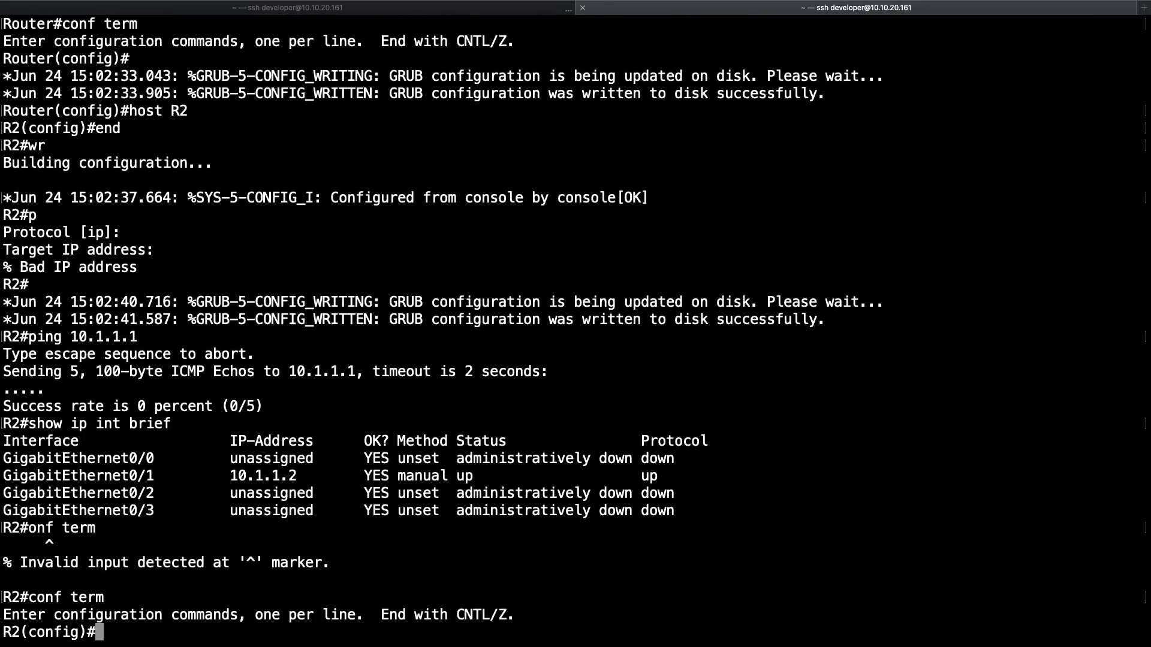
Remove the address from gig 0/1, shut it, and put 10.1.1.2 255.255.255.252 on gig 0/0 enabled
type("int gig 0/1")
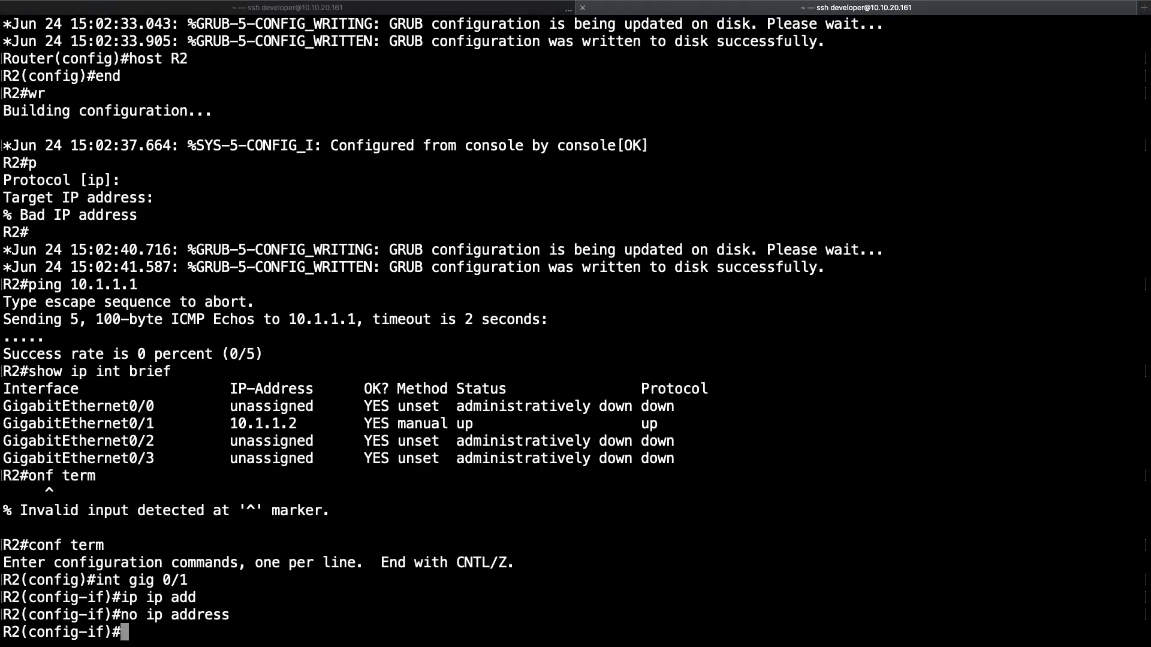
type("shut")
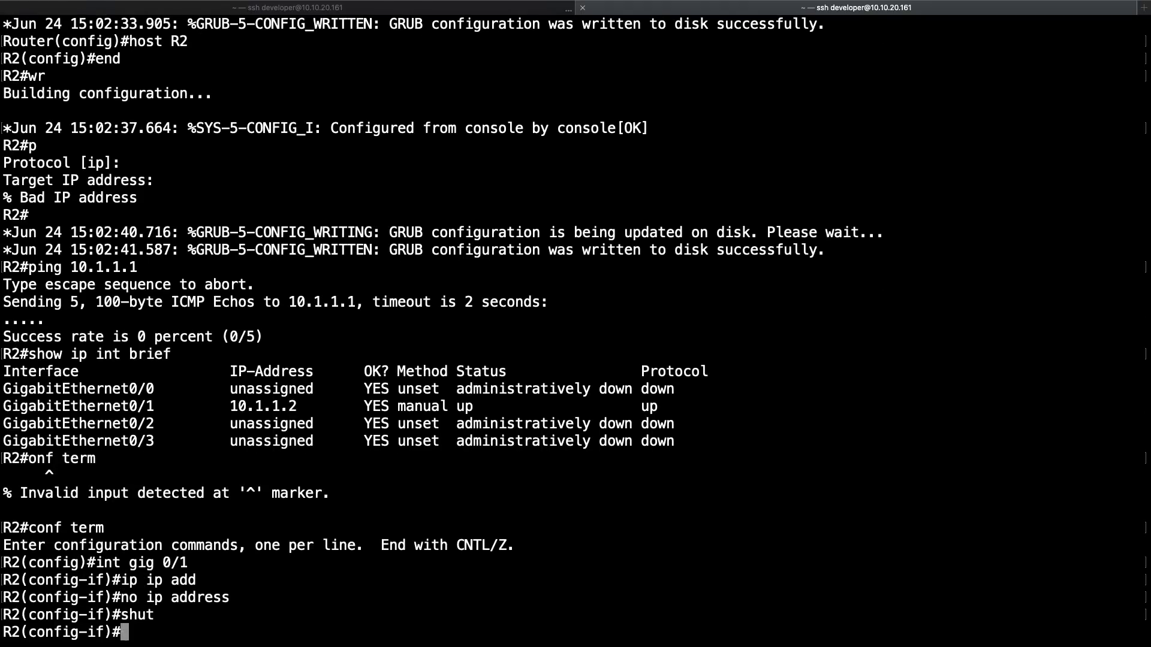
type("int gig 0/0")
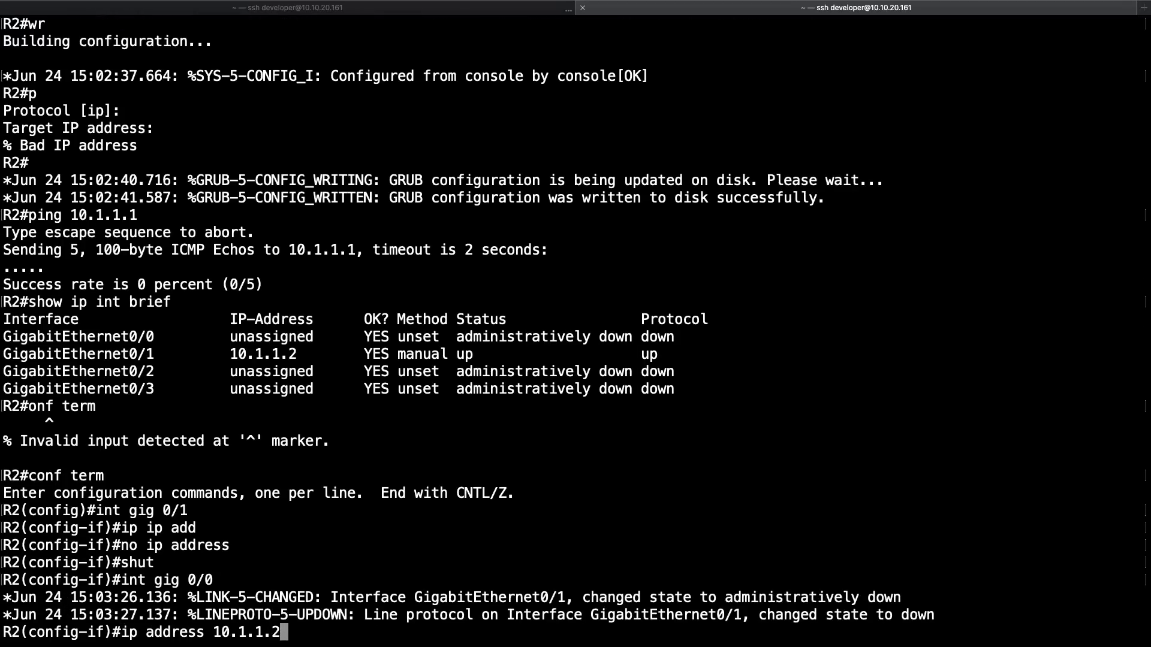
type("255.255.255.252")
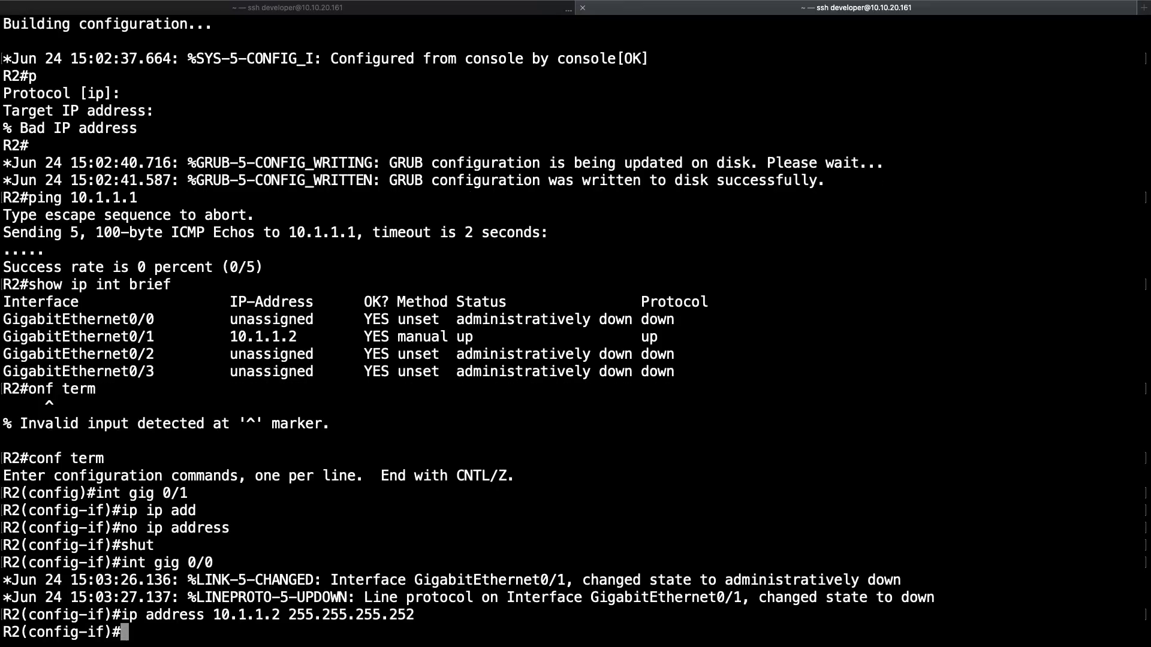
type("no shutdown")
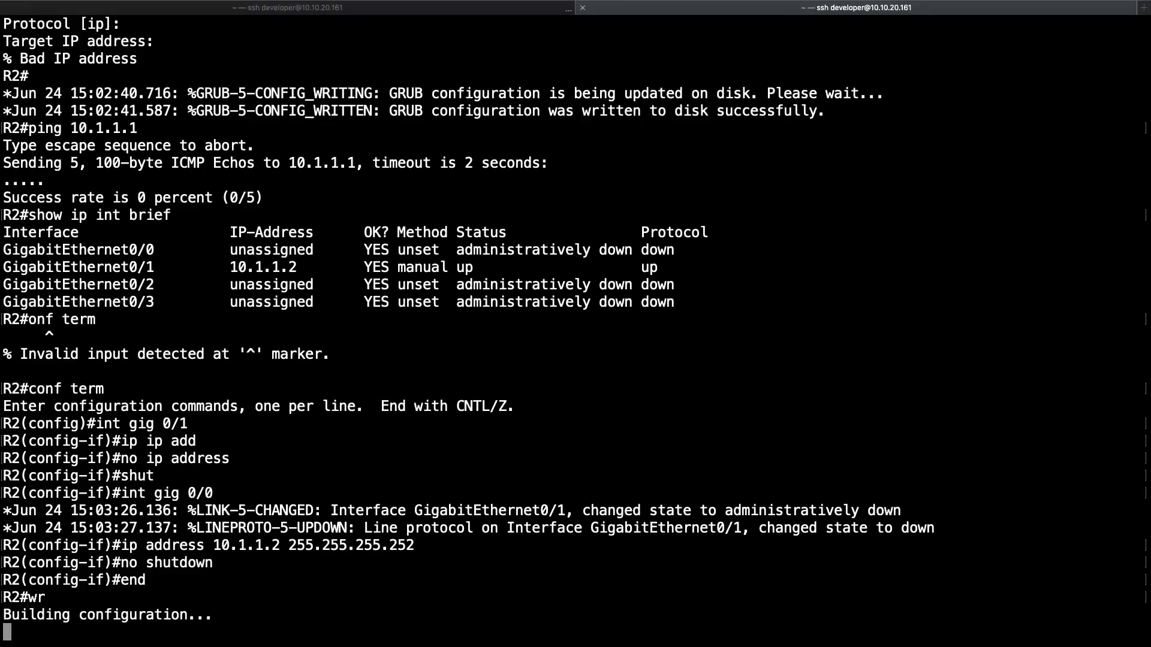
Save and ping 10.1.1.1 from R2, now succeeding at 80 percent
scroll("down", 3)
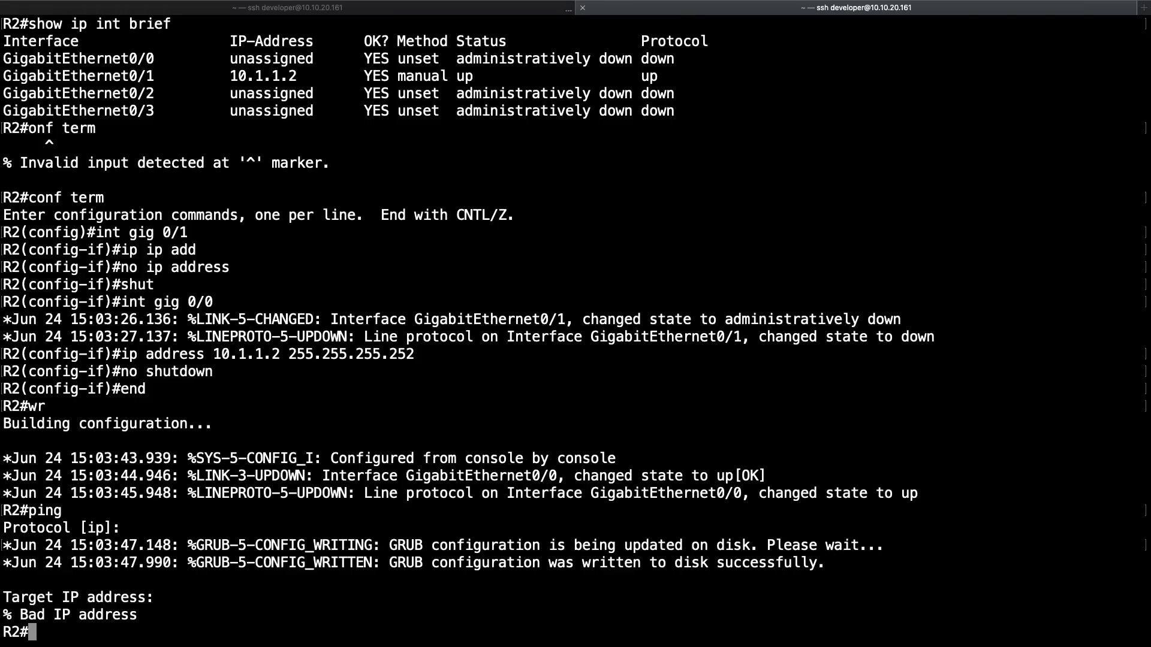
type("ping 10.1.1.1")
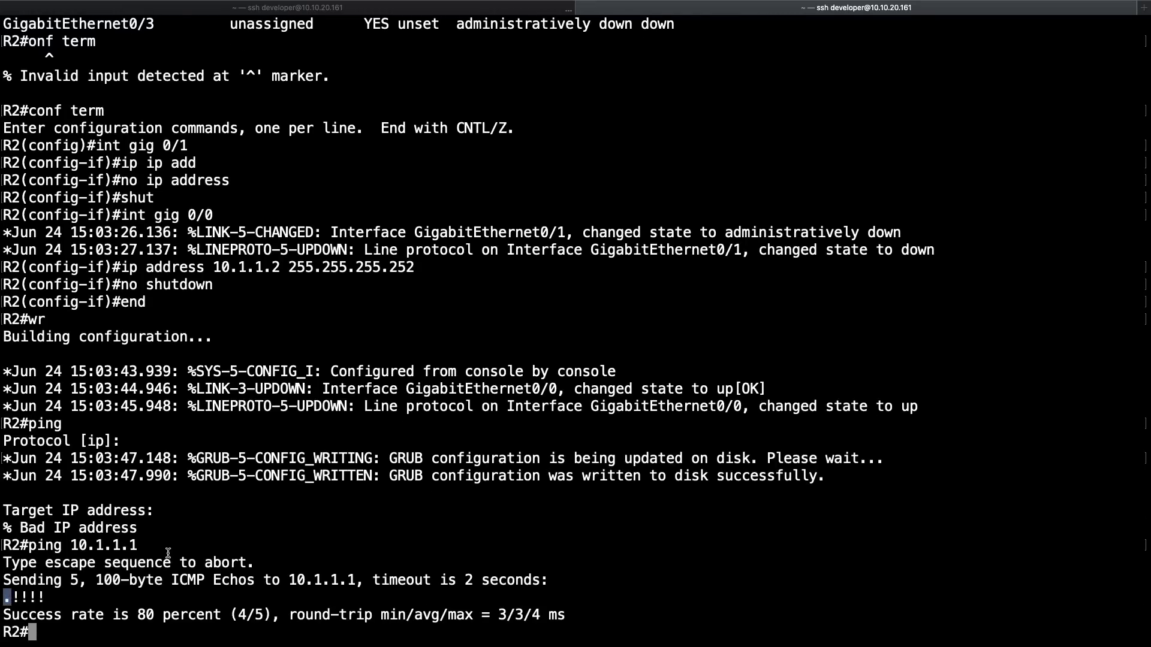
type("ping 10.1.1.1")
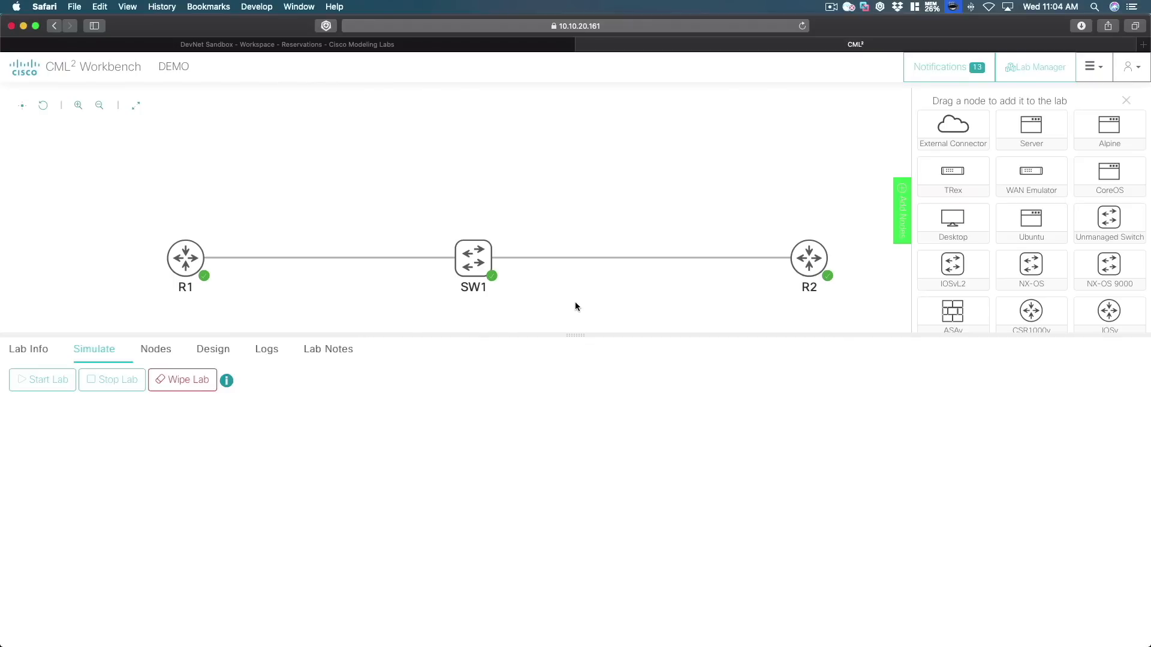
Return to Lab Manager, briefly view the Multi Platform Network sample lab, and end on the labs overview
left_click(1034, 67)
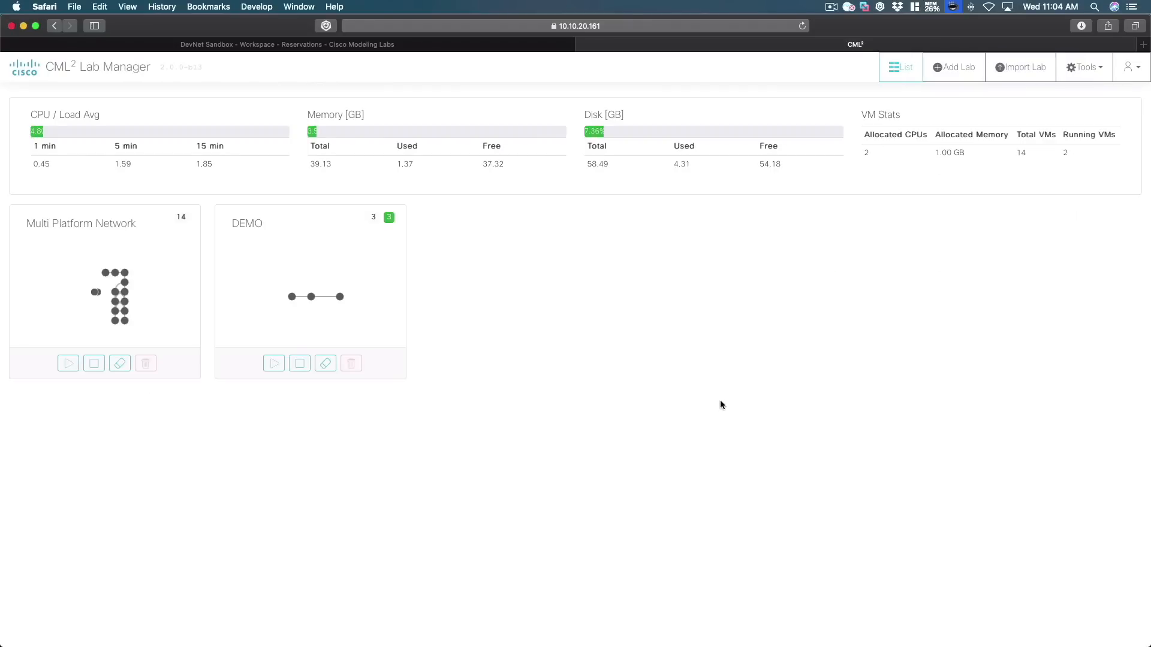
left_click(81, 223)
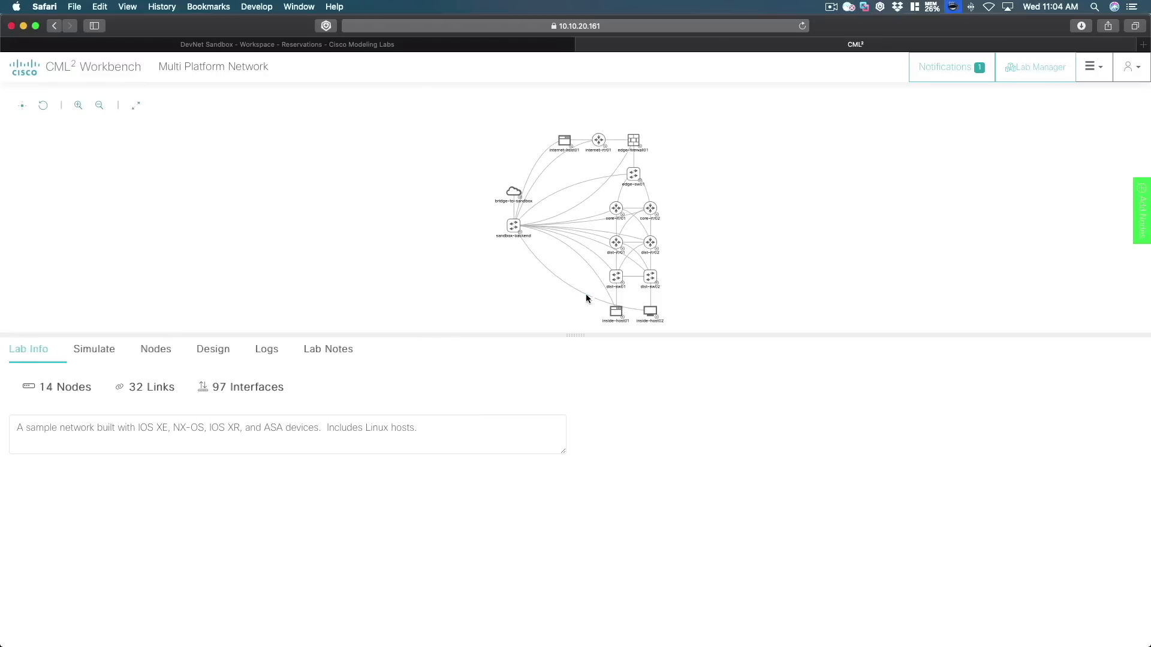
mouse_move(717, 279)
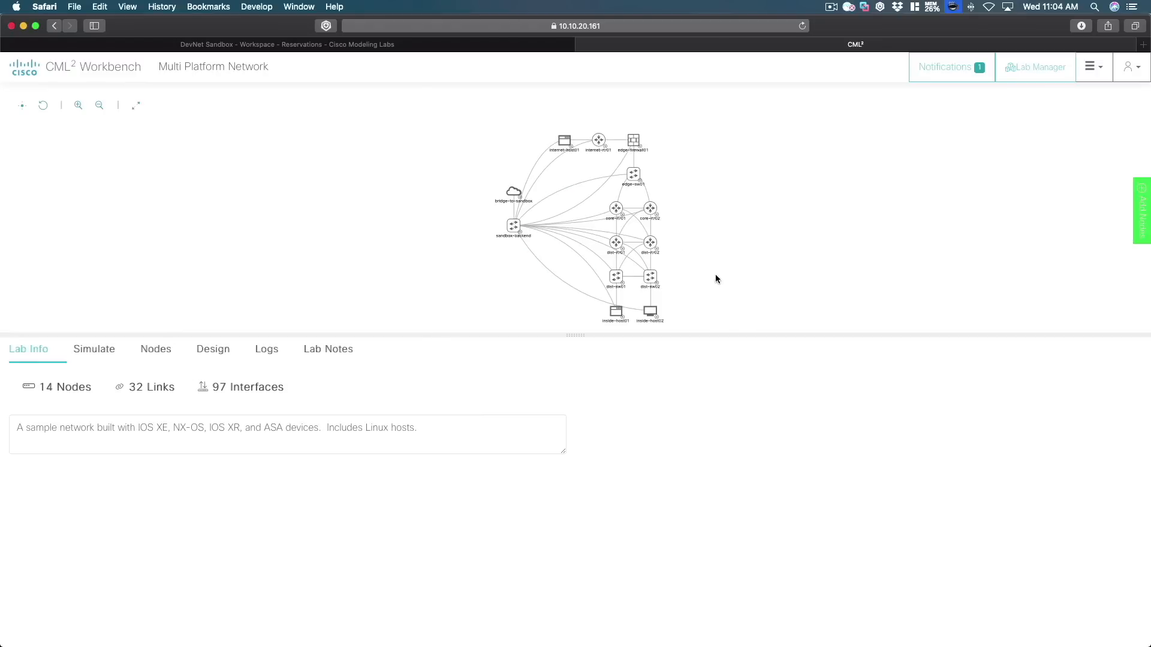
mouse_move(1035, 67)
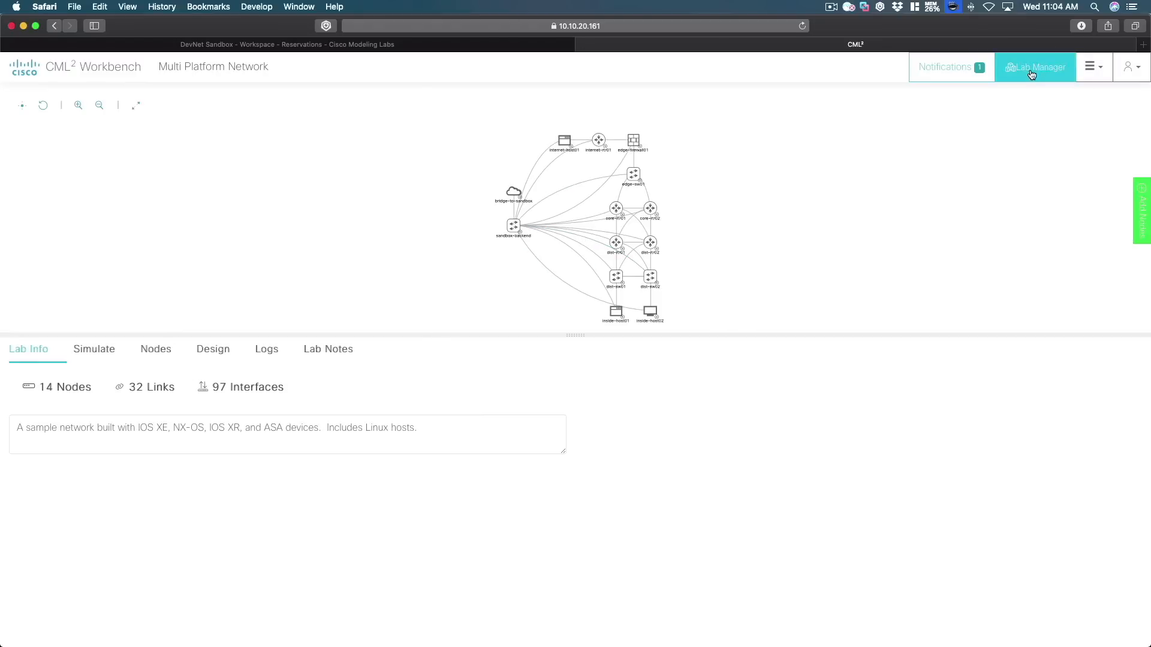
left_click(1035, 67)
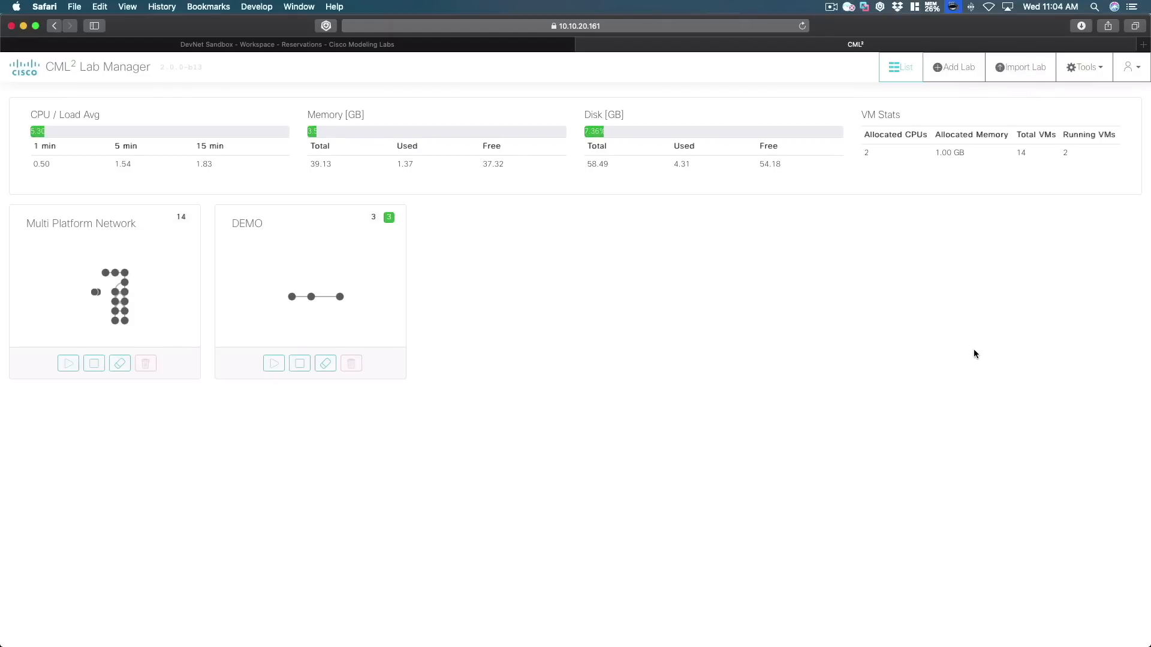